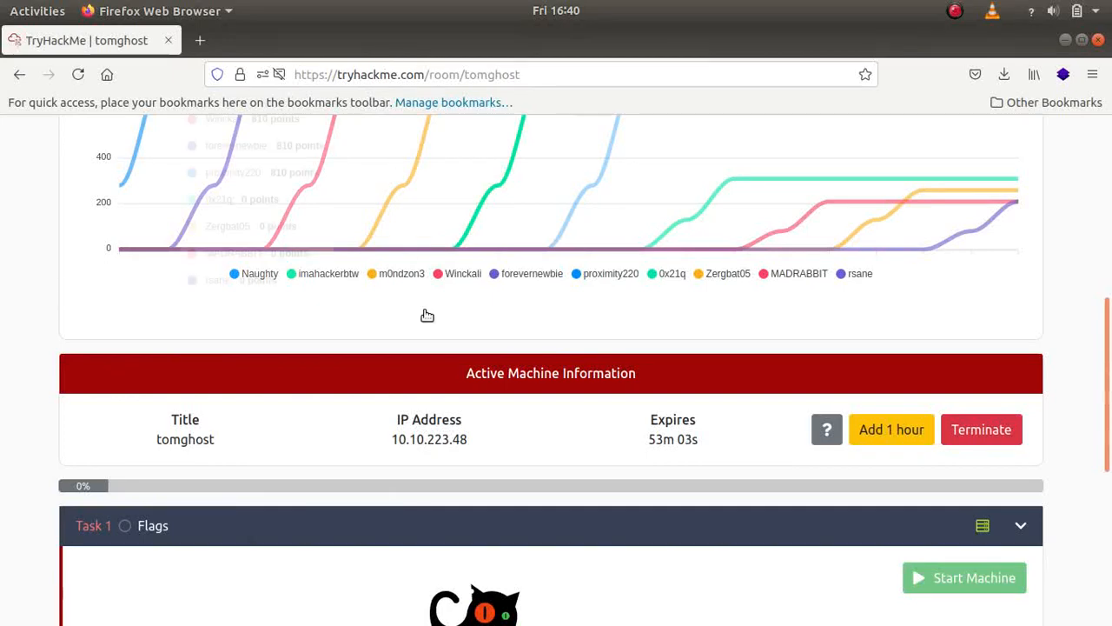
Step: Copy the tomghost machine's IP address 10.10.223.48 from the Active Machine Information panel
{"action": "scroll", "scroll_direction": "up", "scroll_amount": 3}
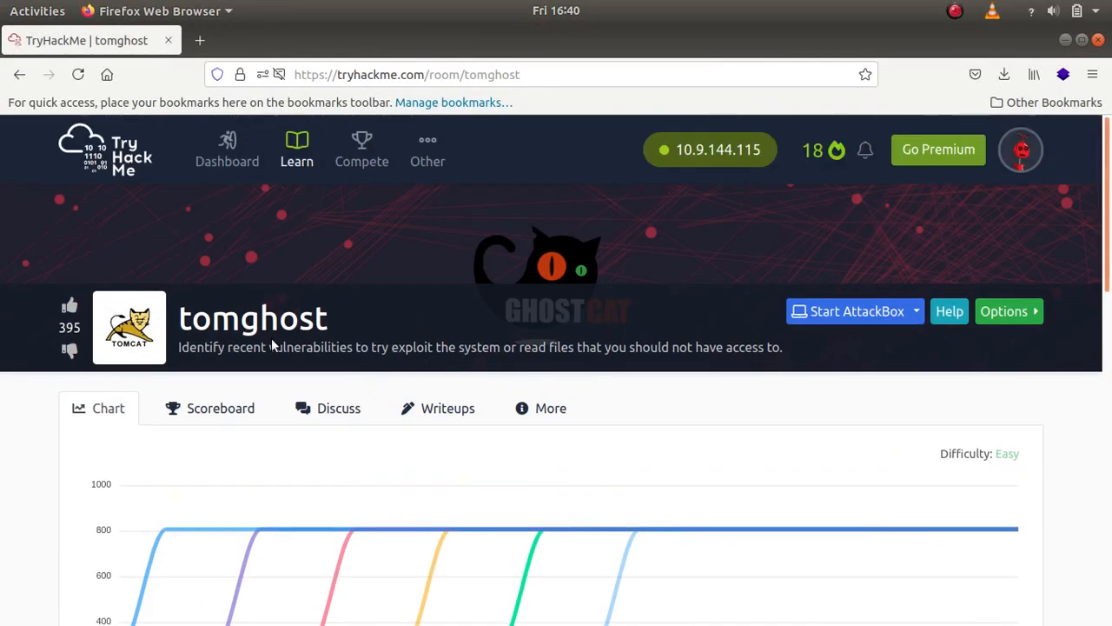
{"action": "mouse_move", "coordinate": [190, 345]}
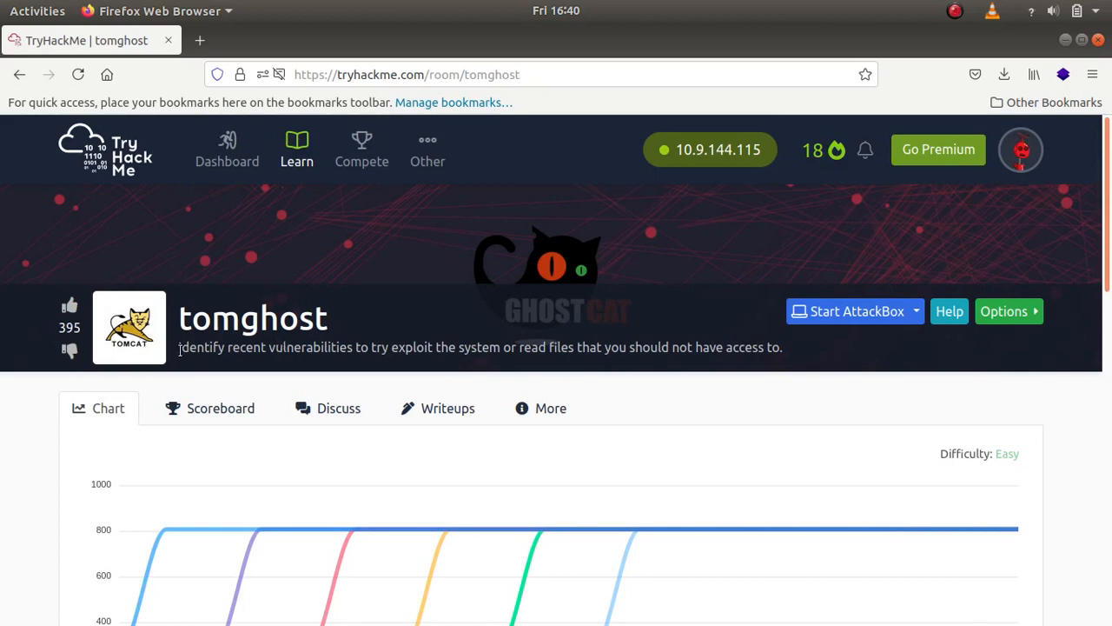
{"action": "mouse_move", "coordinate": [203, 347]}
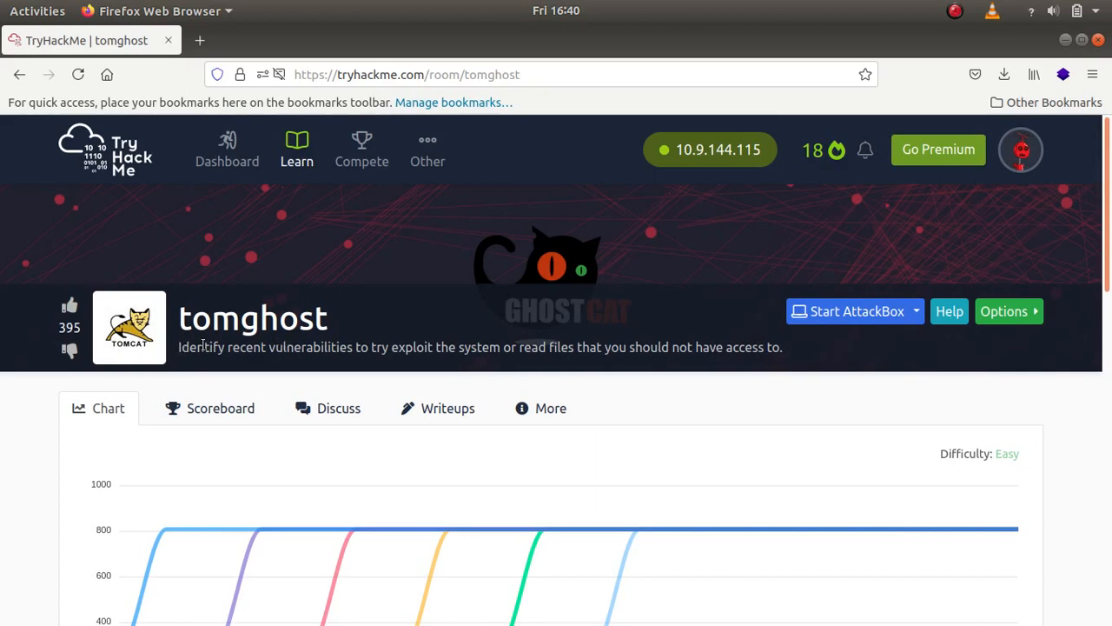
{"action": "mouse_move", "coordinate": [526, 370]}
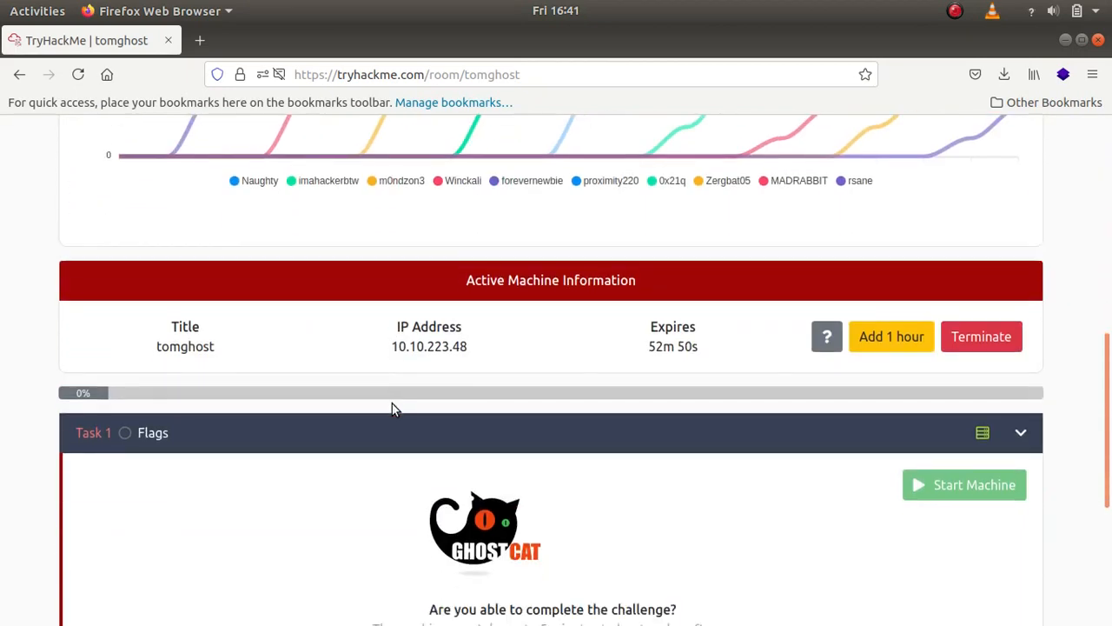
{"action": "scroll", "scroll_direction": "down", "scroll_amount": 3}
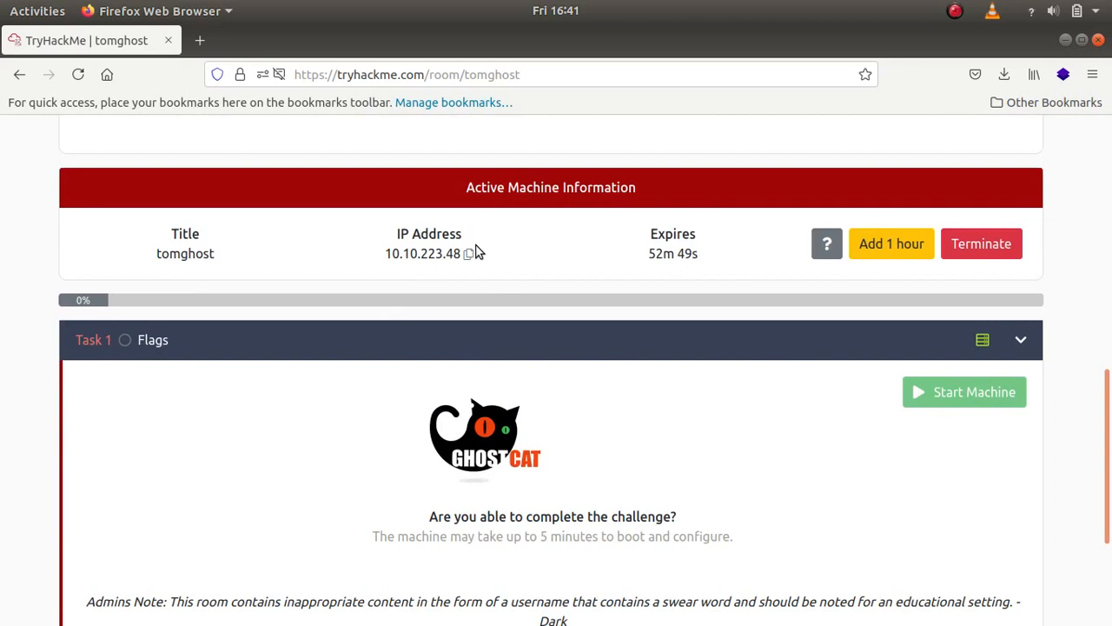
{"action": "left_click", "coordinate": [468, 253]}
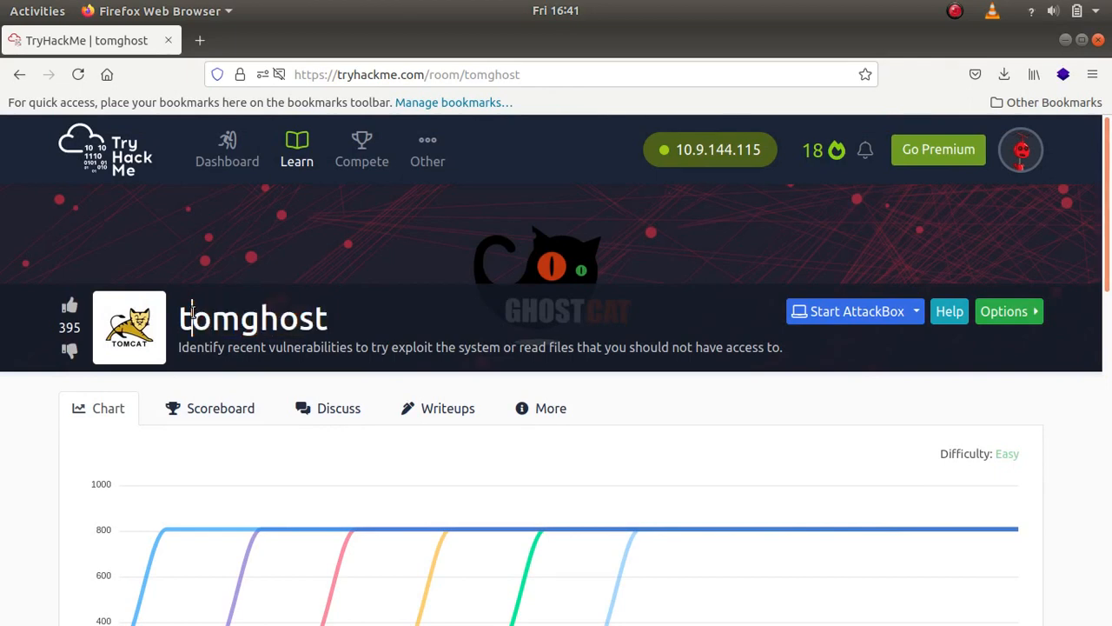
{"action": "scroll", "scroll_direction": "down", "scroll_amount": 3}
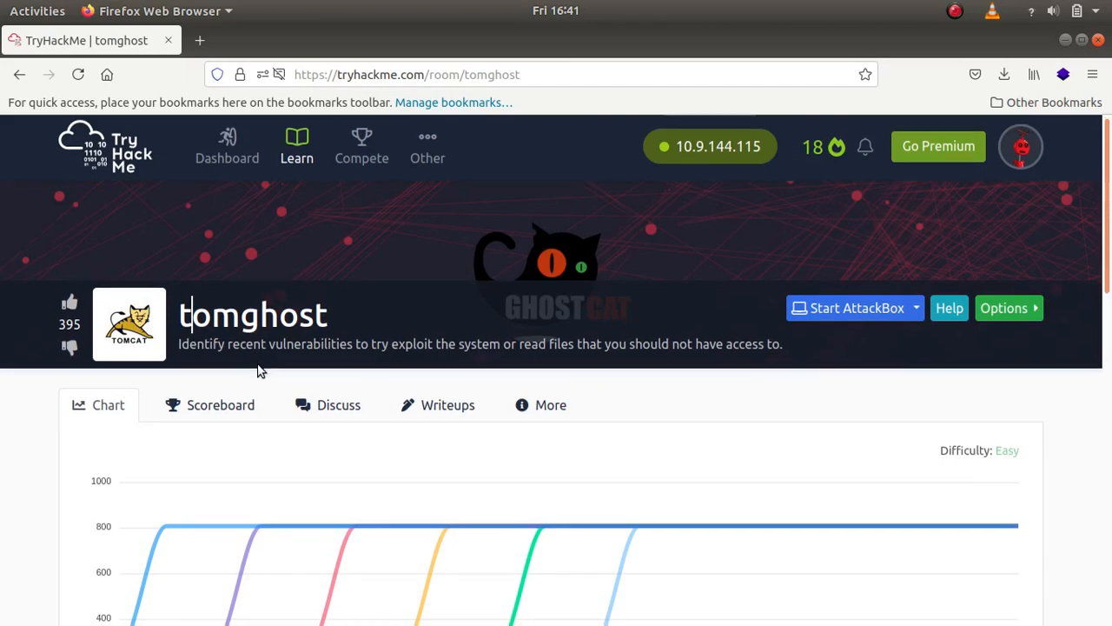
{"action": "scroll", "scroll_direction": "down", "scroll_amount": 3}
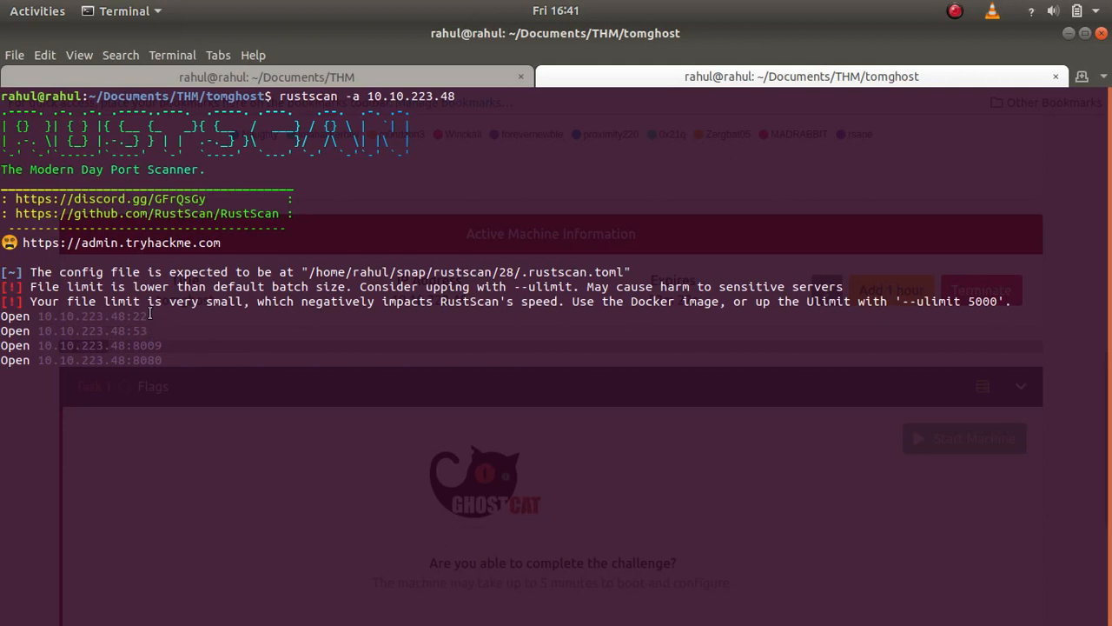
Step: Review the rustscan output for 10.10.223.48 and the Google results for port 8009
{"action": "double_click", "coordinate": [86, 316]}
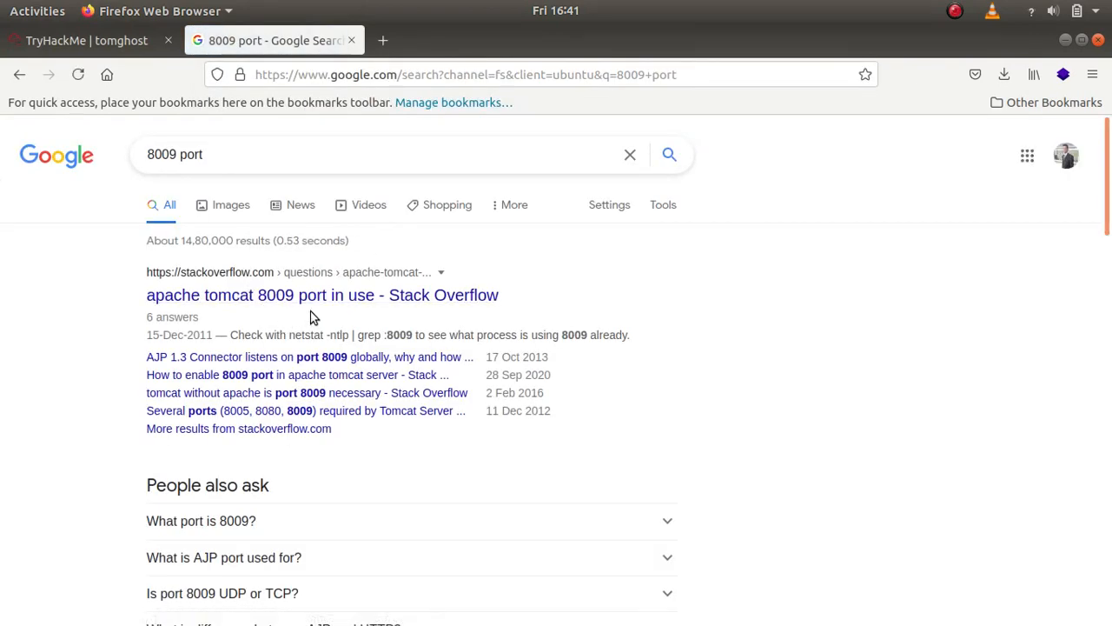
{"action": "scroll", "scroll_direction": "down", "scroll_amount": 3}
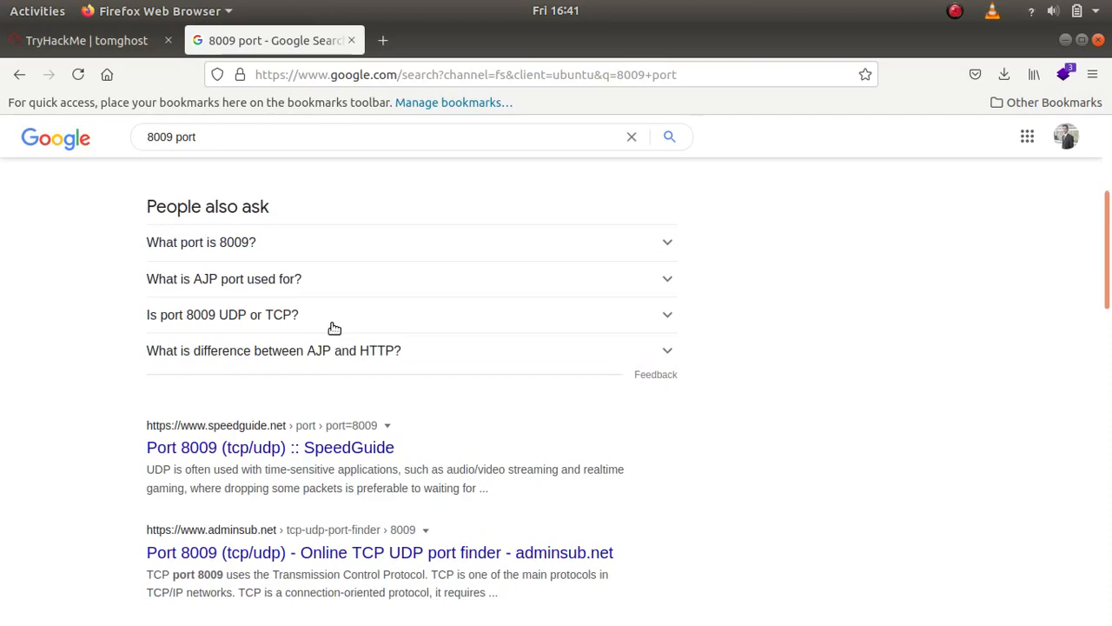
{"action": "scroll", "scroll_direction": "down", "scroll_amount": 3}
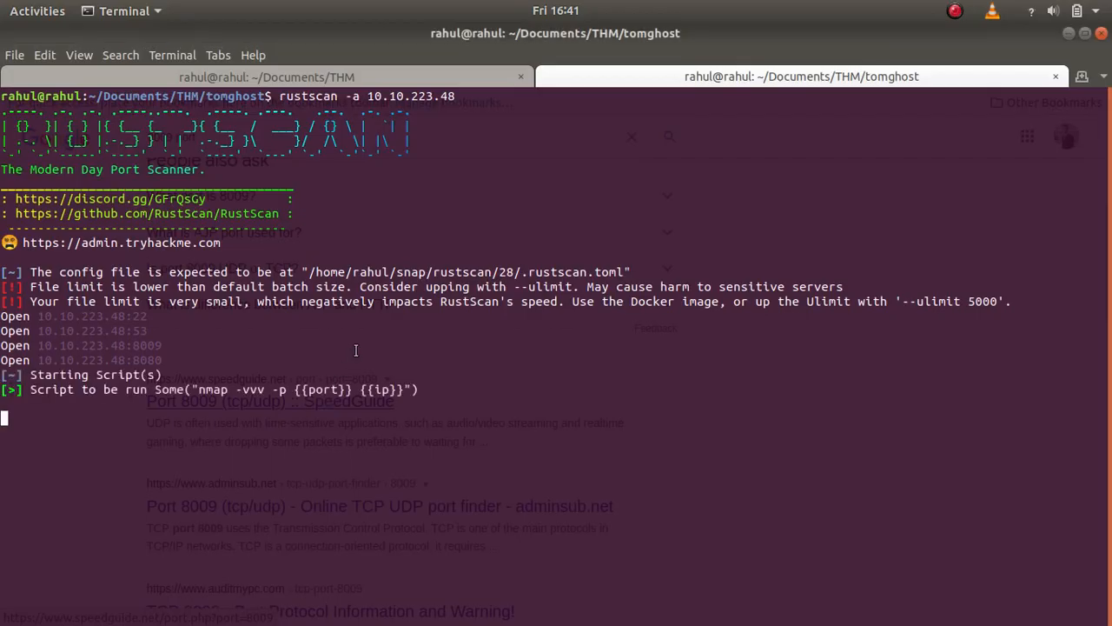
Step: Run nmap -A -sC -sV -p 8009,8080 against 10.10.223.48 with output saved to a file
{"action": "type", "text": "nmap -A -sC"}
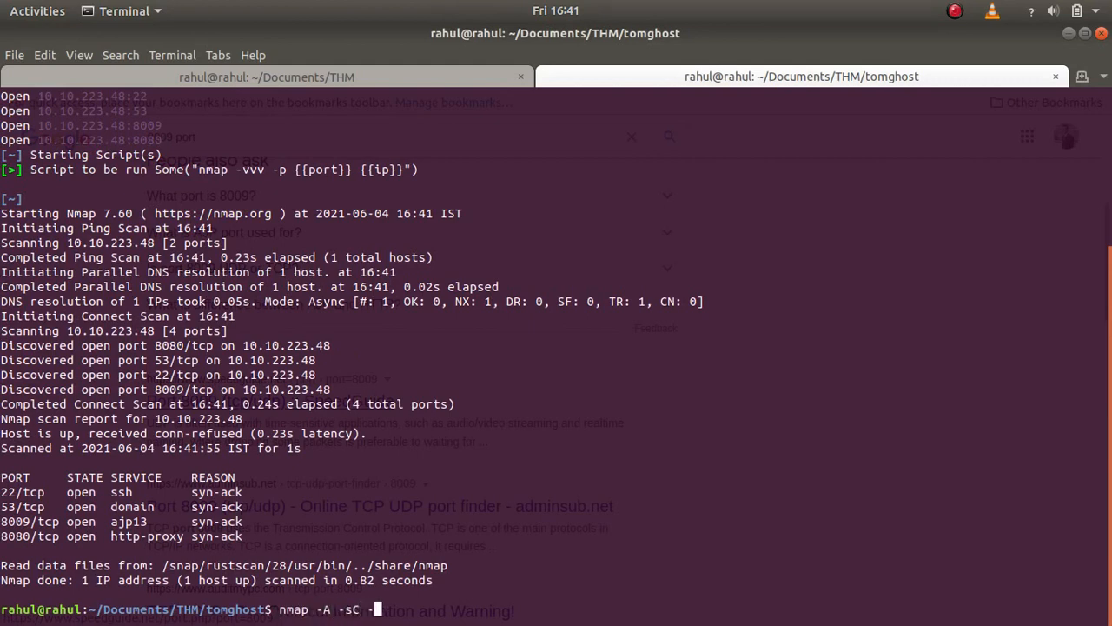
{"action": "type", "text": "-sV -p"}
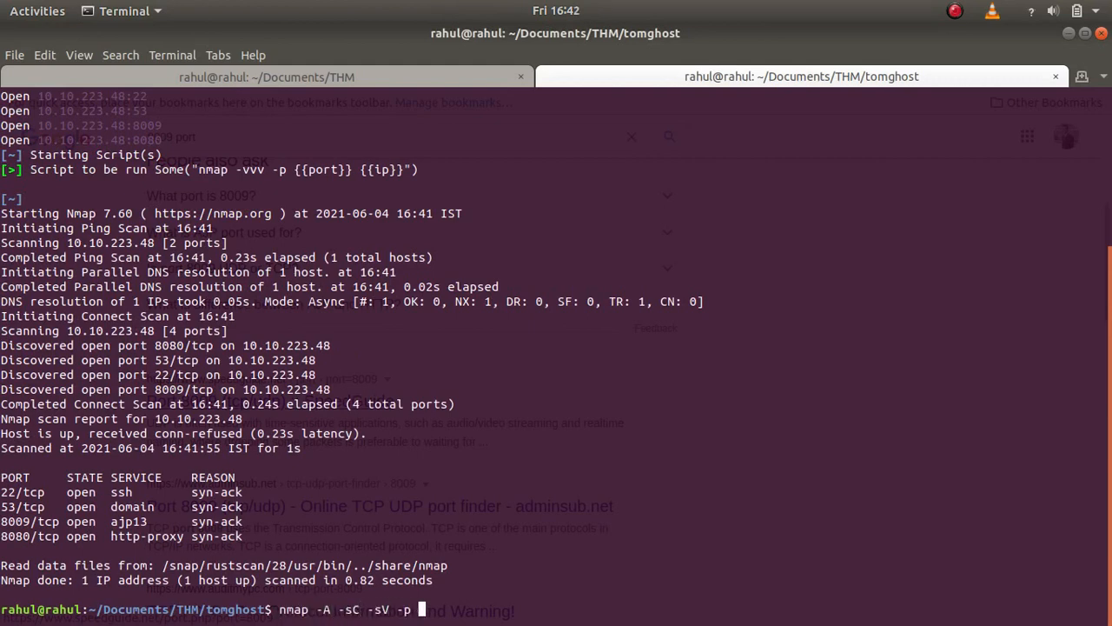
{"action": "type", "text": "8009,"}
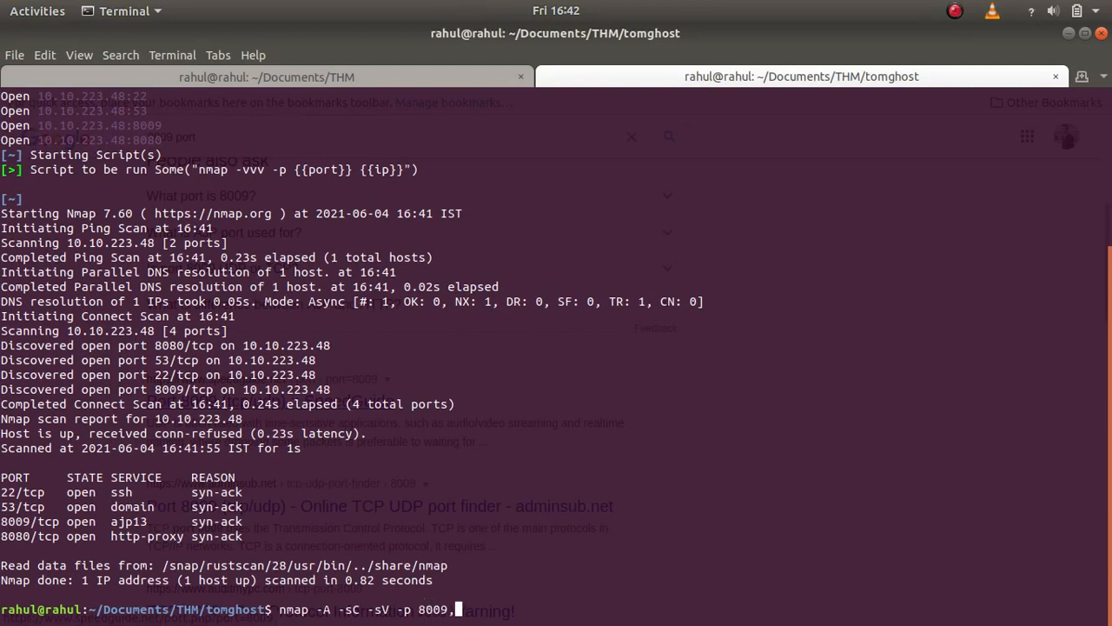
{"action": "type", "text": ",8080 10.10.223.48"}
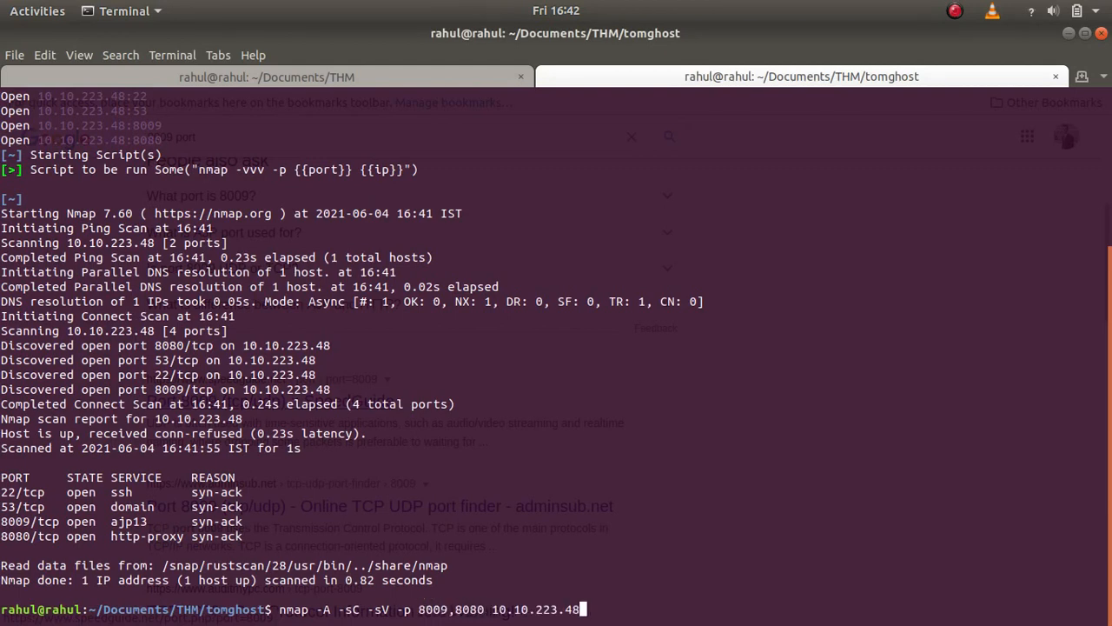
{"action": "type", "text": "-"}
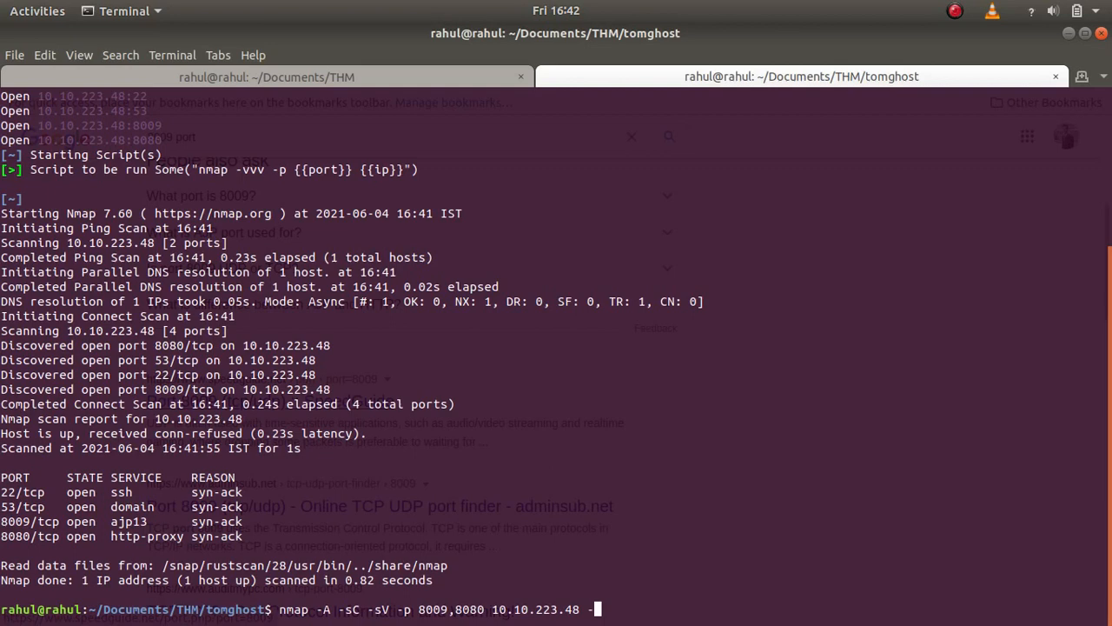
{"action": "type", "text": "o"}
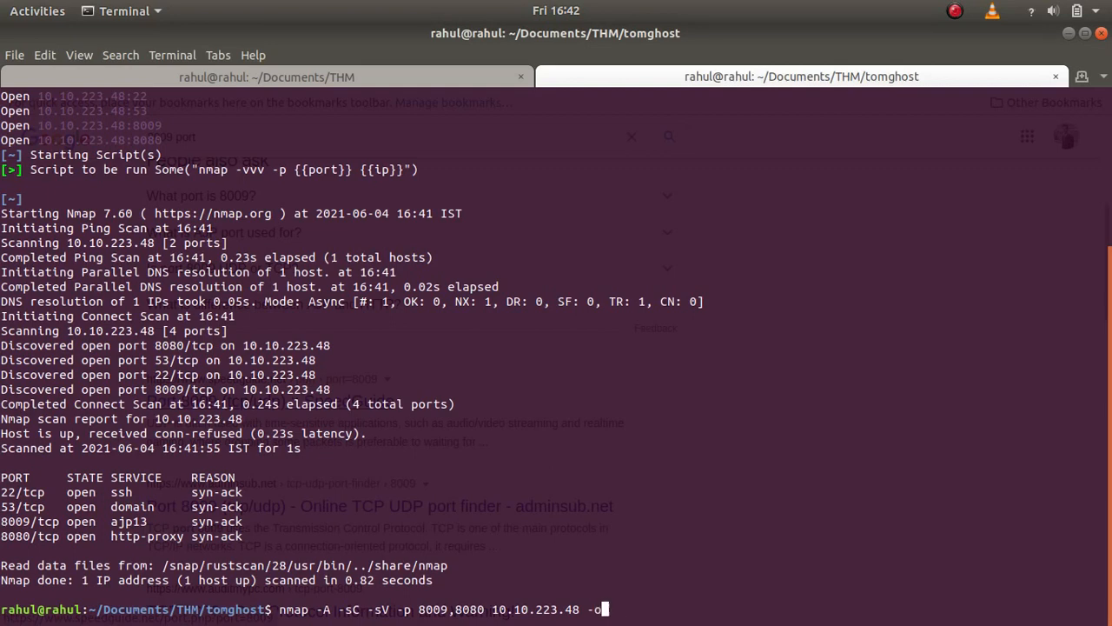
{"action": "key", "text": "BackSpace"}
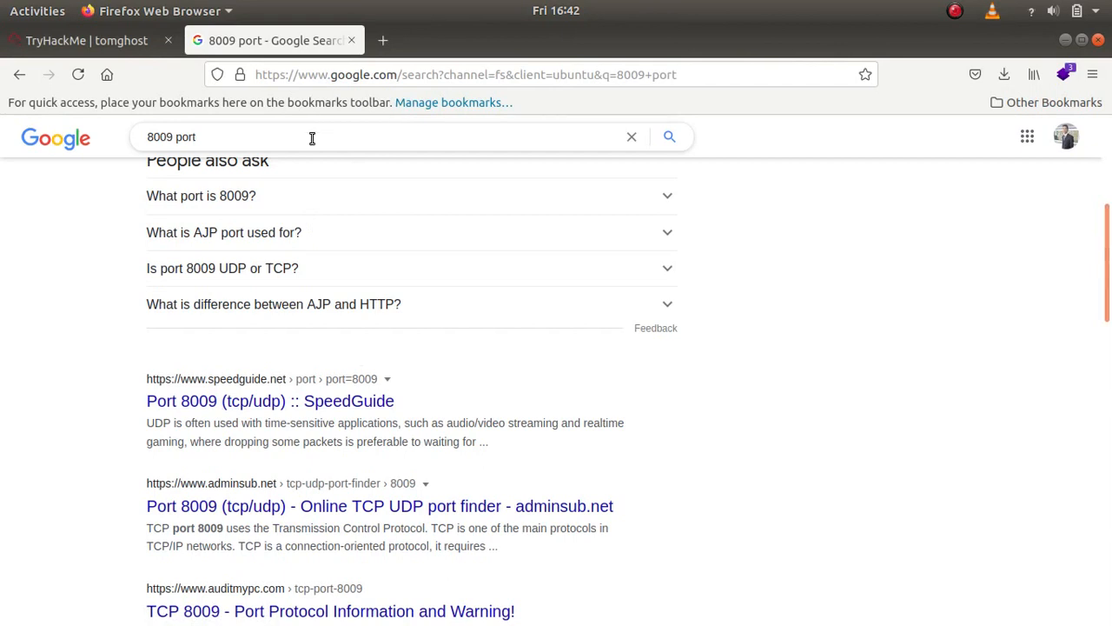
Step: Search Google for '8009 apache jserv' and open the HackTricks AJP pentesting article
{"action": "left_click", "coordinate": [311, 136]}
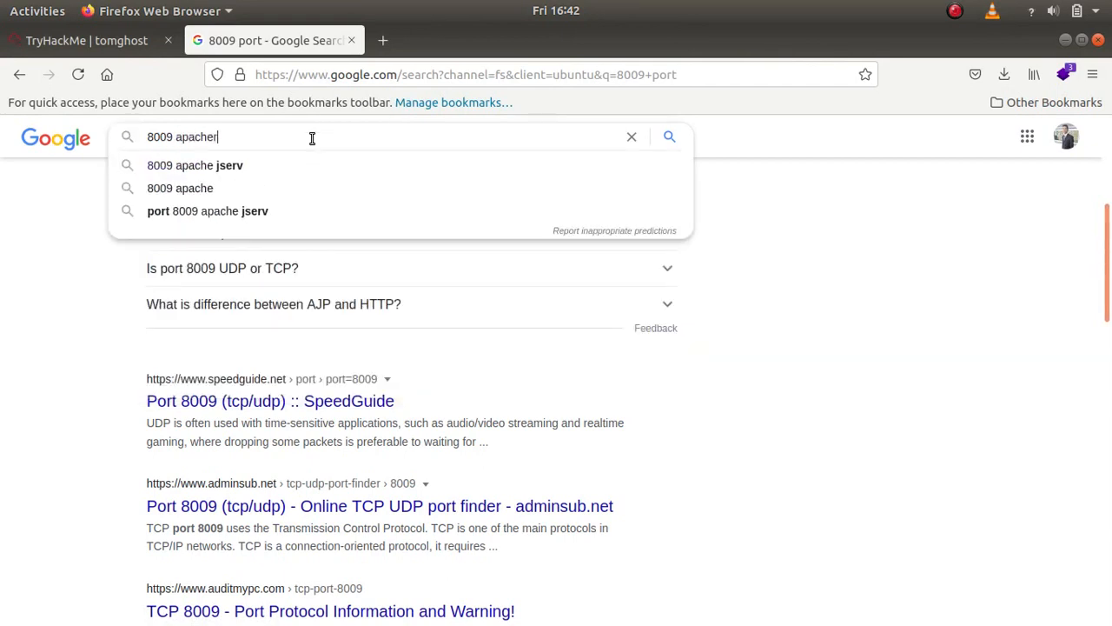
{"action": "left_click", "coordinate": [195, 165]}
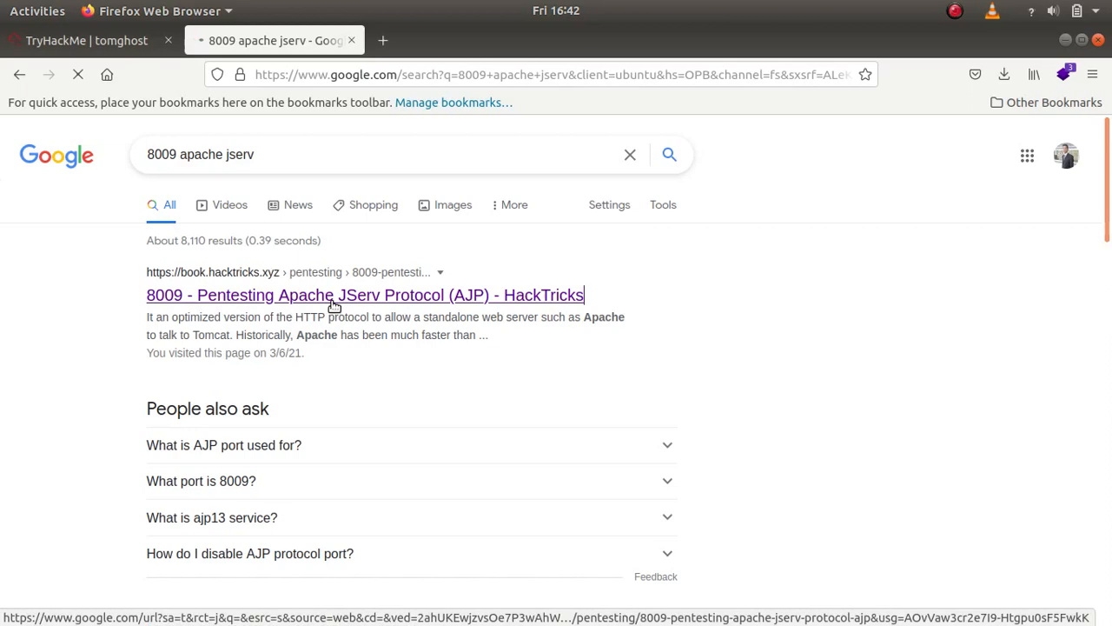
{"action": "left_click", "coordinate": [334, 295]}
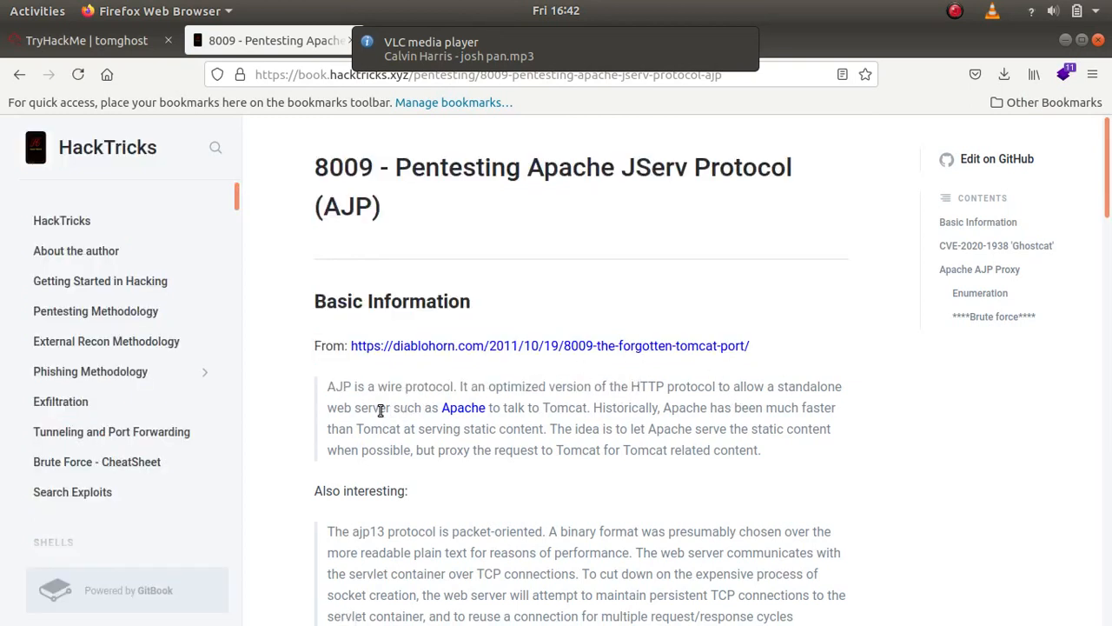
{"action": "mouse_move", "coordinate": [583, 408]}
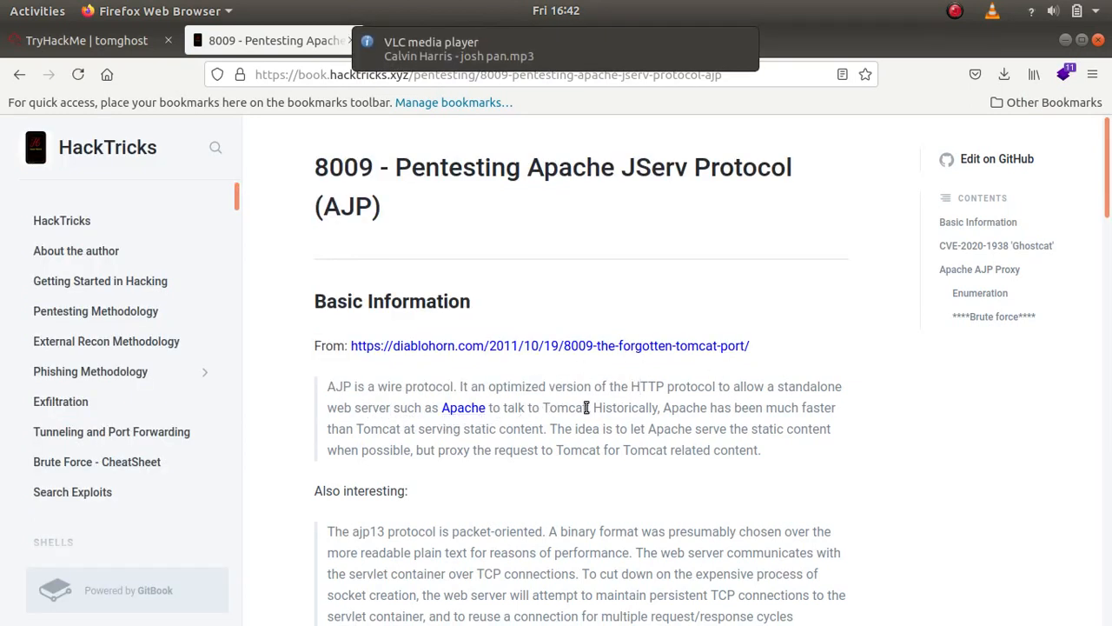
Step: Read the Ghostcat CVE-2020-1938 section on exposed AJP ports and open its linked exploit in a new tab
{"action": "double_click", "coordinate": [566, 408]}
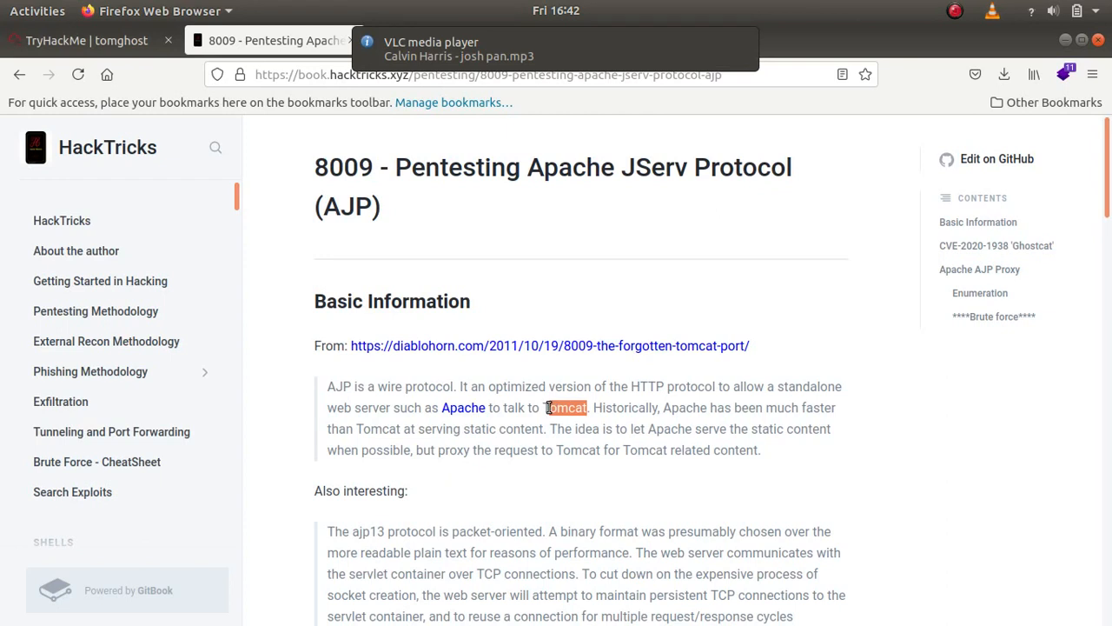
{"action": "mouse_move", "coordinate": [363, 233]}
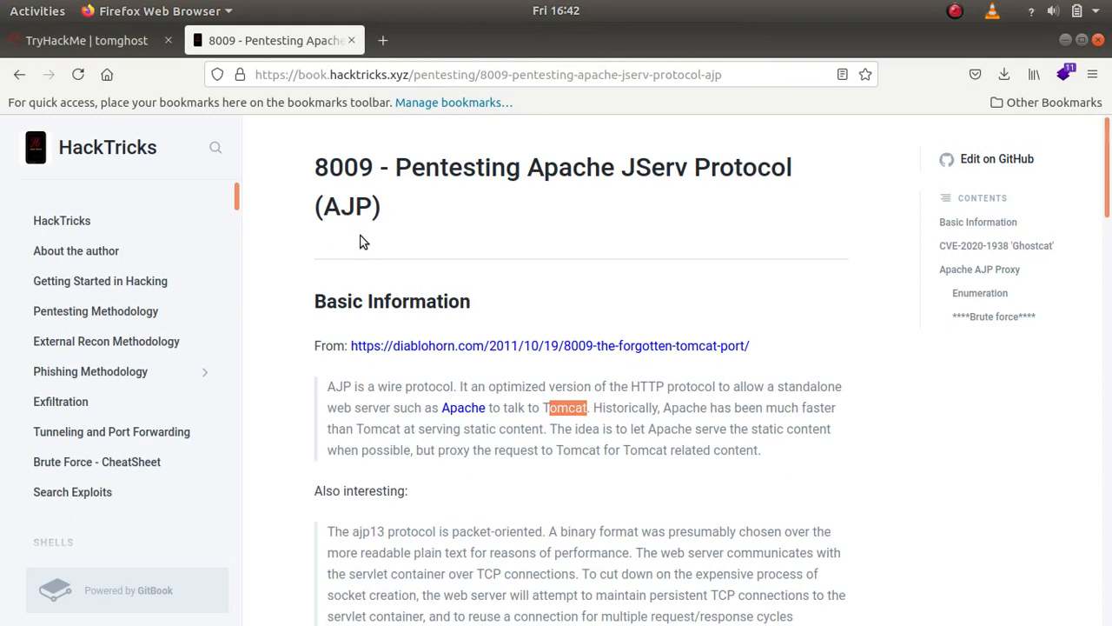
{"action": "mouse_move", "coordinate": [704, 408]}
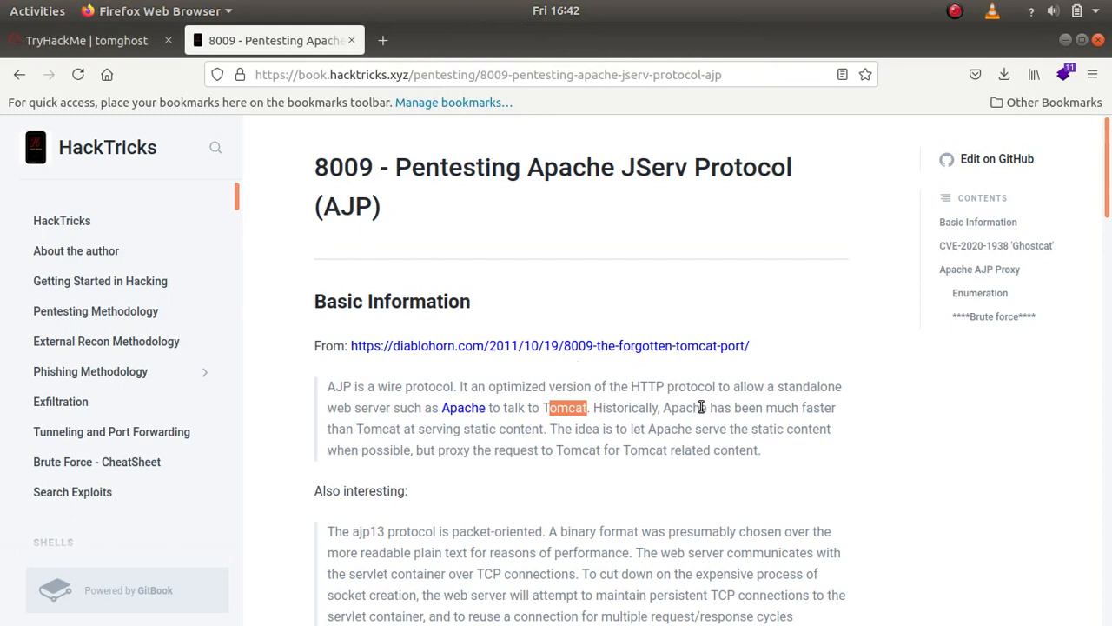
{"action": "double_click", "coordinate": [651, 386]}
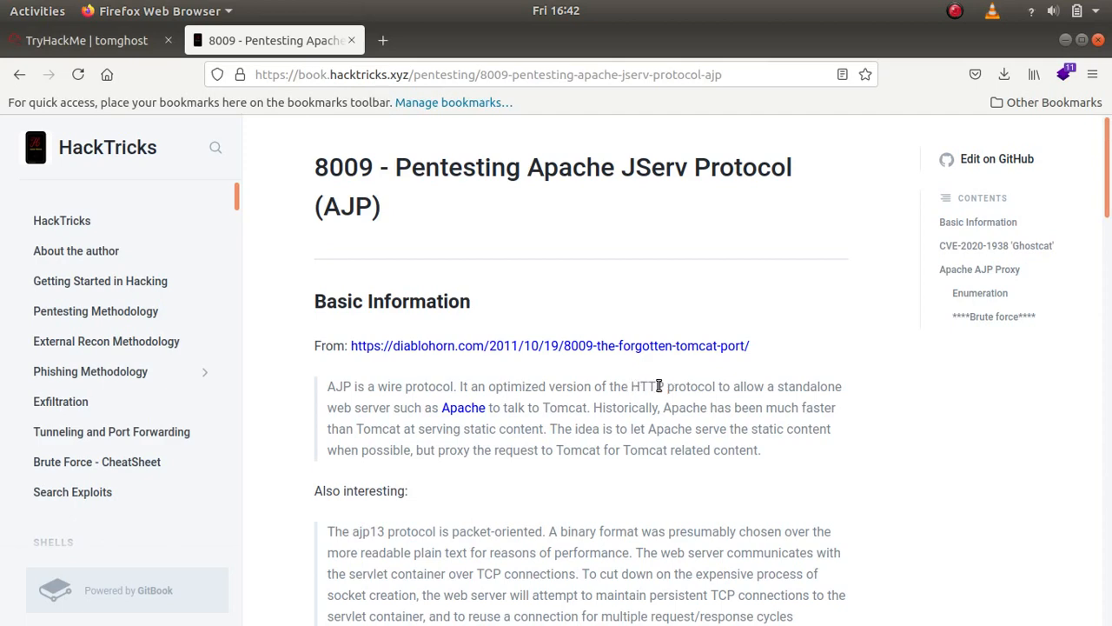
{"action": "scroll", "scroll_direction": "down", "scroll_amount": 3}
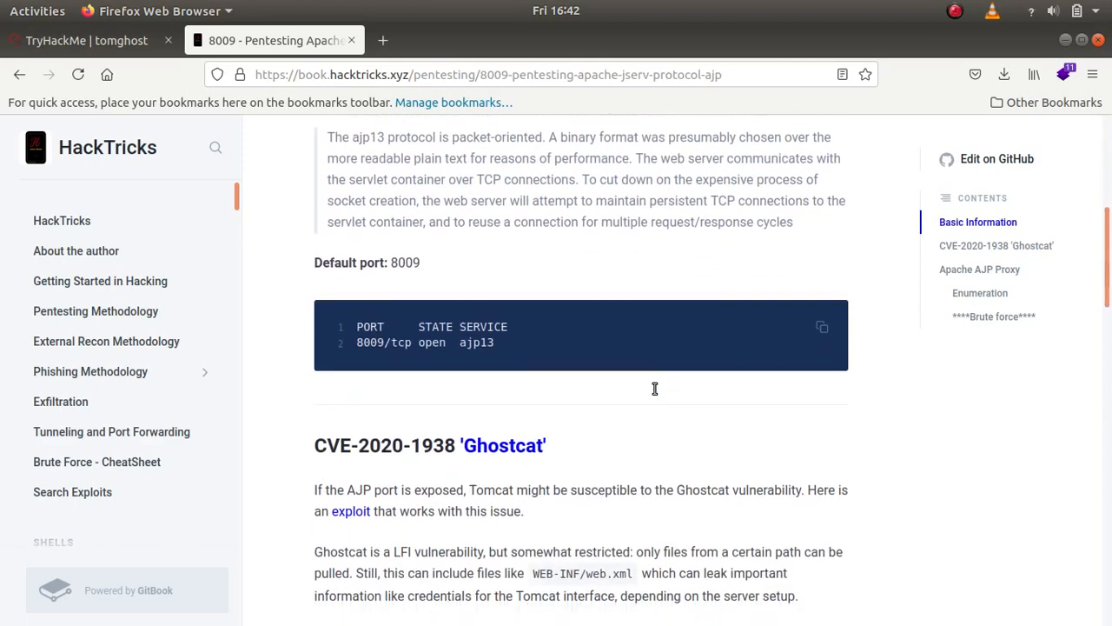
{"action": "scroll", "scroll_direction": "down", "scroll_amount": 3}
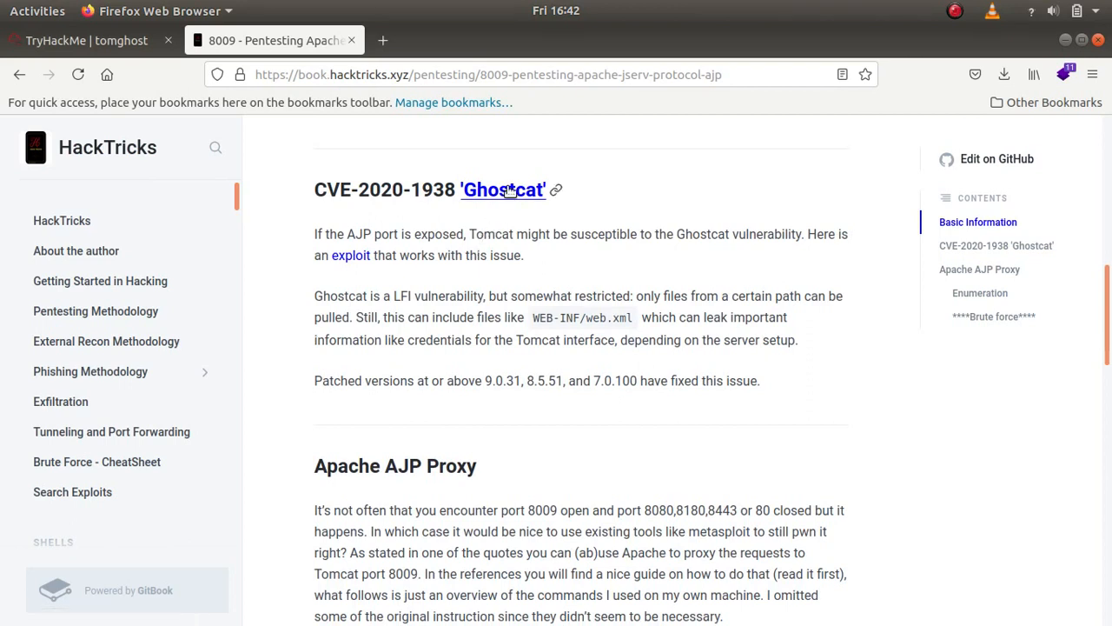
{"action": "mouse_move", "coordinate": [318, 234]}
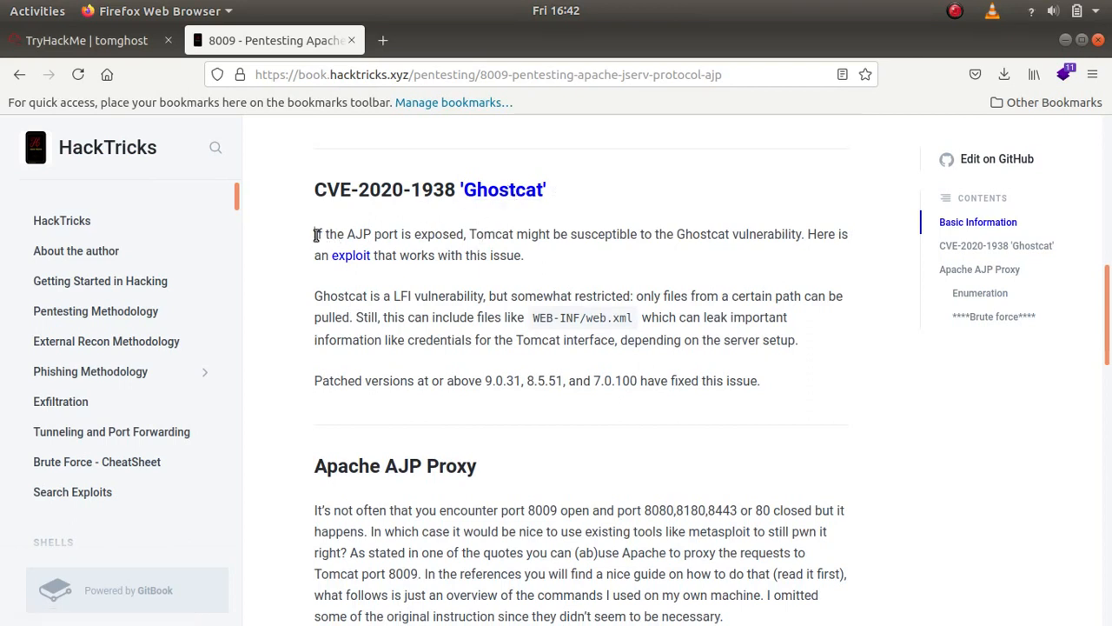
{"action": "left_click_drag", "start_coordinate": [313, 234], "coordinate": [469, 234]}
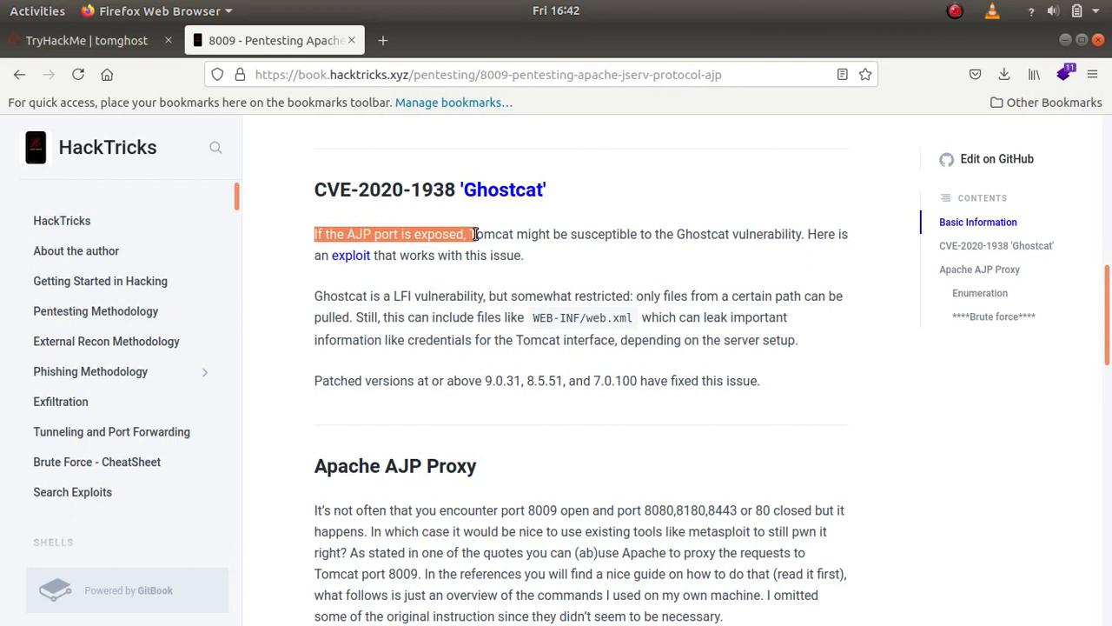
{"action": "left_click", "coordinate": [508, 234]}
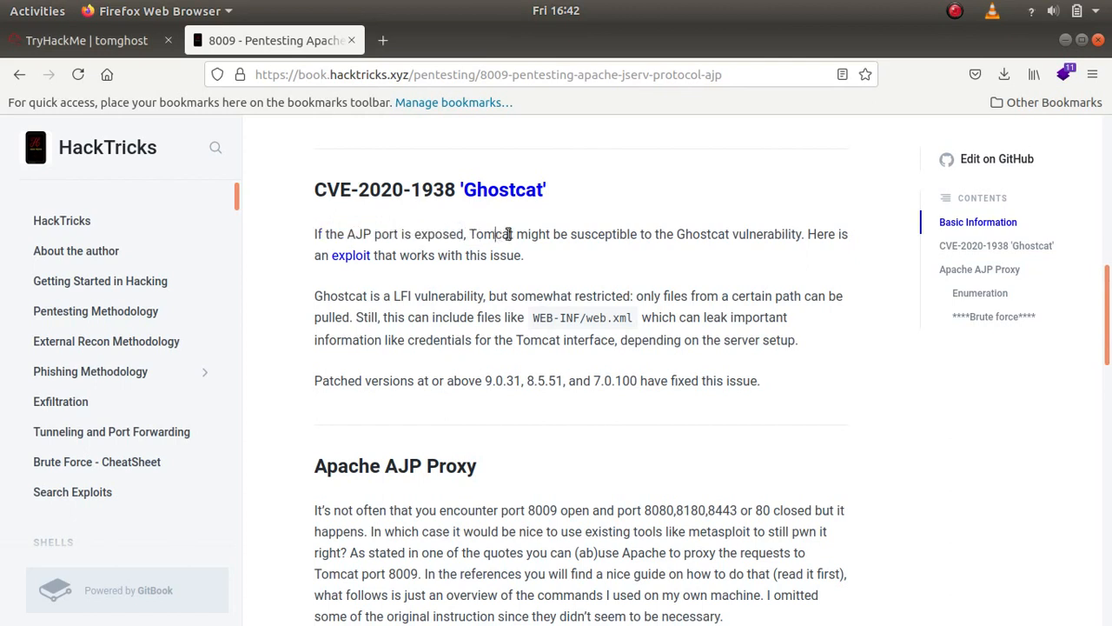
{"action": "left_click_drag", "start_coordinate": [496, 234], "coordinate": [716, 234]}
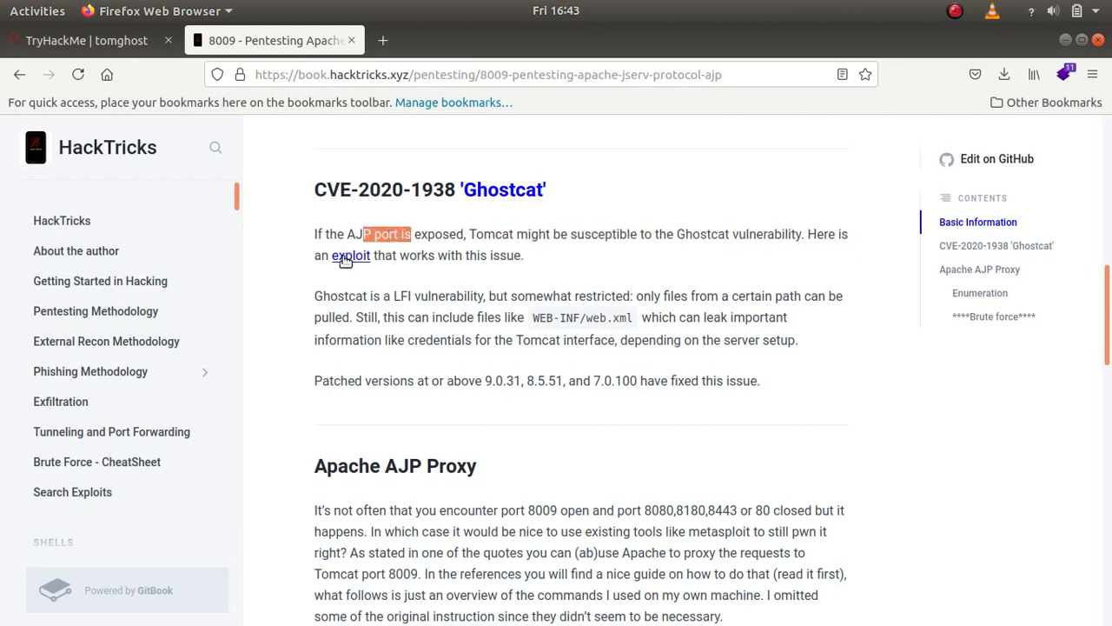
{"action": "left_click", "coordinate": [349, 254]}
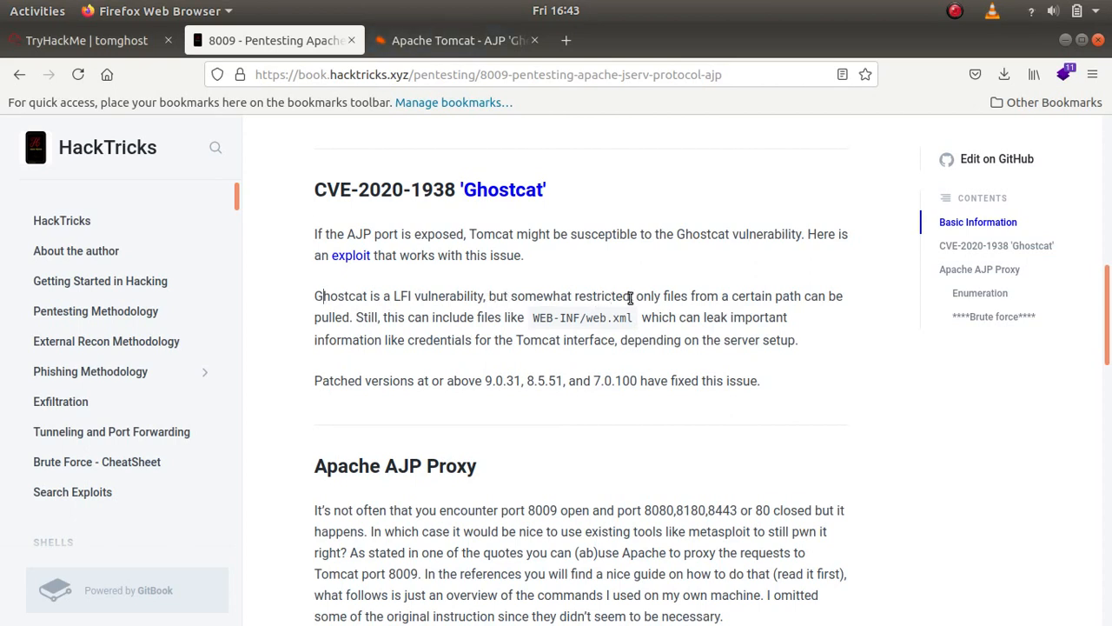
{"action": "mouse_move", "coordinate": [354, 315]}
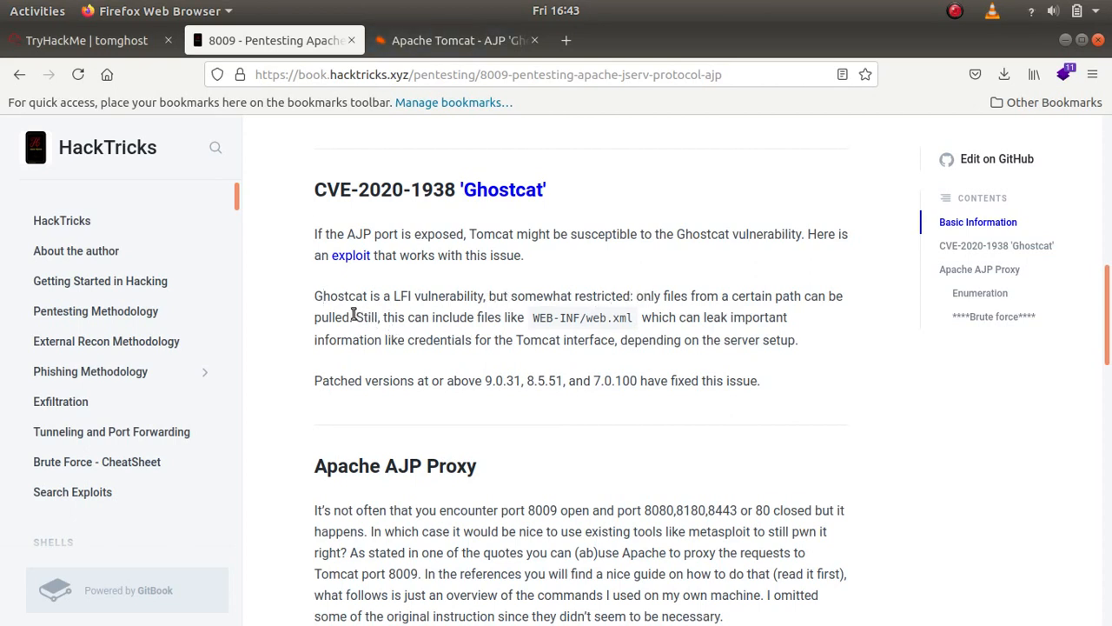
Step: Note which files Ghostcat can pull, then view the target's Apache Tomcat 9.0.30 page on port 8080
{"action": "left_click_drag", "start_coordinate": [354, 317], "coordinate": [517, 317]}
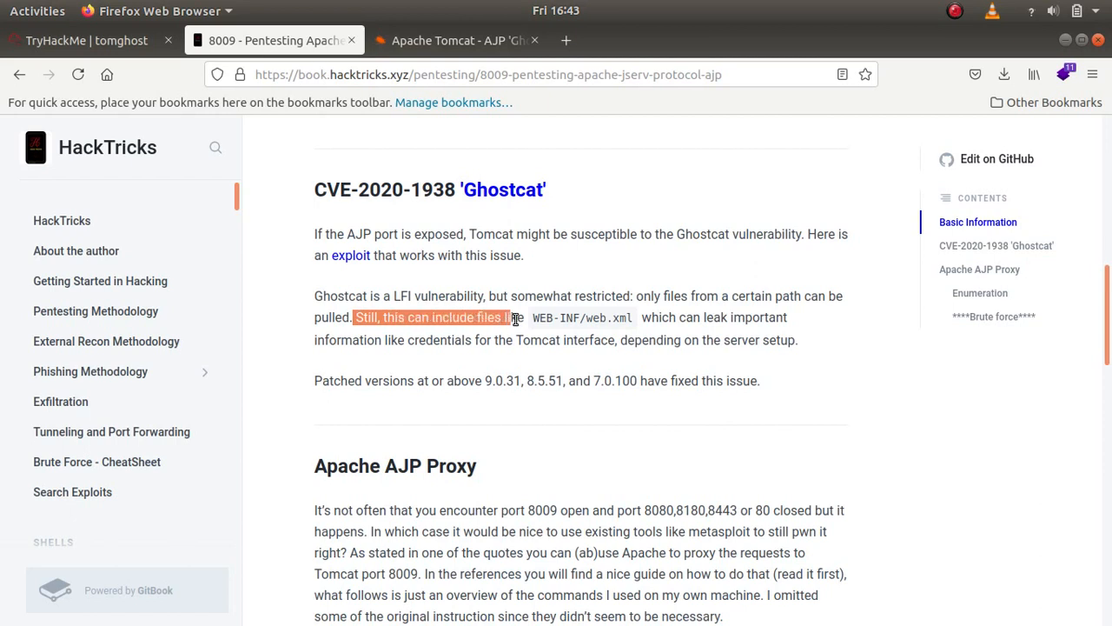
{"action": "left_click_drag", "start_coordinate": [523, 317], "coordinate": [625, 317]}
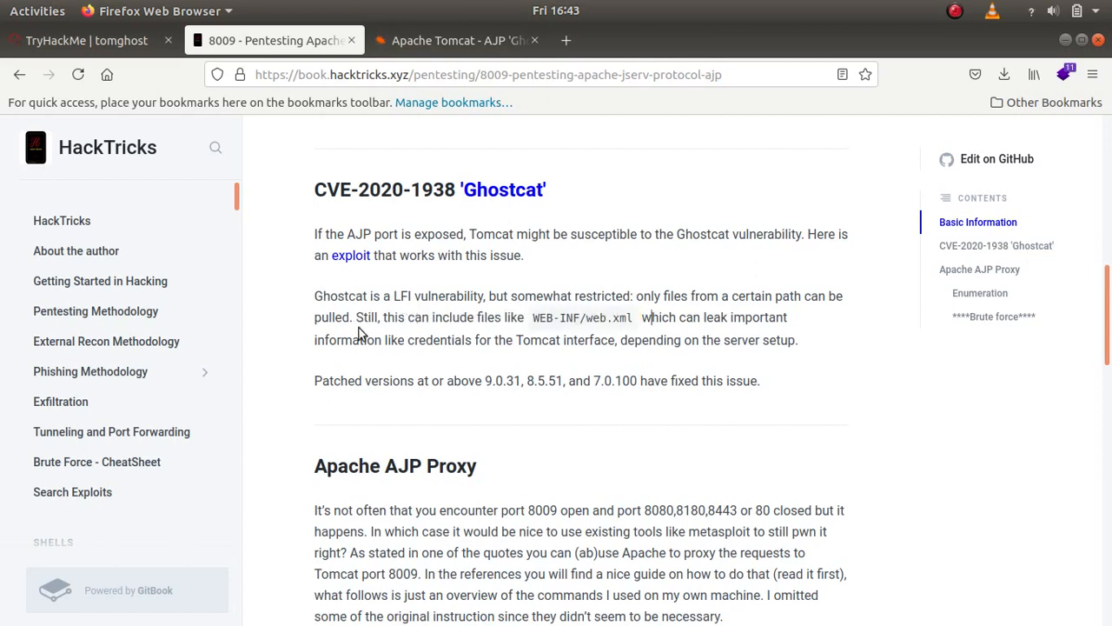
{"action": "mouse_move", "coordinate": [338, 347]}
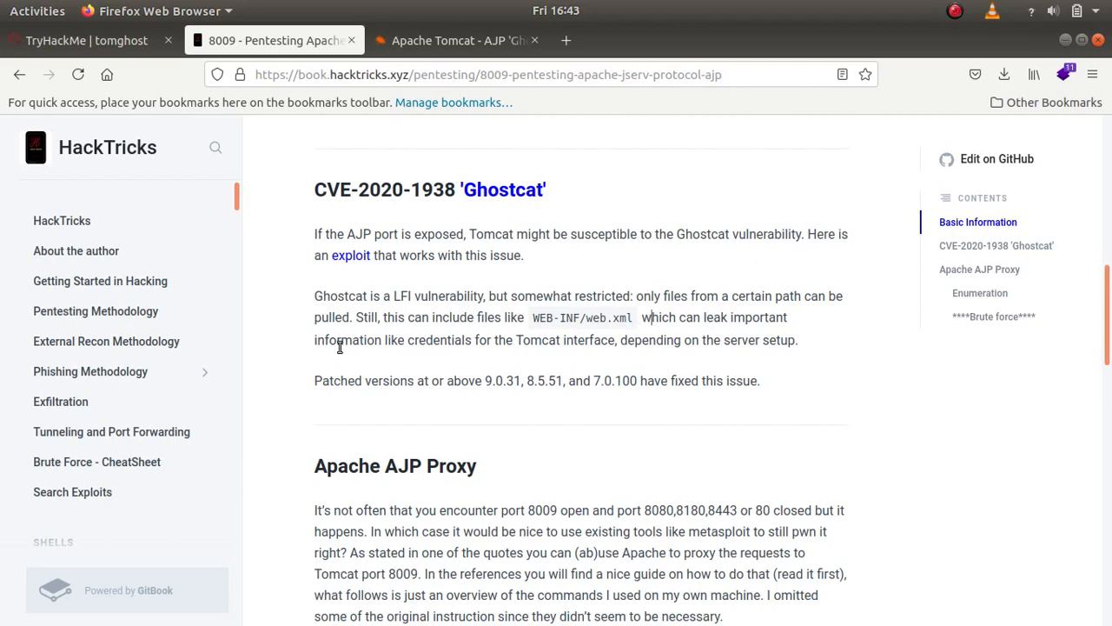
{"action": "mouse_move", "coordinate": [564, 388]}
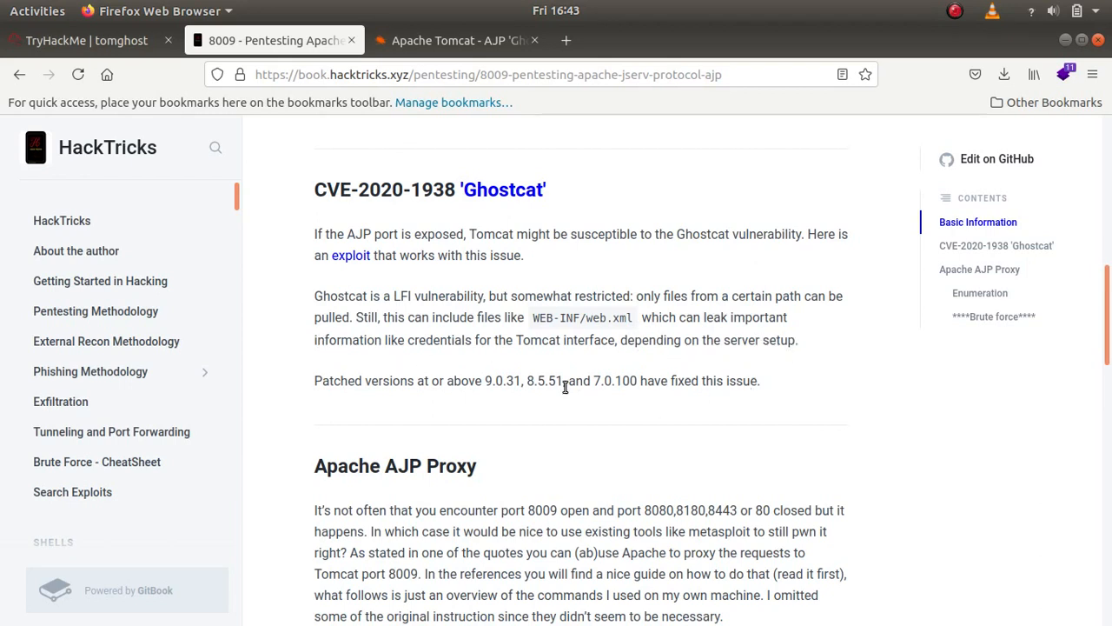
{"action": "mouse_move", "coordinate": [374, 255]}
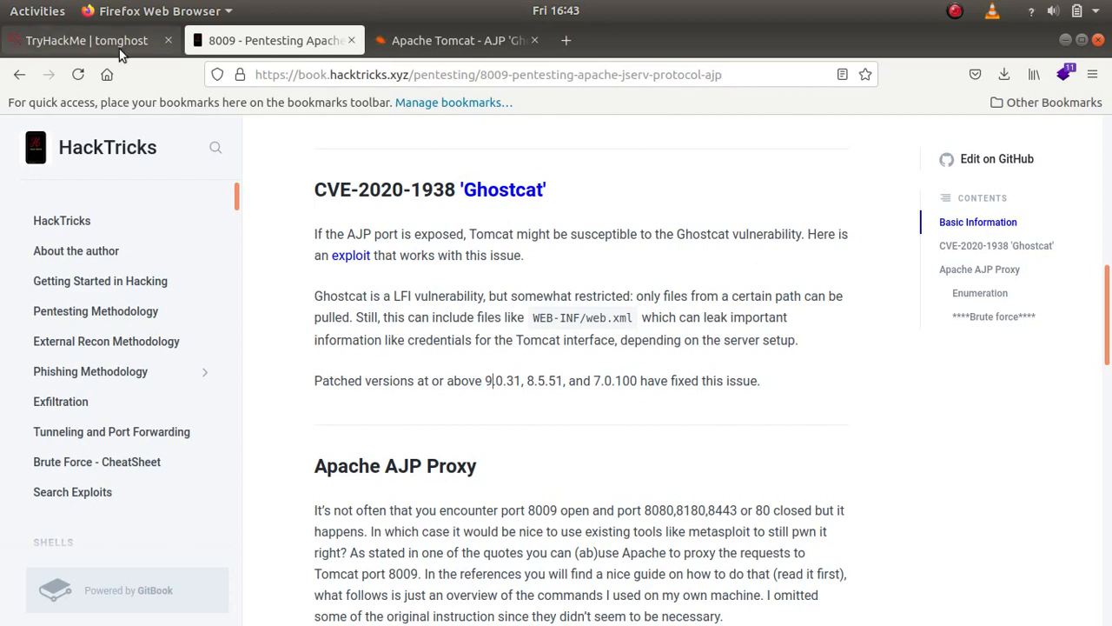
{"action": "left_click", "coordinate": [87, 40]}
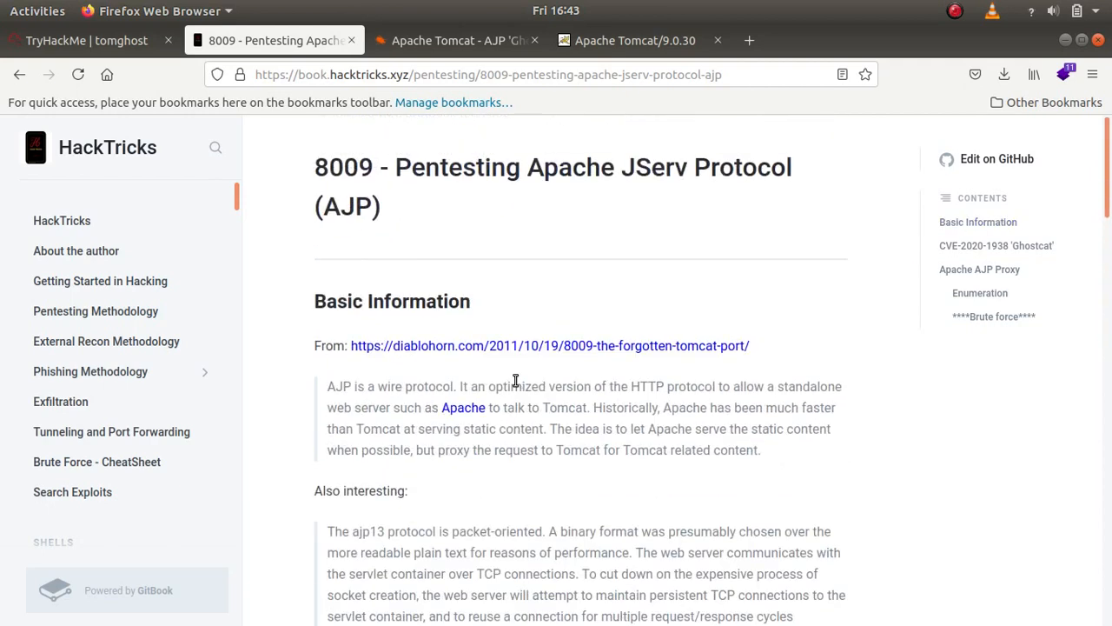
{"action": "left_click", "coordinate": [625, 40]}
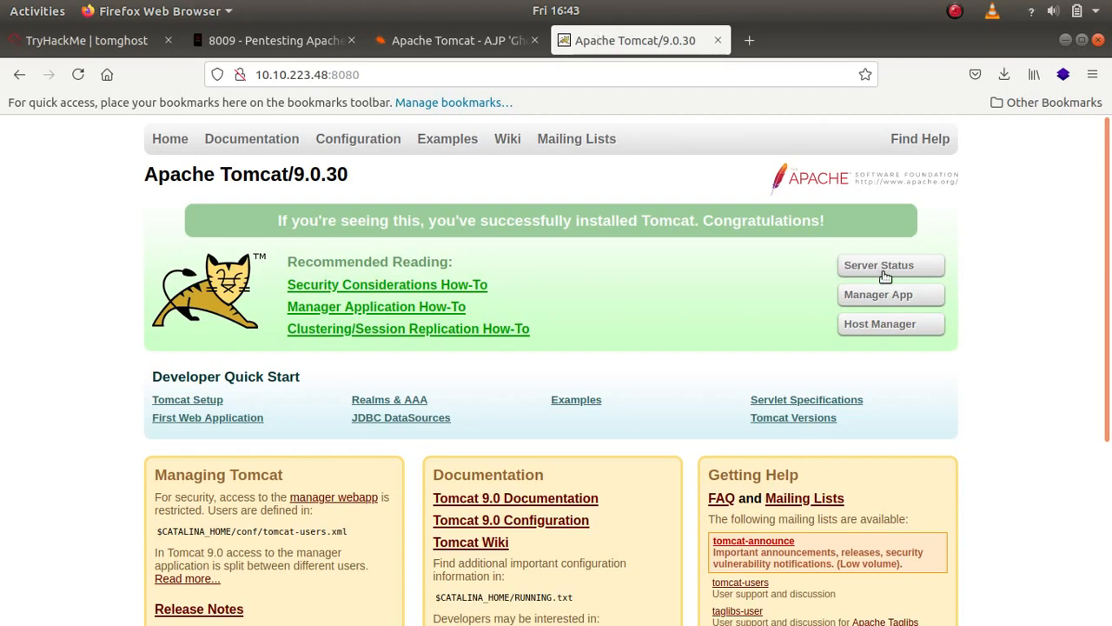
{"action": "mouse_move", "coordinate": [884, 300]}
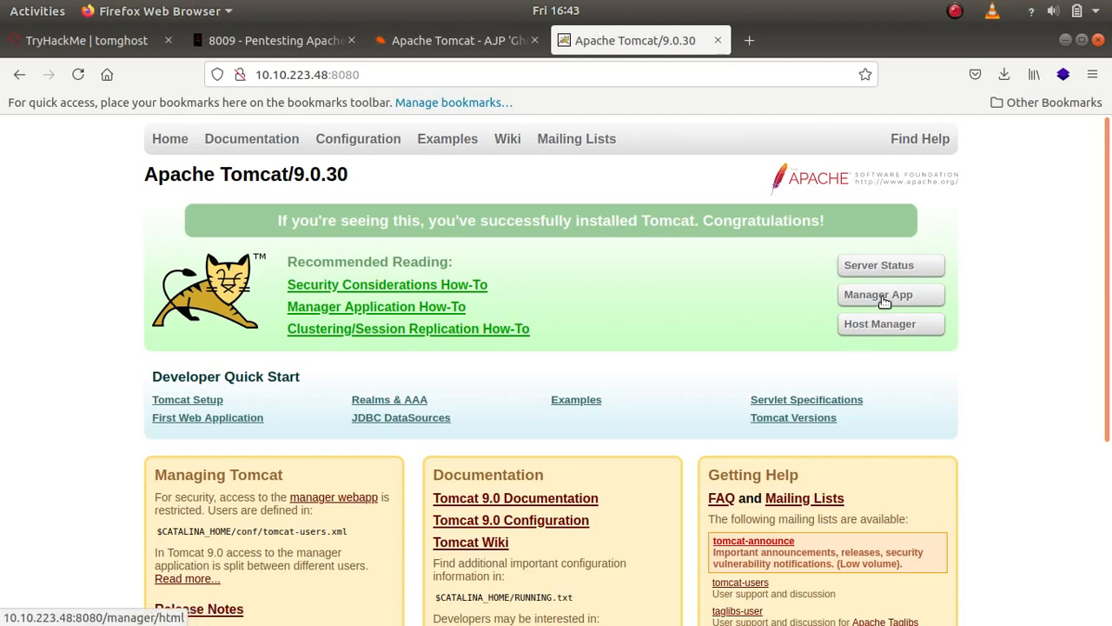
{"action": "left_click", "coordinate": [883, 294]}
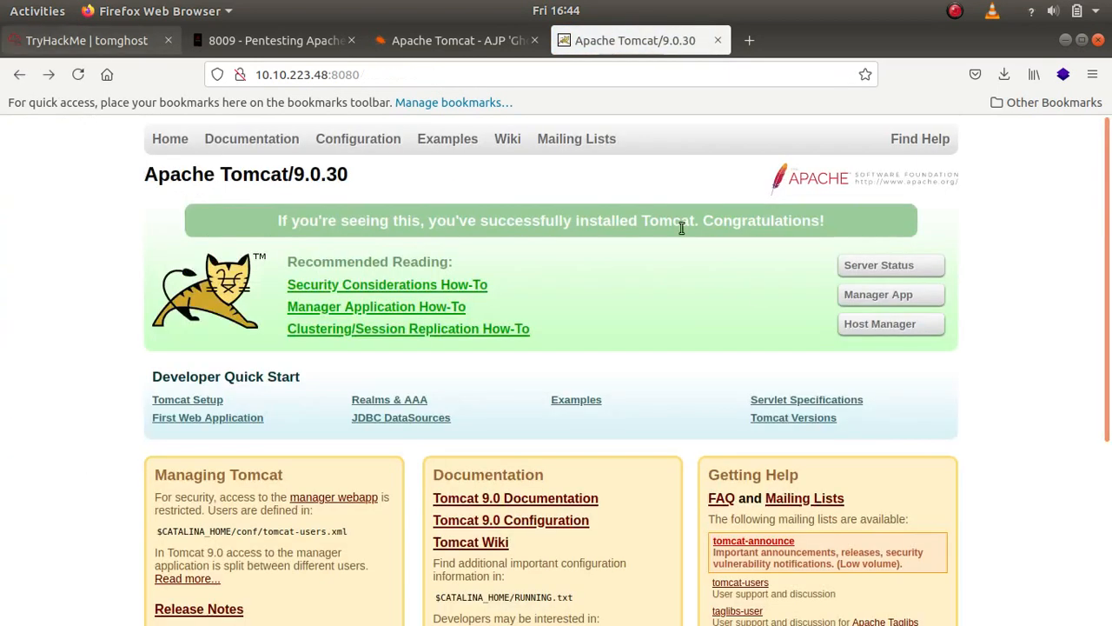
{"action": "mouse_move", "coordinate": [630, 342]}
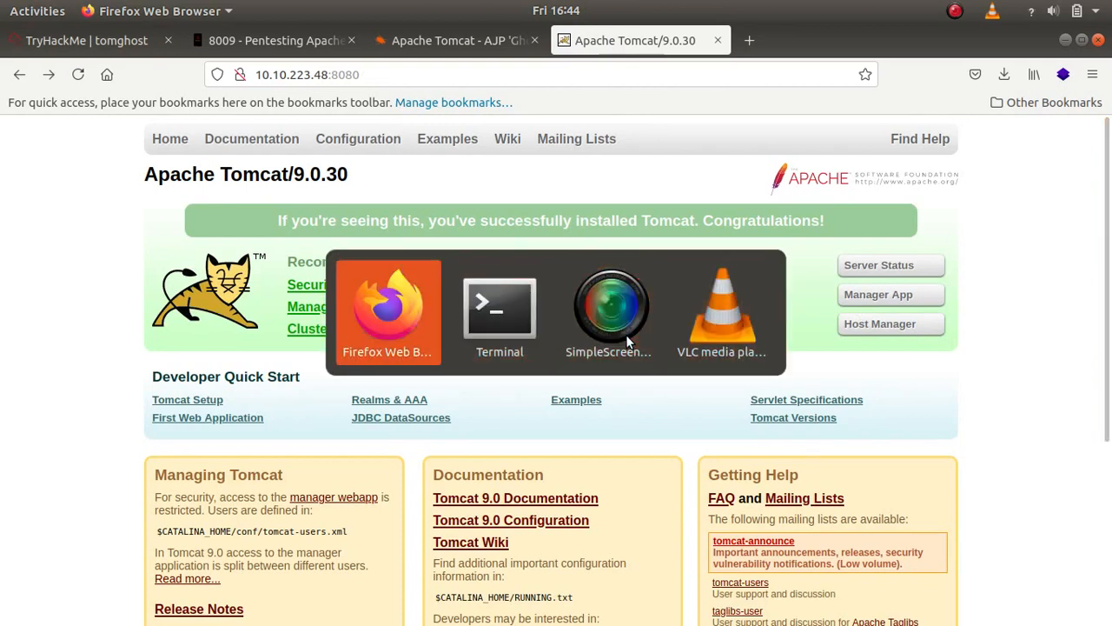
Step: Download the Ghostcat file read exploit script (EDB 48143) from Exploit Database
{"action": "left_click", "coordinate": [456, 40]}
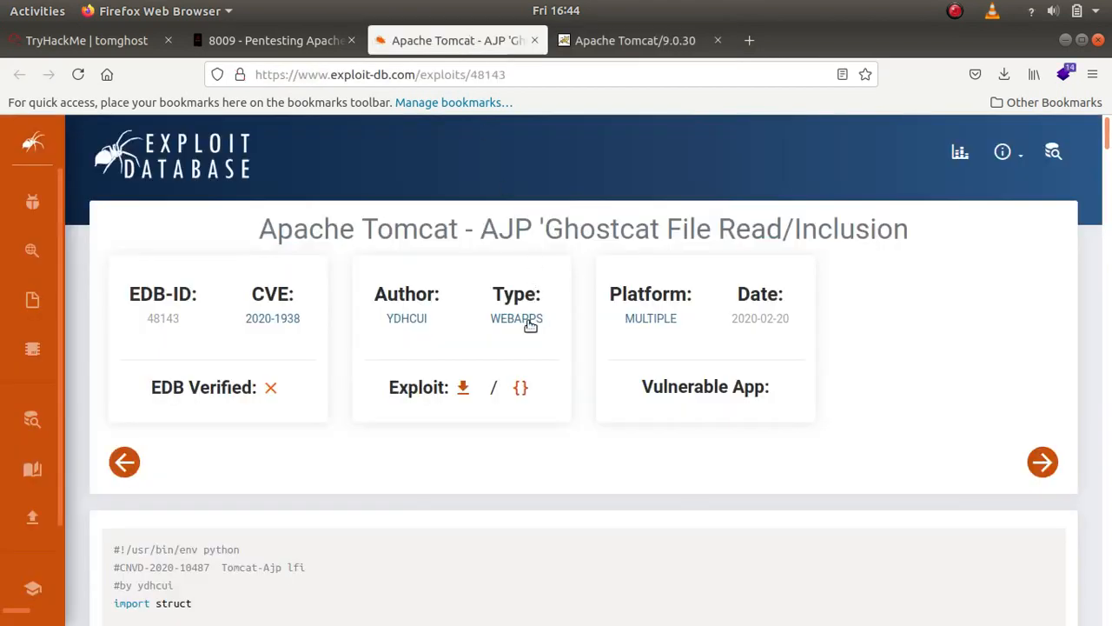
{"action": "scroll", "scroll_direction": "down", "scroll_amount": 3}
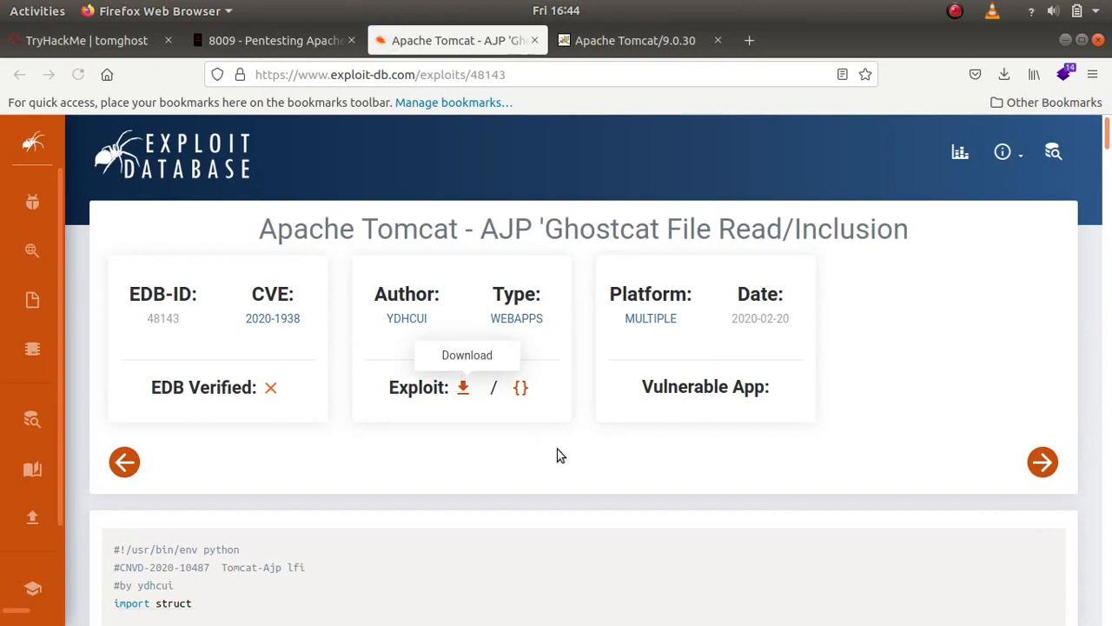
{"action": "left_click", "coordinate": [463, 387]}
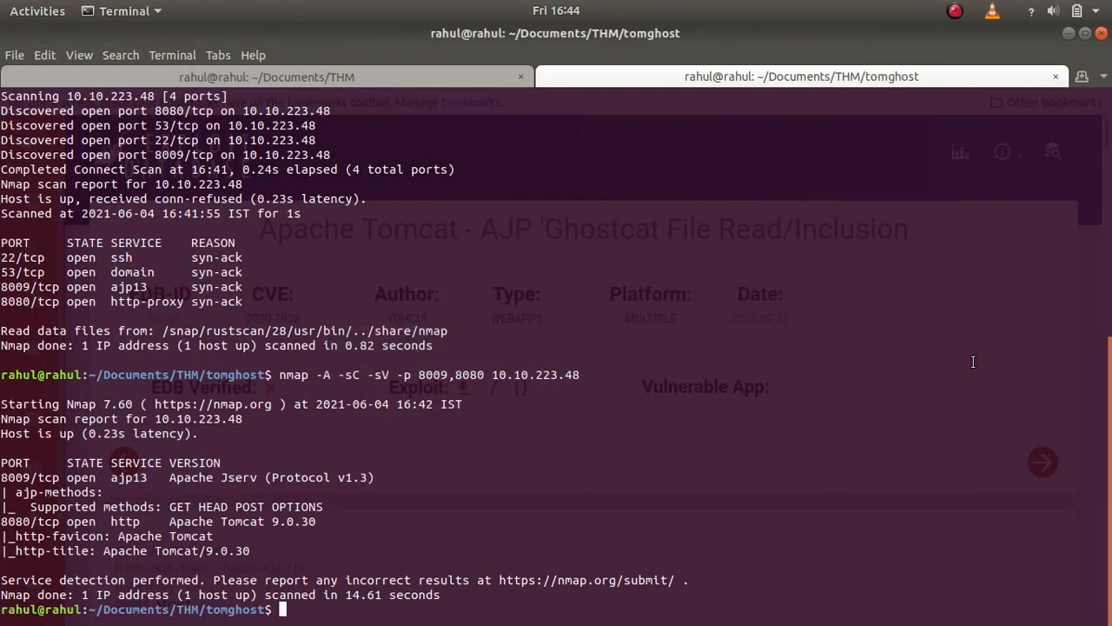
Step: Move ~/Downloads/48143.py into the tomghost folder and rename it exploit.py
{"action": "type", "text": "mv ~/Downloads/48143.py ."}
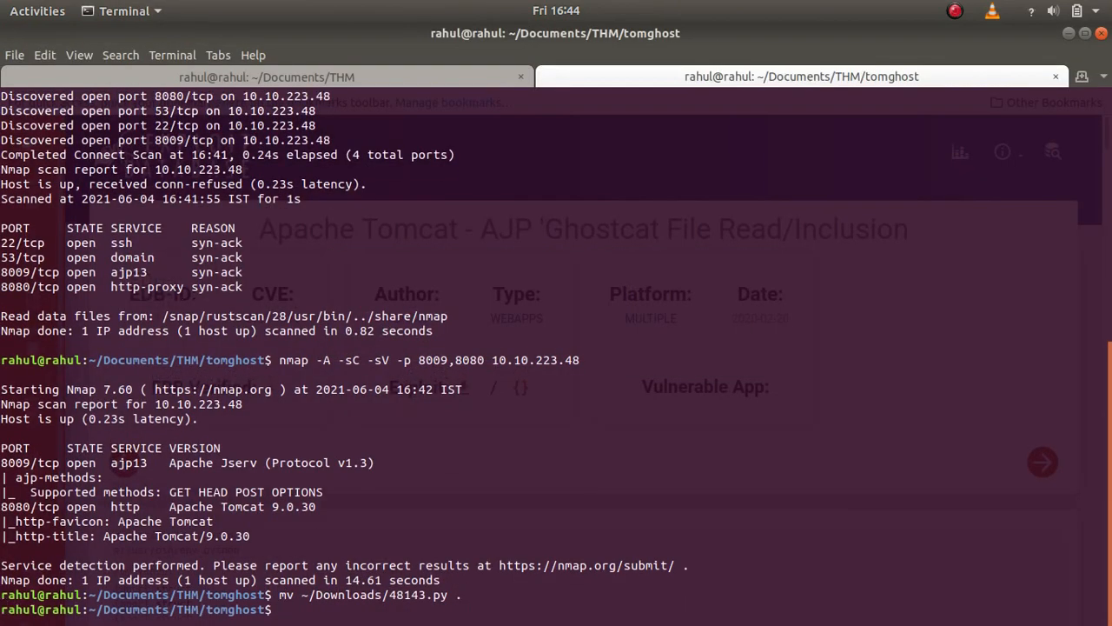
{"action": "type", "text": "mv 48143.py"}
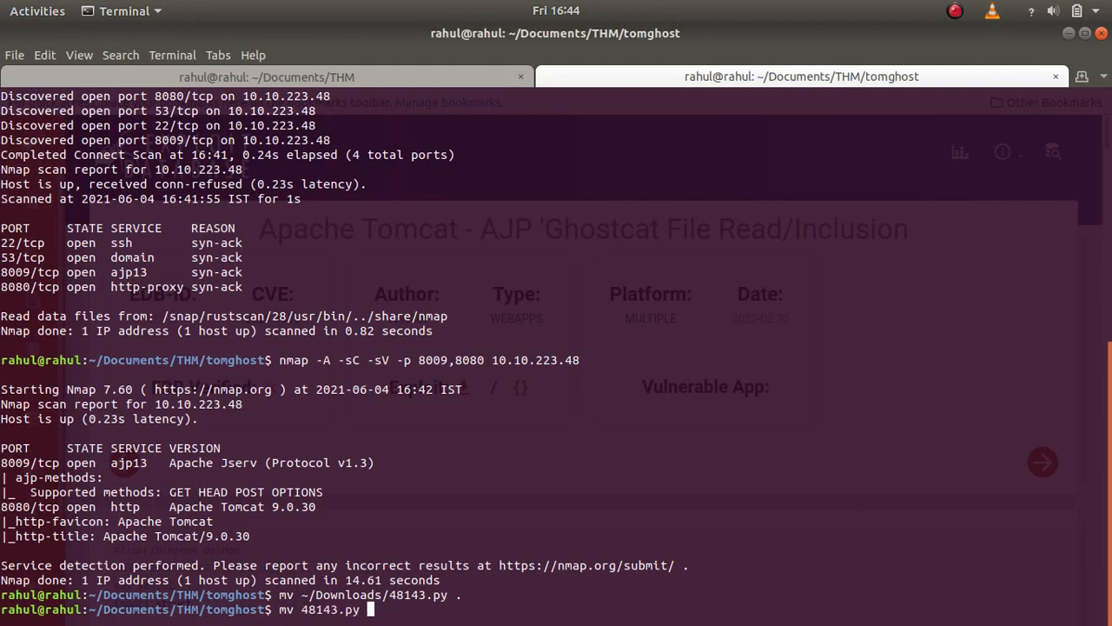
{"action": "type", "text": "exploit.py"}
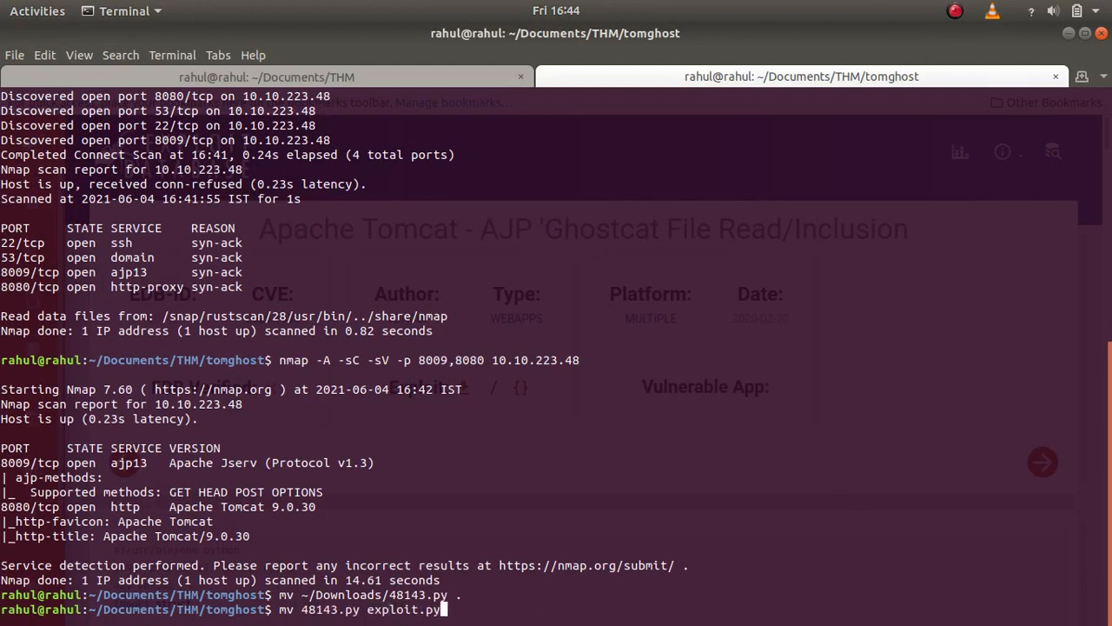
{"action": "key", "text": "Return"}
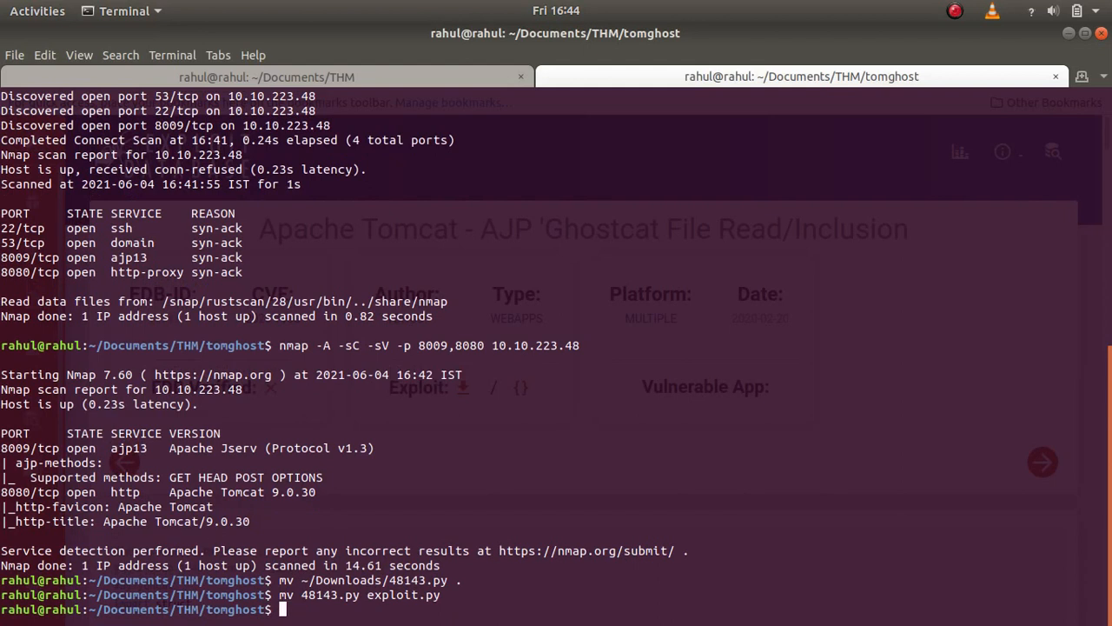
Step: Review exploit.py's code in Sublime Text launched from ~/Downloads/sublime_text_3
{"action": "type", "text": "~/D"}
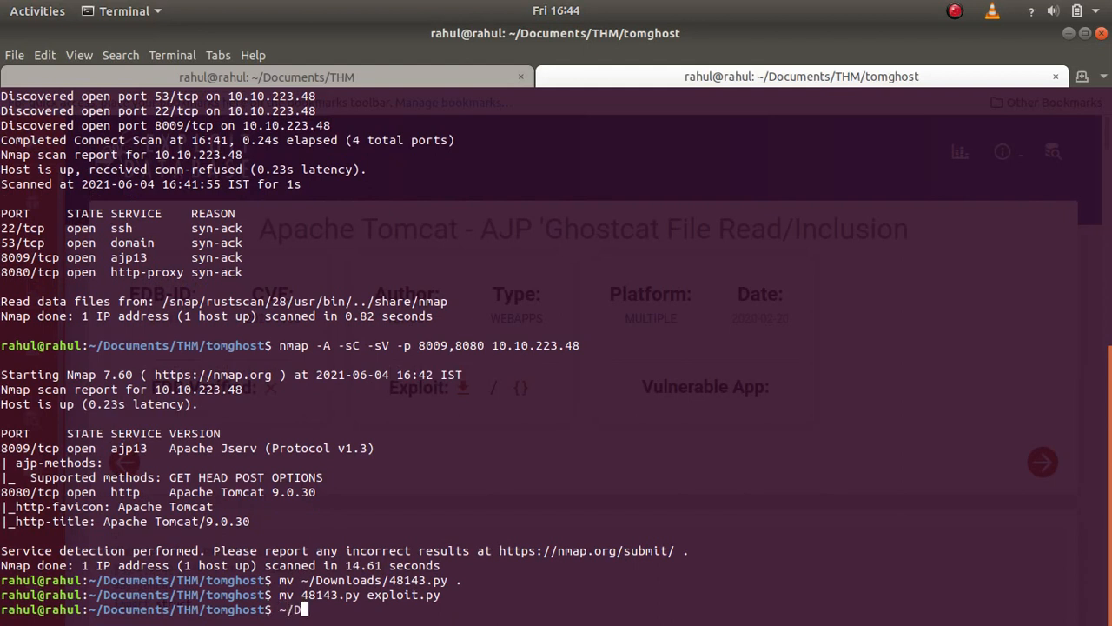
{"action": "type", "text": "ownloads/sublime_text_3/"}
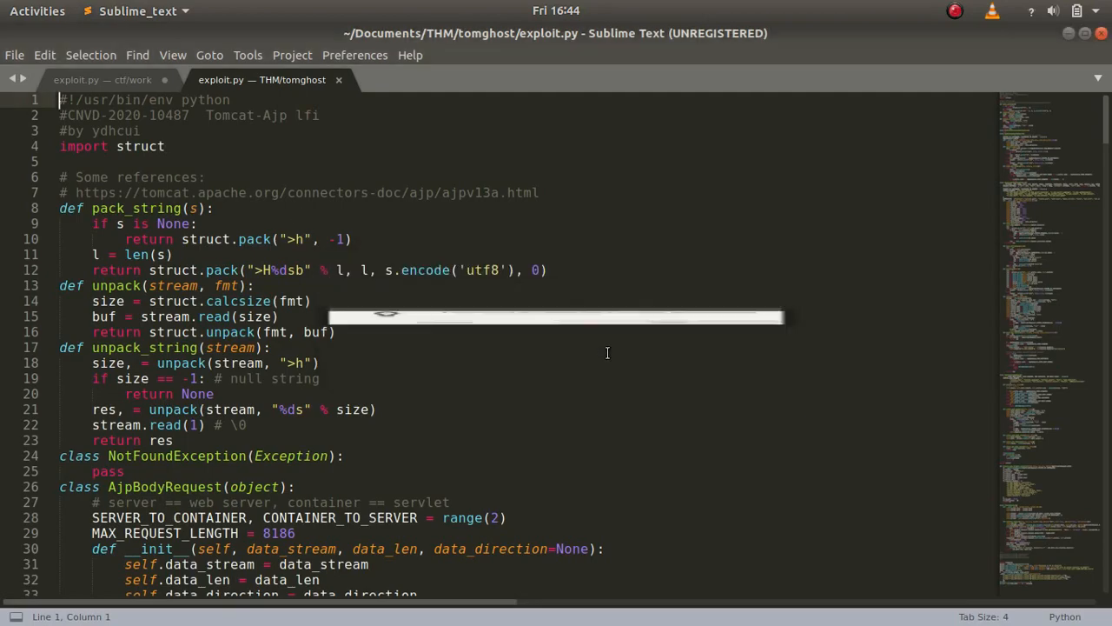
{"action": "scroll", "scroll_direction": "down", "scroll_amount": 3}
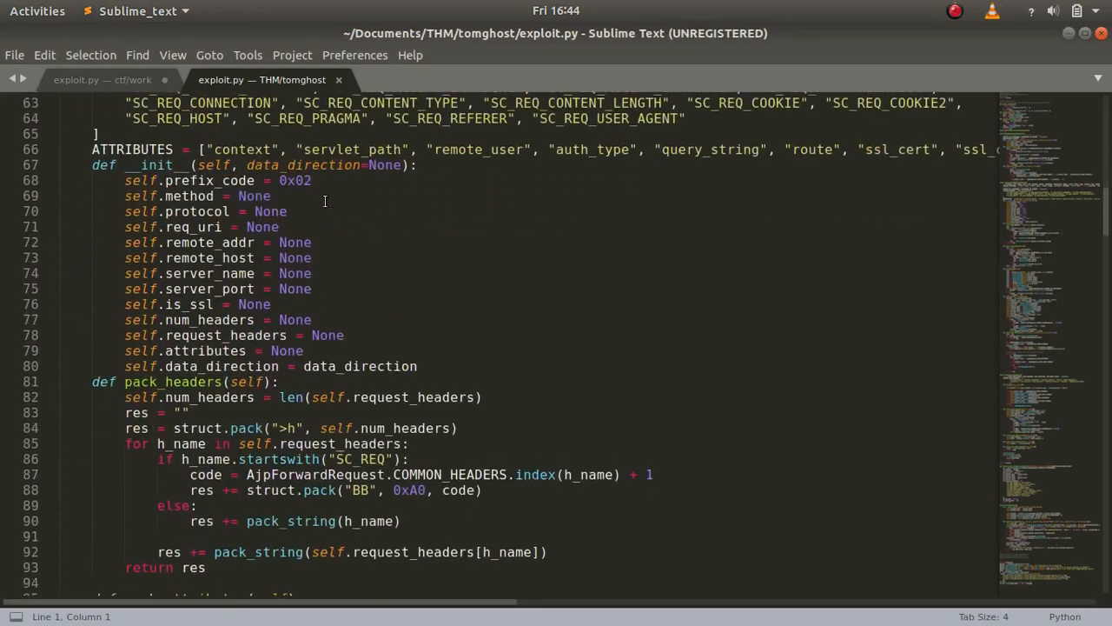
{"action": "scroll", "scroll_direction": "down", "scroll_amount": 3}
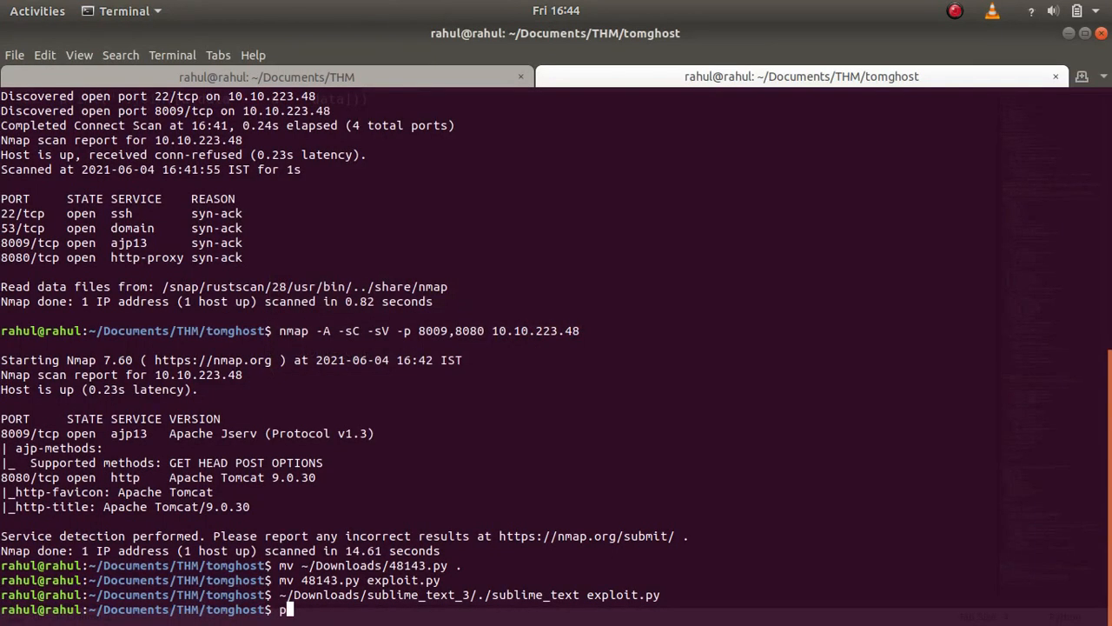
Step: Run python3 exploit.py -p 8009 10.10.223.48 and read the resulting bufsize TypeError traceback
{"action": "type", "text": "ython3"}
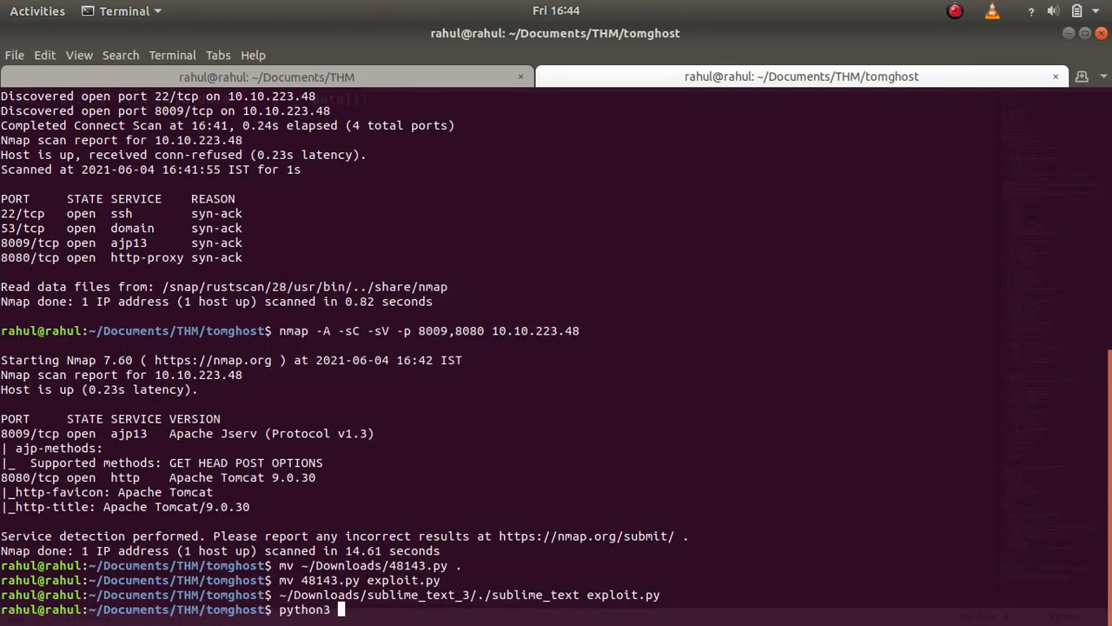
{"action": "key", "text": "Return"}
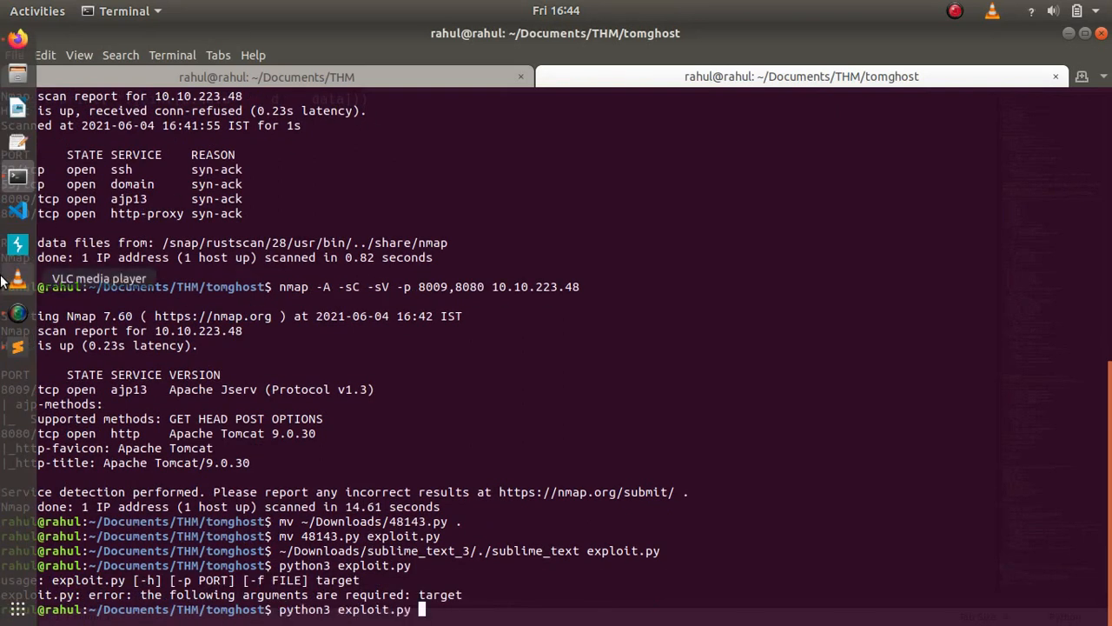
{"action": "type", "text": "-p"}
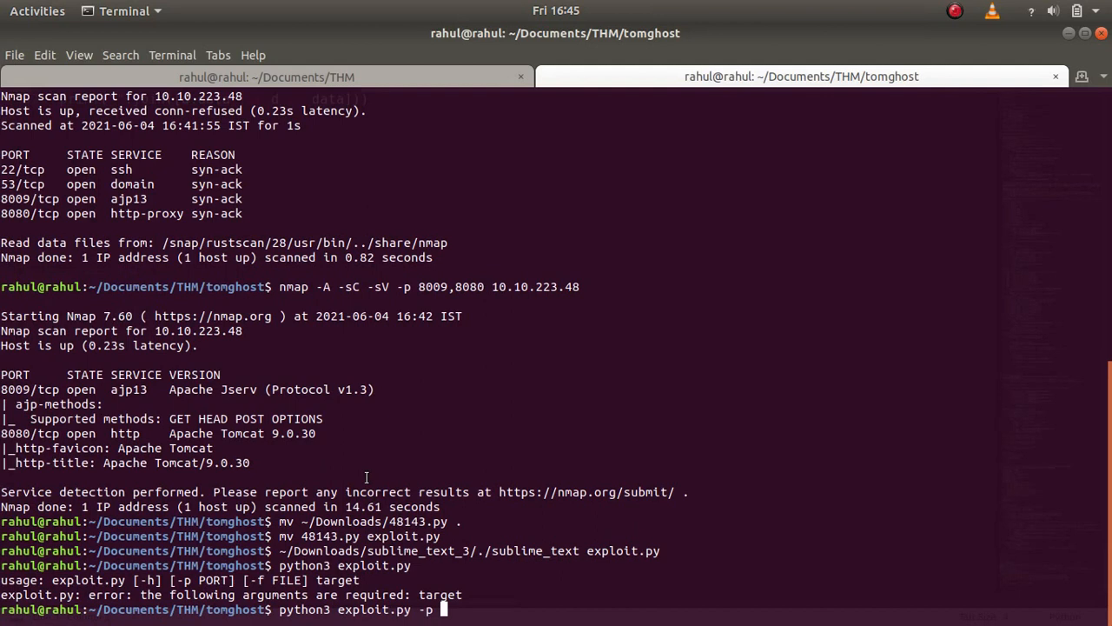
{"action": "type", "text": "8009"}
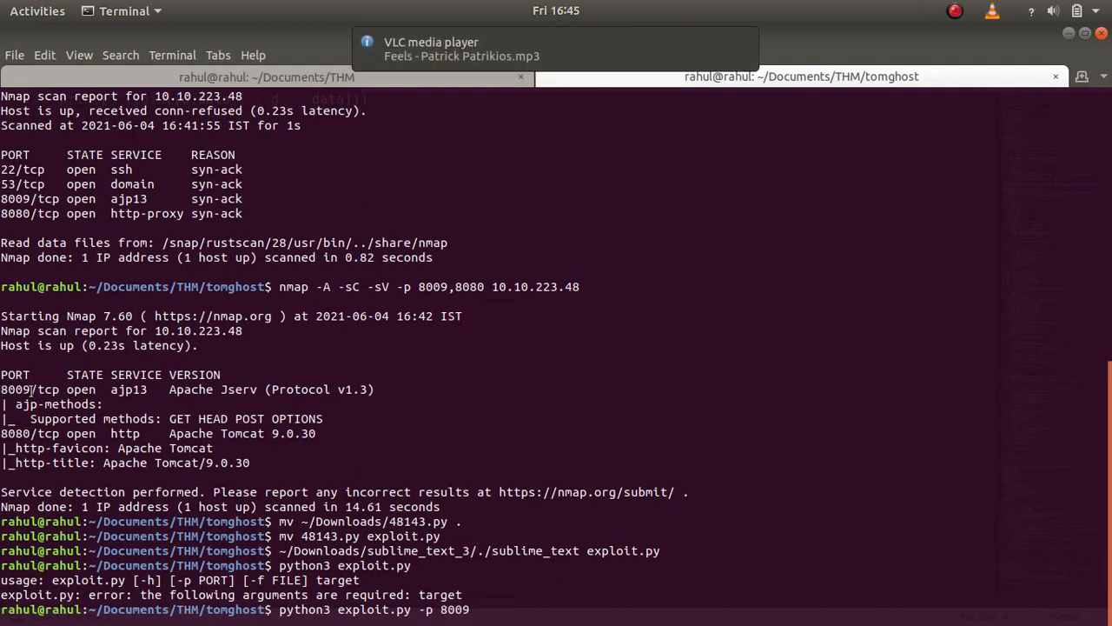
{"action": "type", "text": "10.10.223.48"}
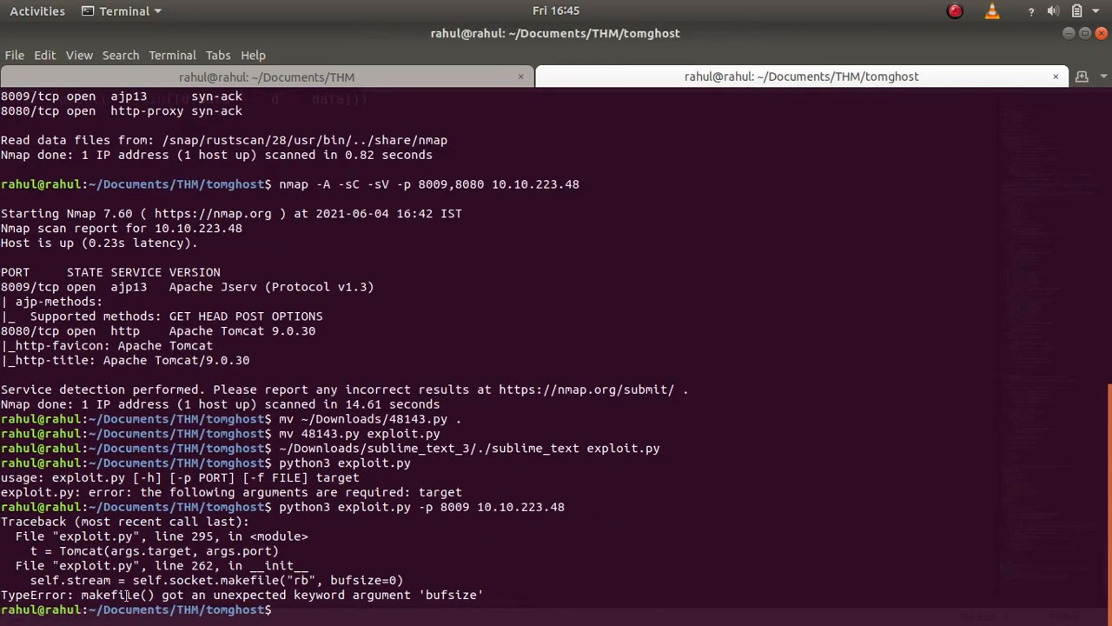
{"action": "mouse_move", "coordinate": [288, 616]}
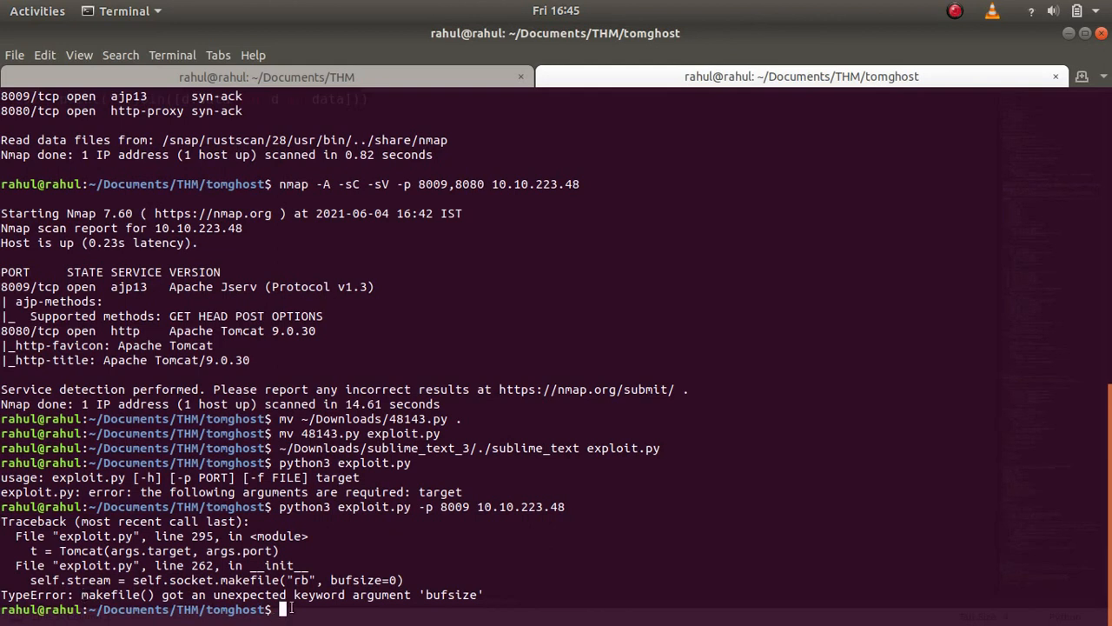
{"action": "key", "text": "Alt+Tab"}
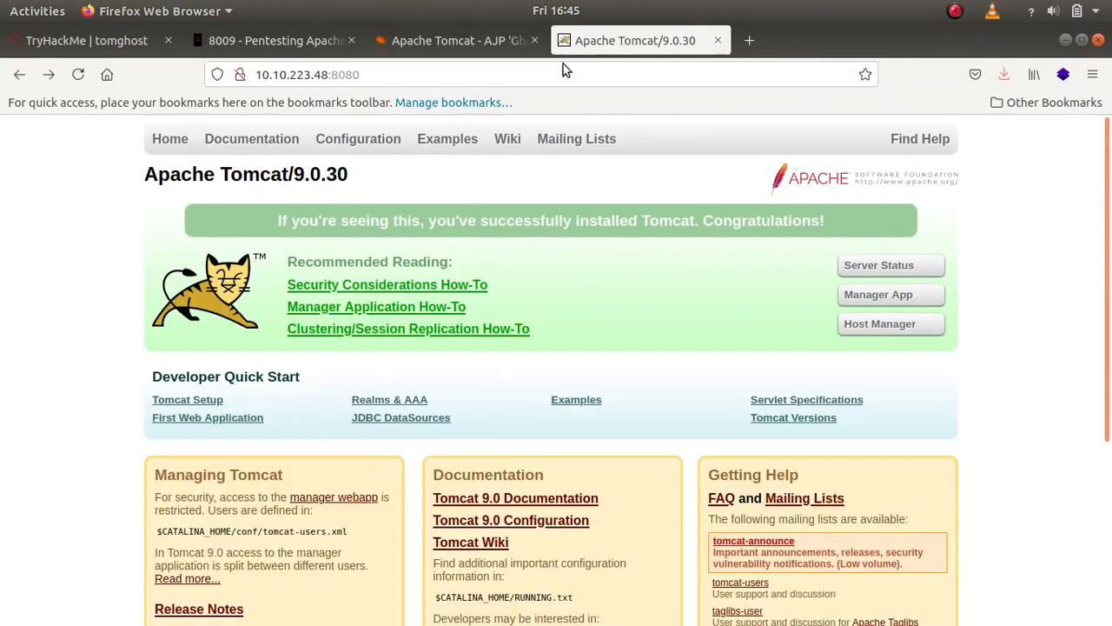
Step: Find makefile in Python's socket documentation, confirming it accepts buffering rather than bufsize
{"action": "type", "text": "socket.mak"}
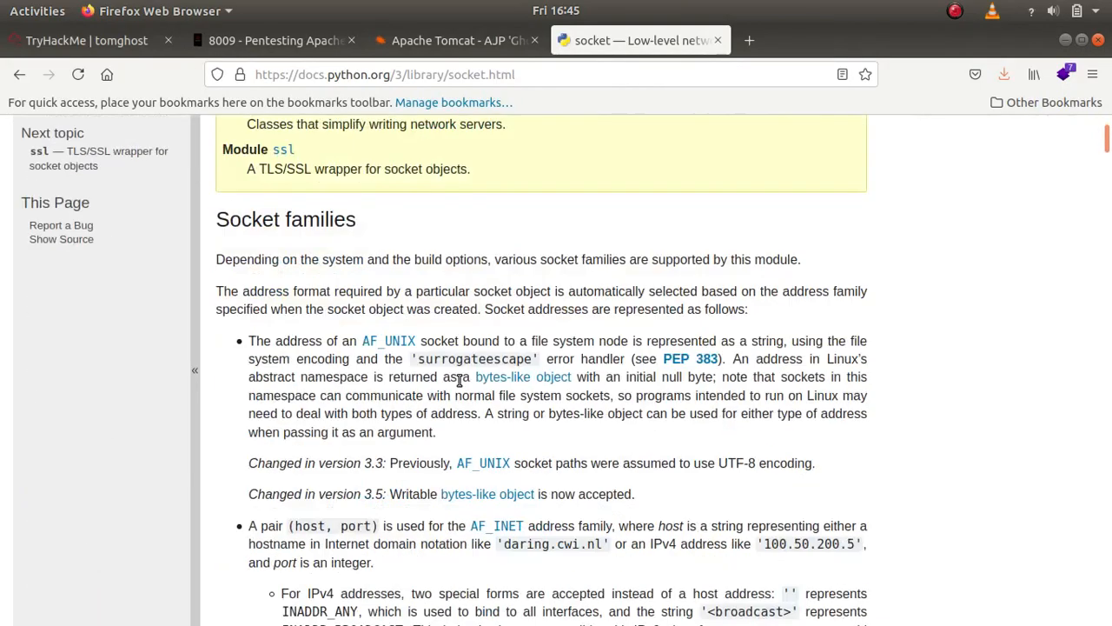
{"action": "key", "text": "ctrl+f"}
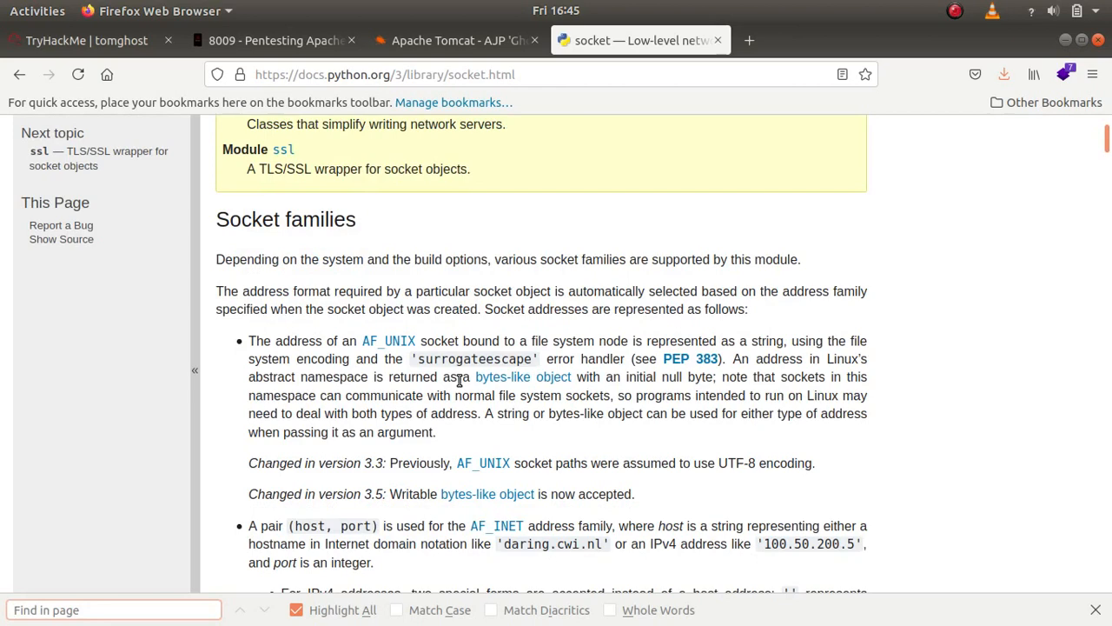
{"action": "type", "text": "makefile"}
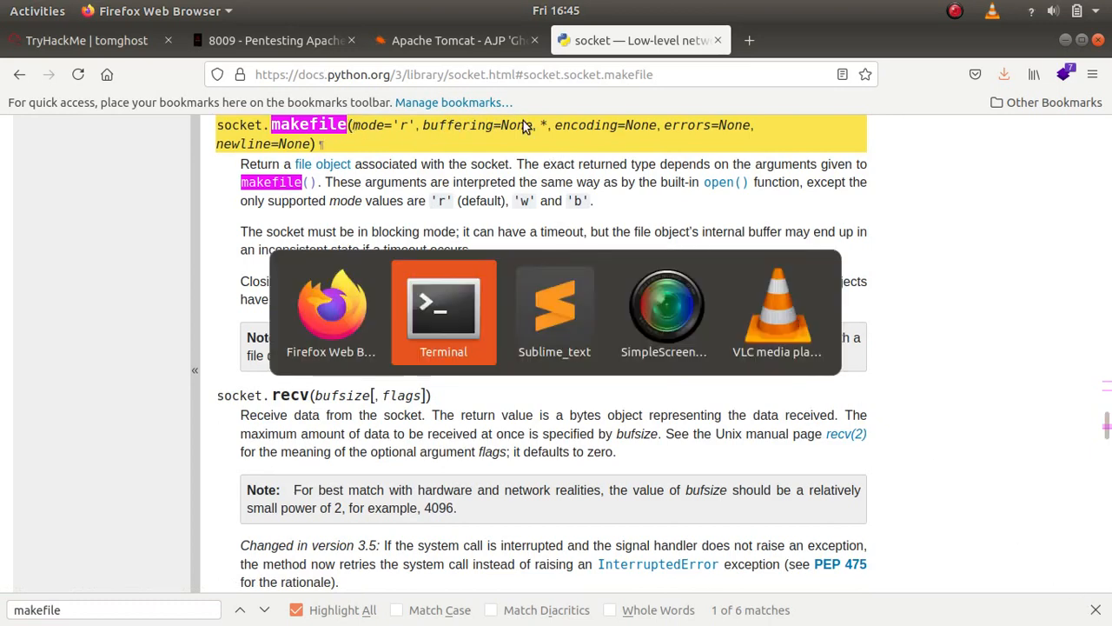
{"action": "left_click", "coordinate": [443, 308]}
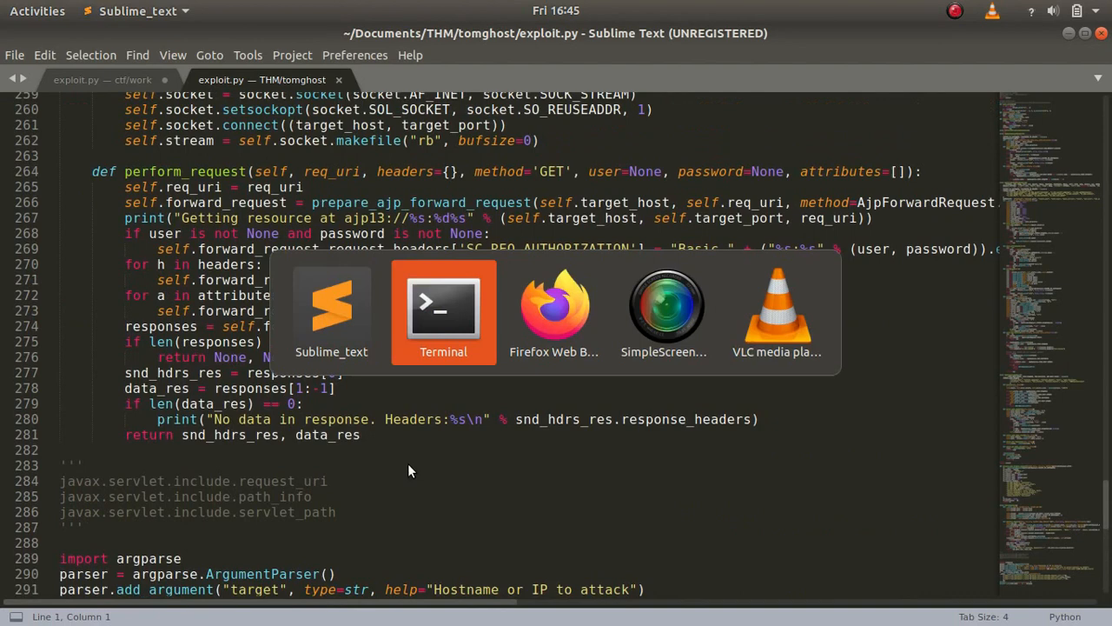
Step: Change bufsize=0 to buffering=0 in the makefile call on line 262 and save exploit.py
{"action": "left_click", "coordinate": [442, 313]}
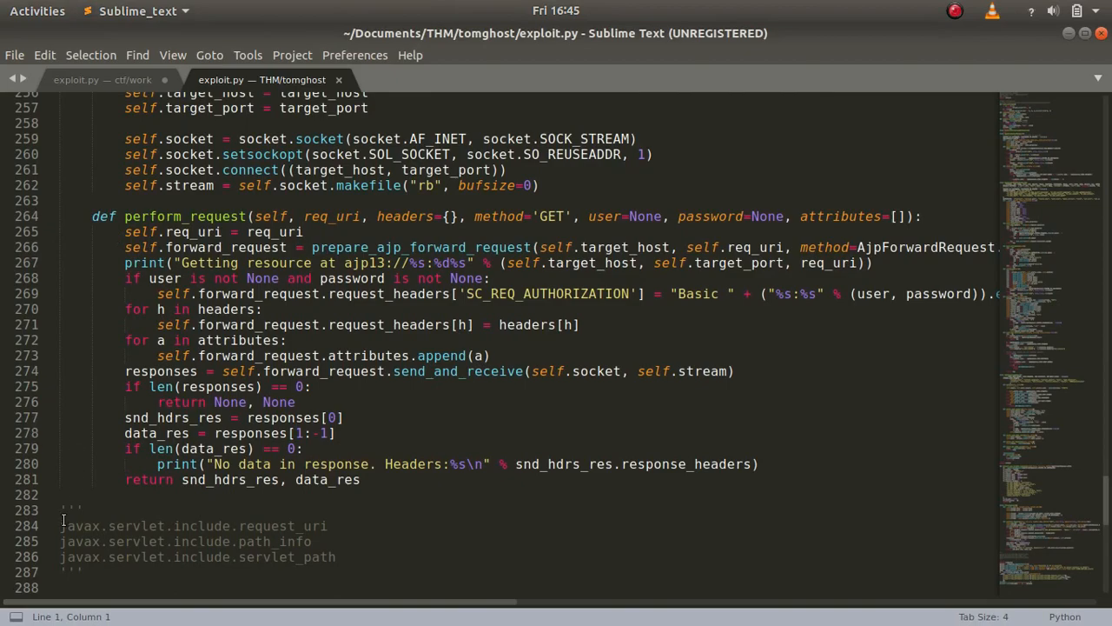
{"action": "scroll", "scroll_direction": "down", "scroll_amount": 3}
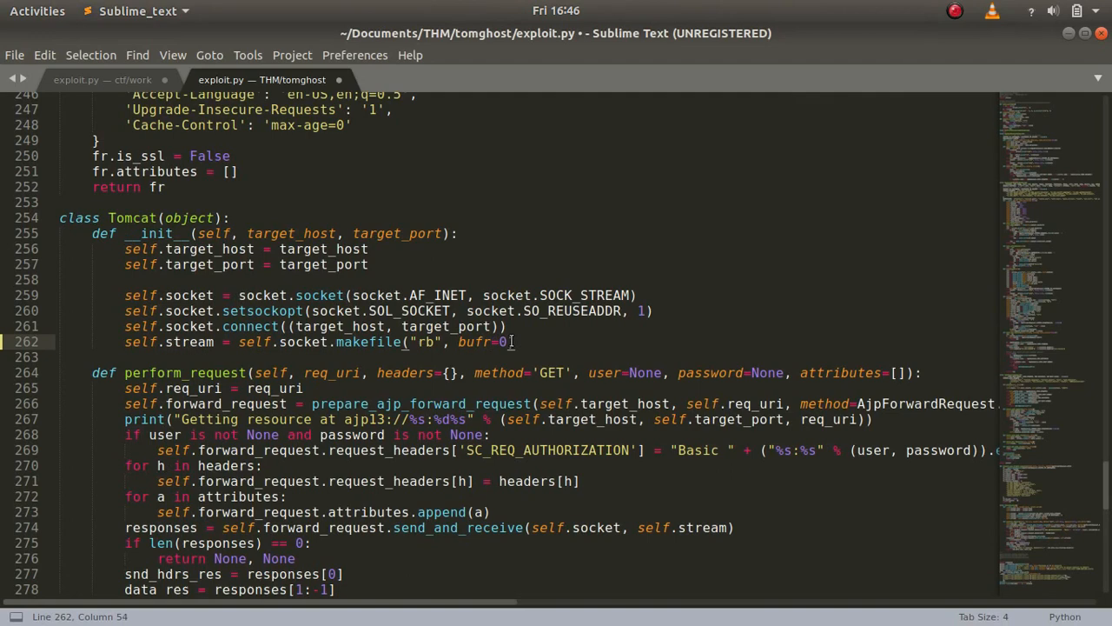
{"action": "key", "text": "alt+Tab"}
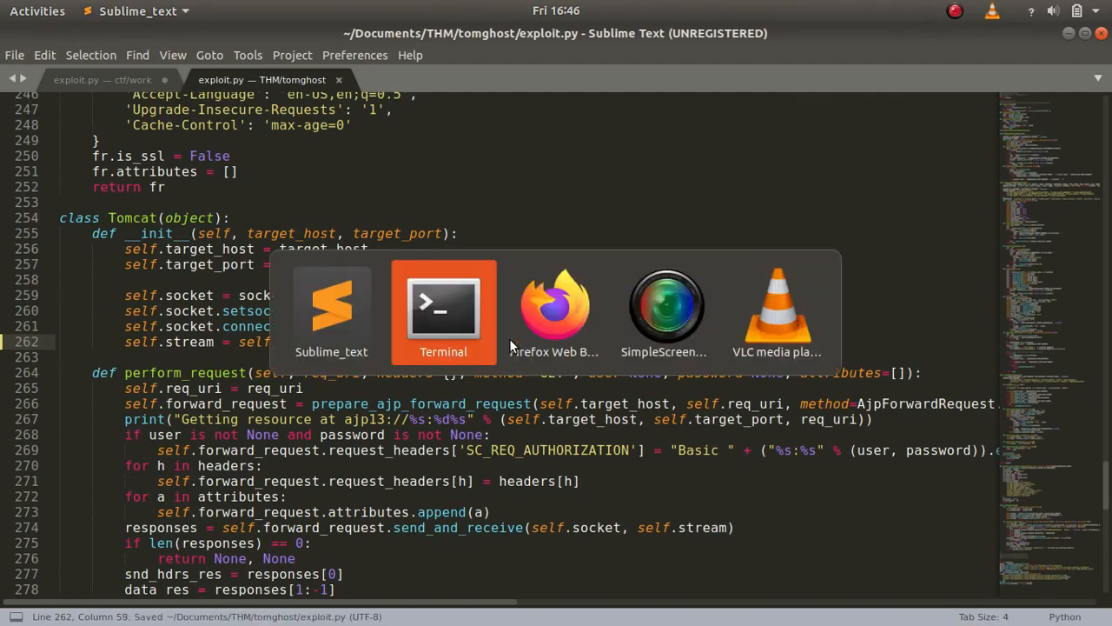
{"action": "left_click", "coordinate": [444, 308]}
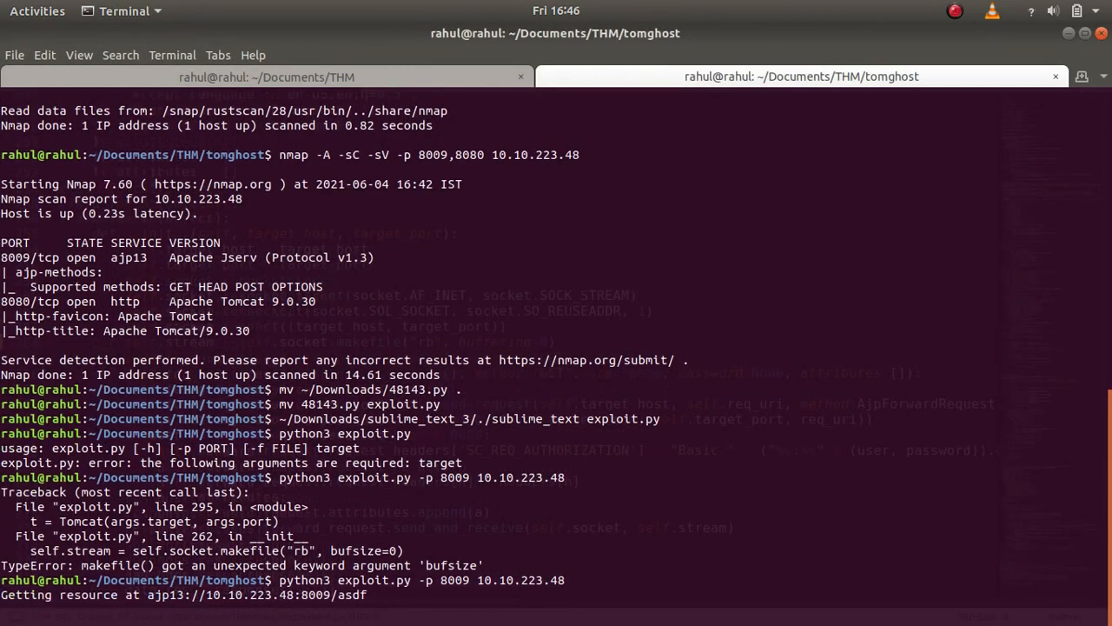
Step: Rerun python3 exploit.py -p 8009 10.10.223.48, hitting a str-vs-bytes TypeError at line 302, and return to the editor
{"action": "key", "text": "Return"}
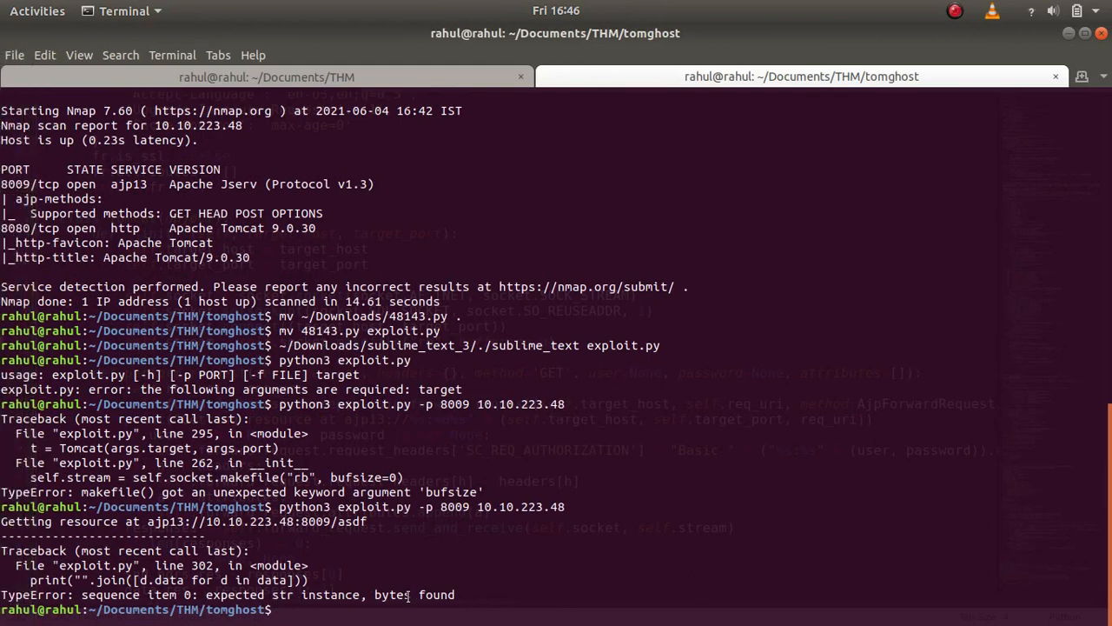
{"action": "key", "text": "Alt+Tab"}
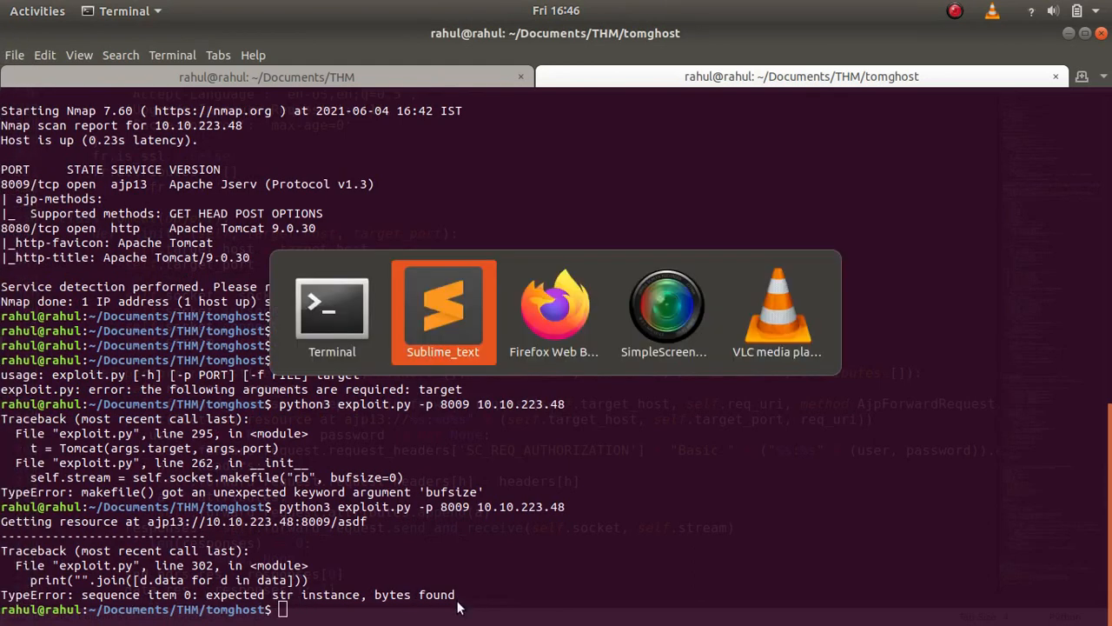
{"action": "left_click", "coordinate": [442, 309]}
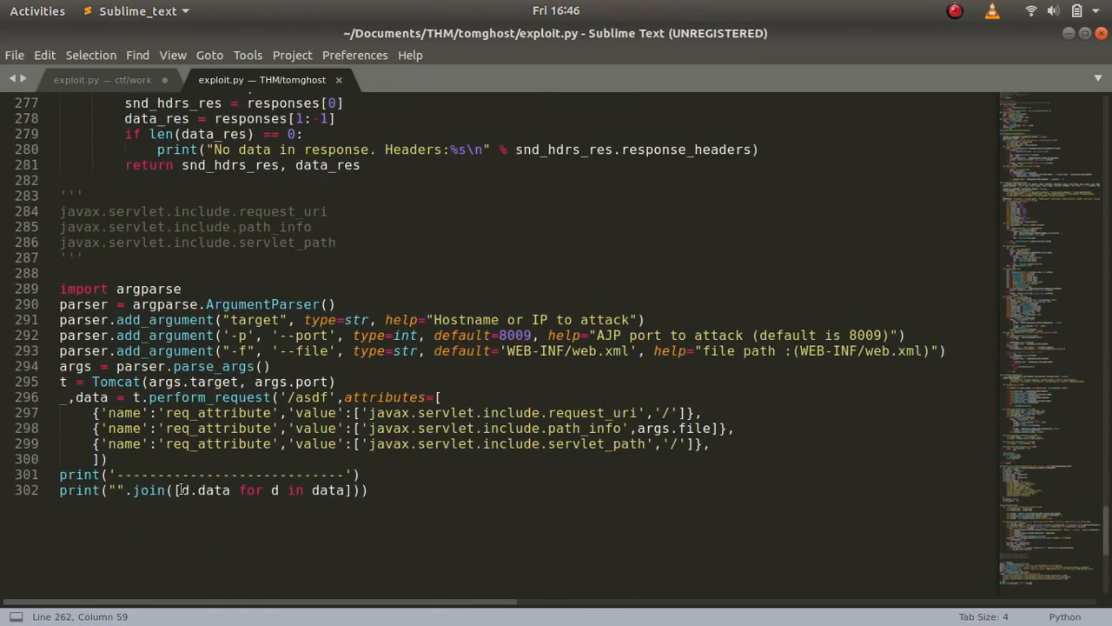
Step: At the failing join on line 302, start a debug print and a comprehension over data
{"action": "left_click", "coordinate": [208, 490]}
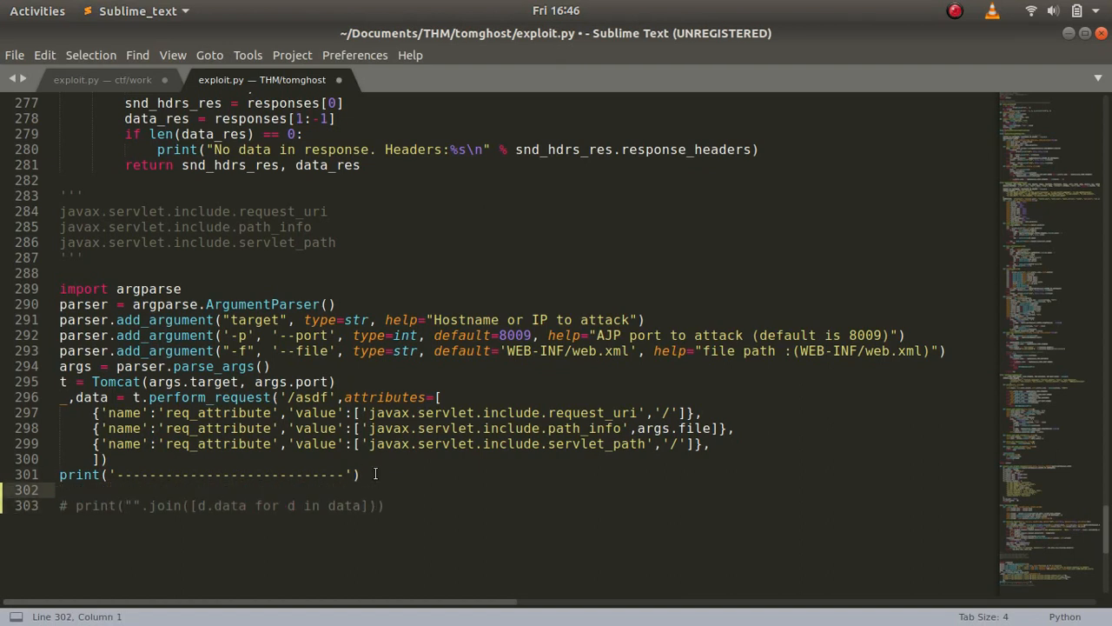
{"action": "type", "text": "print("}
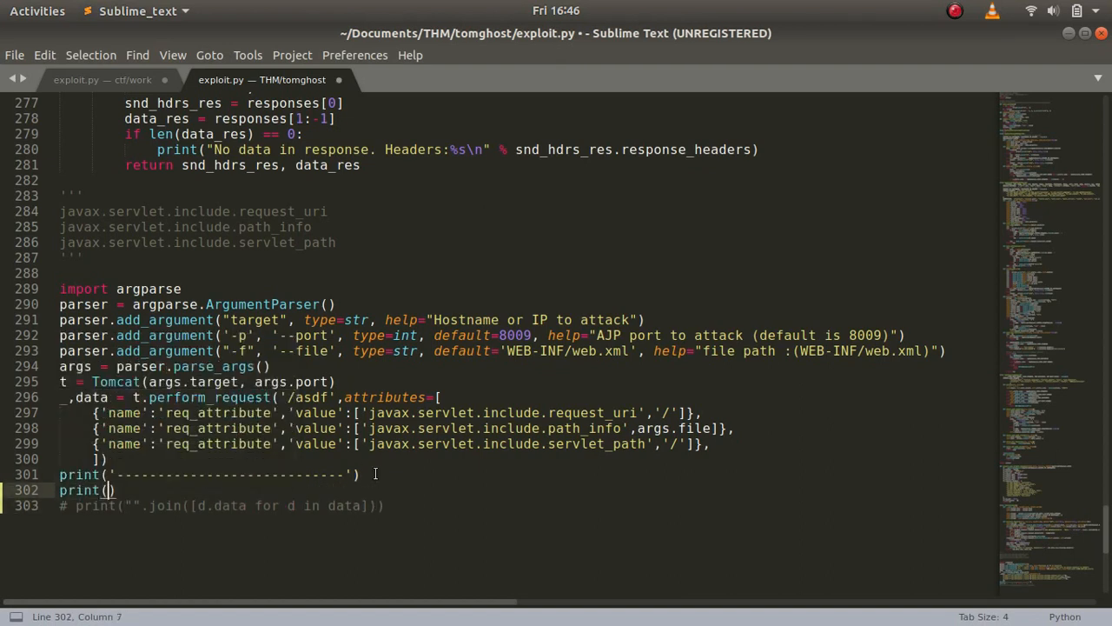
{"action": "type", "text": "data"}
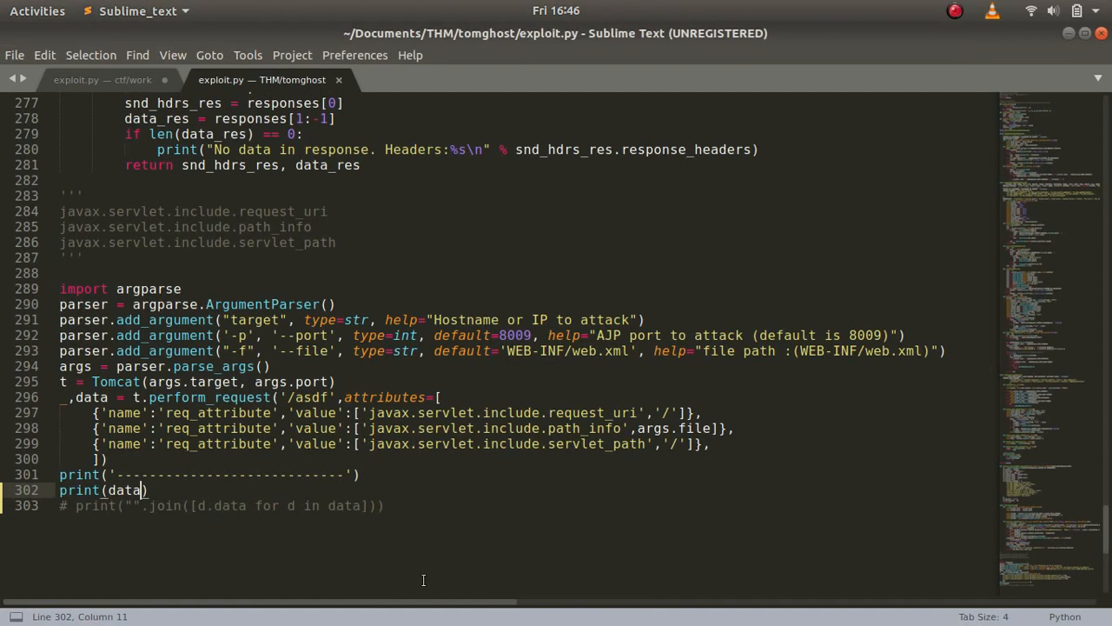
{"action": "mouse_move", "coordinate": [433, 576]}
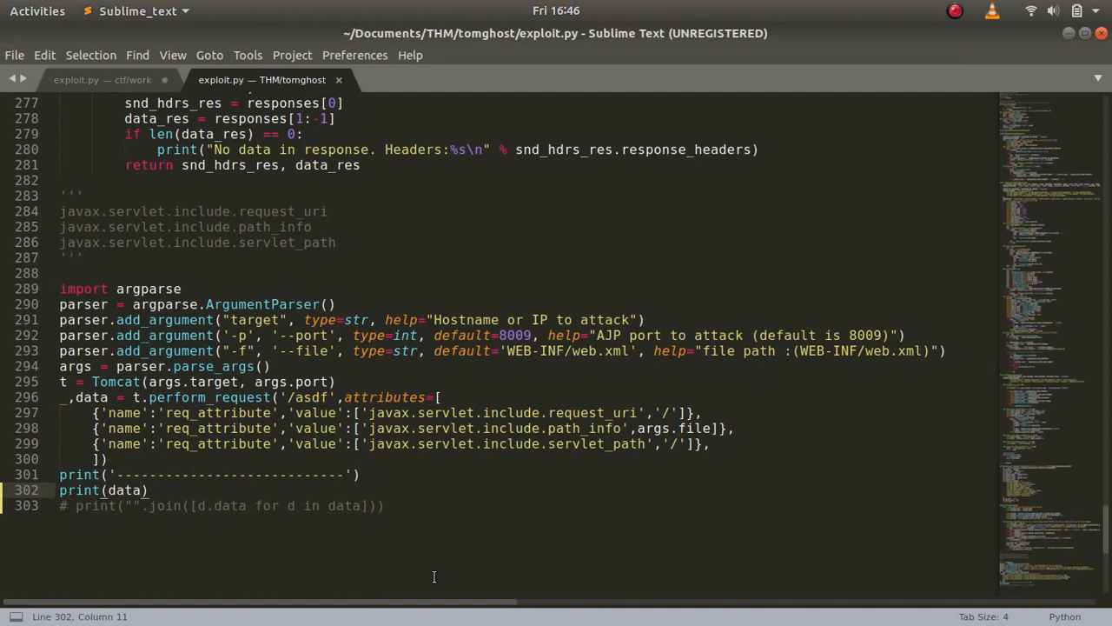
{"action": "type", "text": "l"}
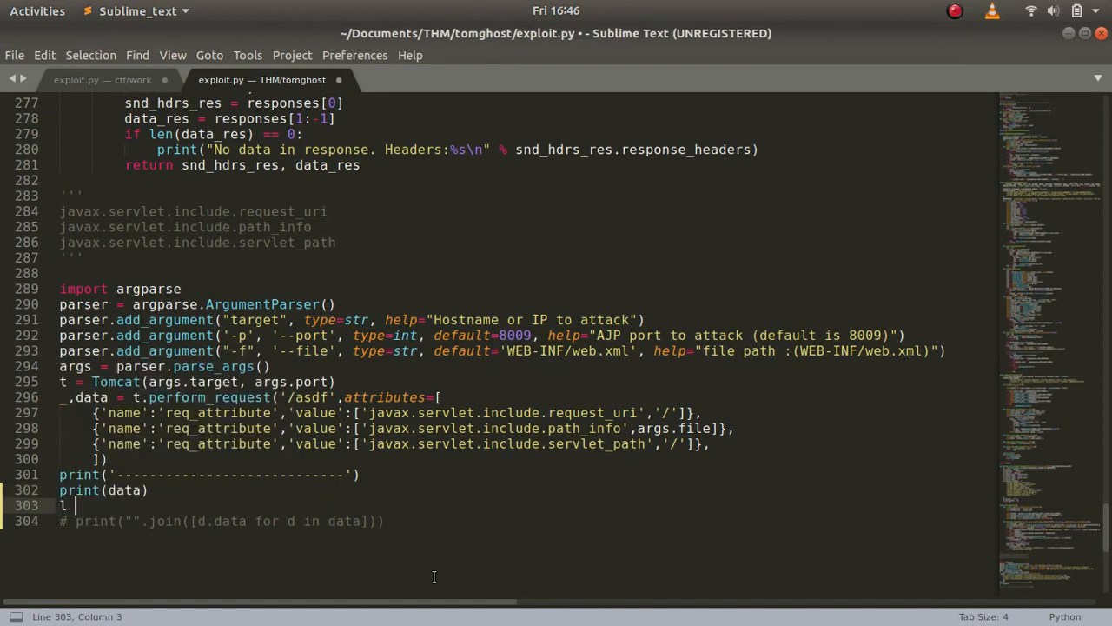
{"action": "type", "text": "= data."}
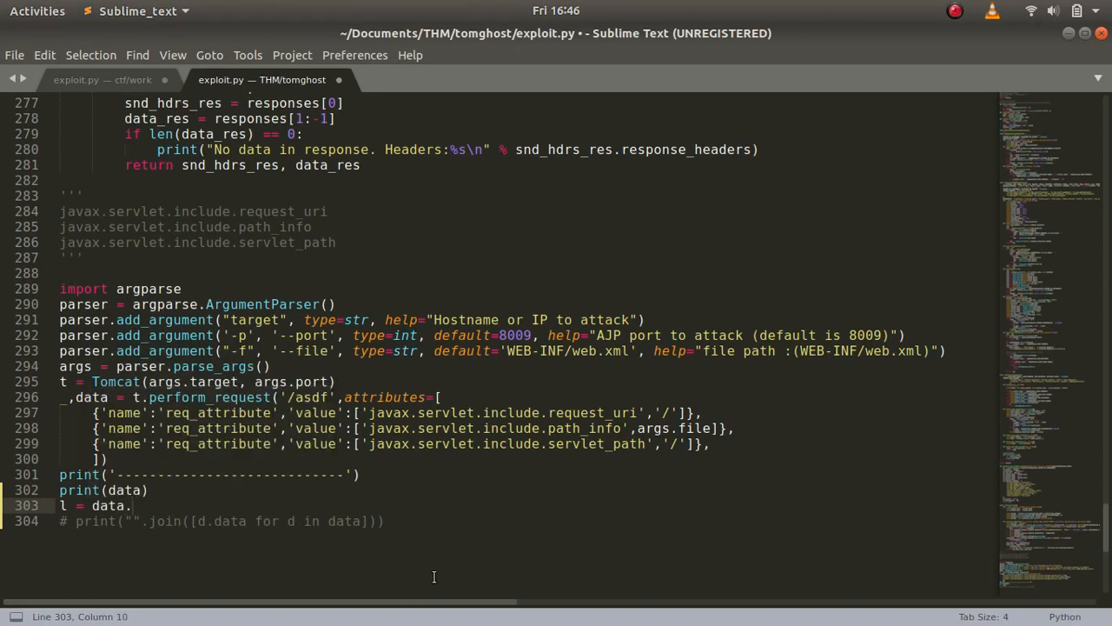
{"action": "key", "text": "BackSpace"}
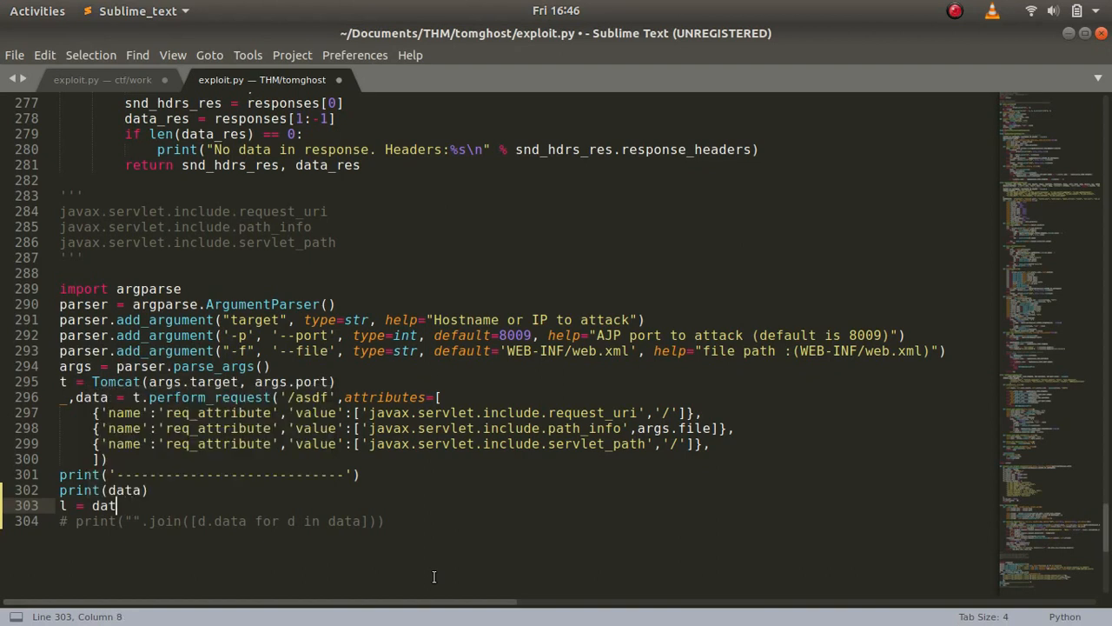
{"action": "type", "text": "for"}
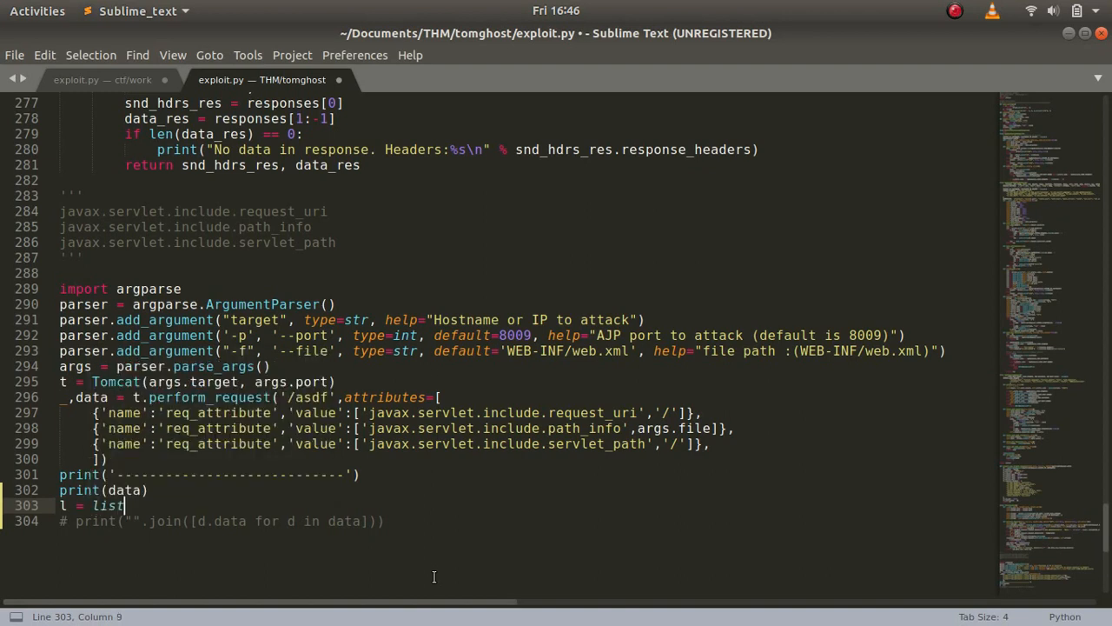
{"action": "type", "text": "(data)"}
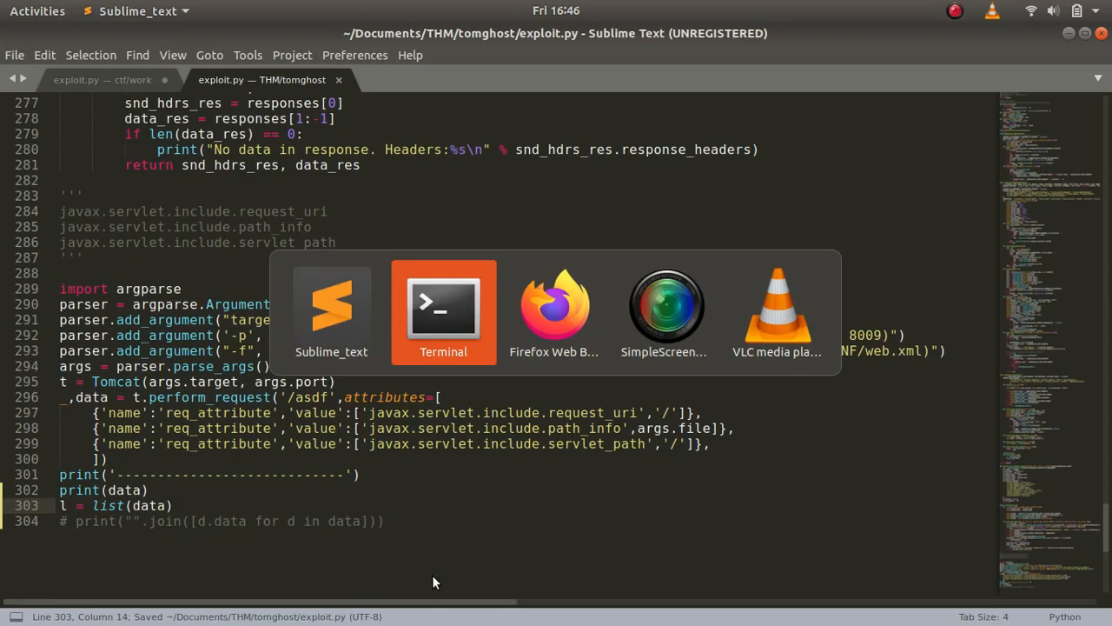
Step: Finish 'l = [x.data for x in data]' and 'print(l)' so each response's data is listed
{"action": "left_click", "coordinate": [442, 308]}
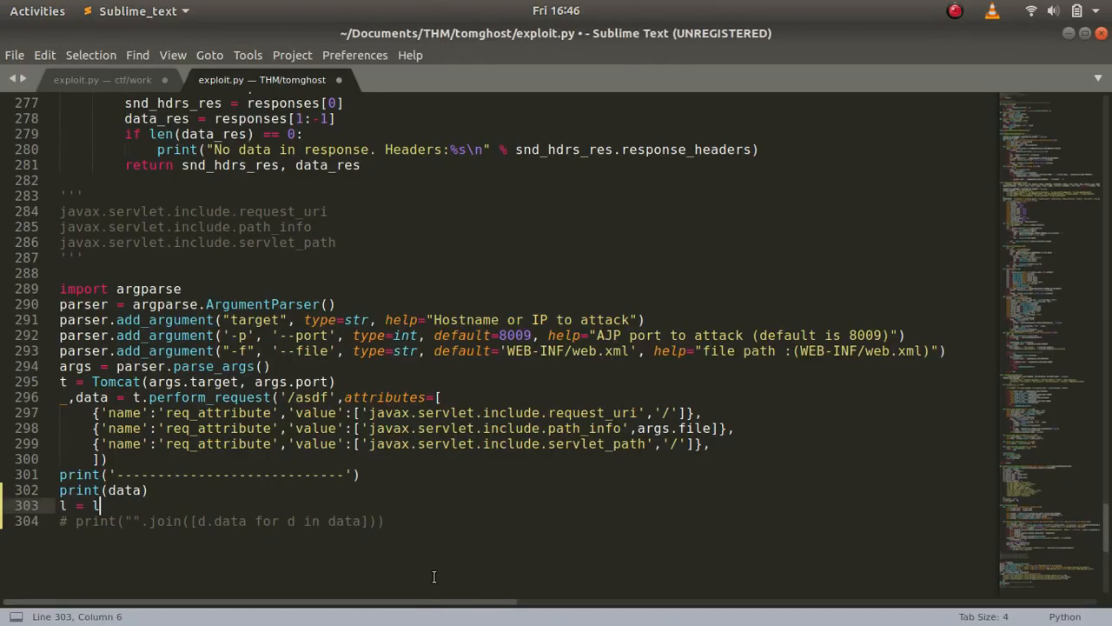
{"action": "type", "text": "[]"}
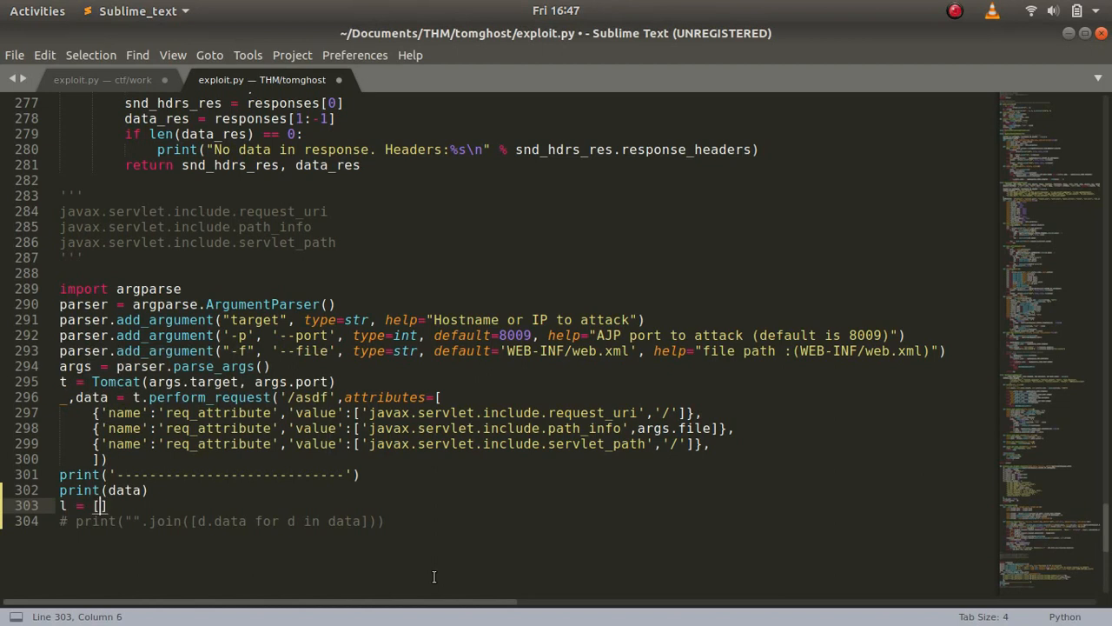
{"action": "type", "text": "x for"}
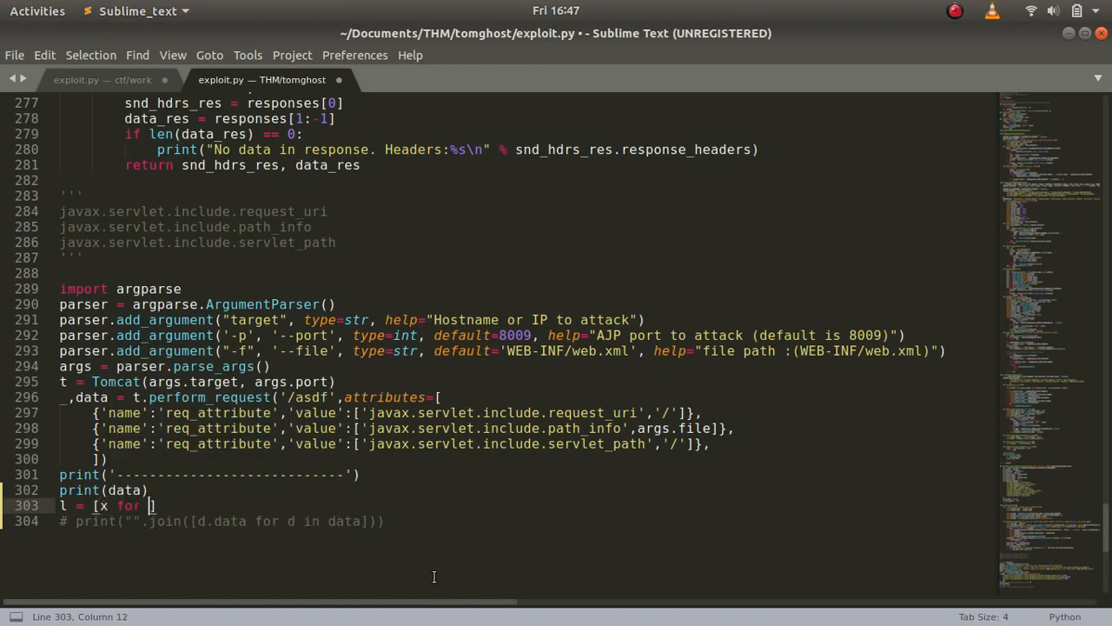
{"action": "type", "text": "x in data"}
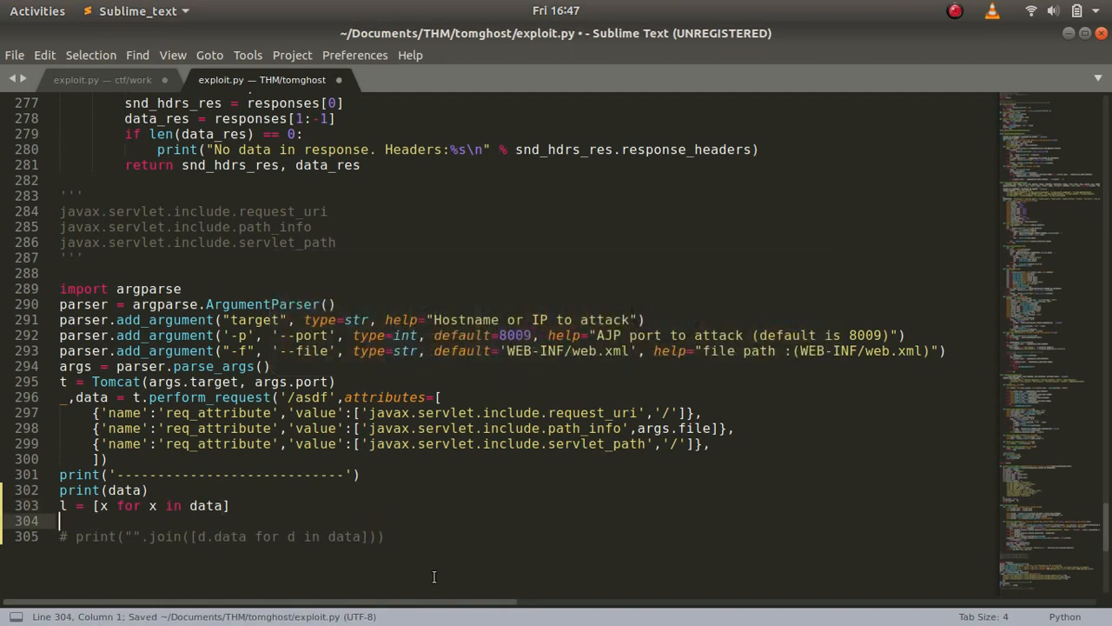
{"action": "type", "text": "print(l)"}
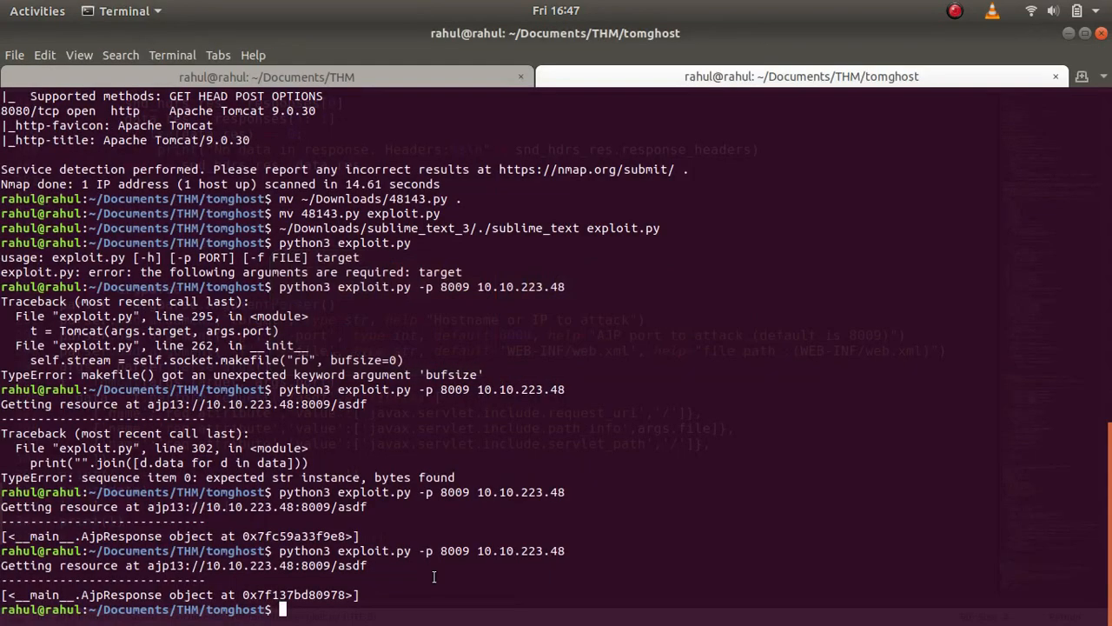
{"action": "key", "text": "Return"}
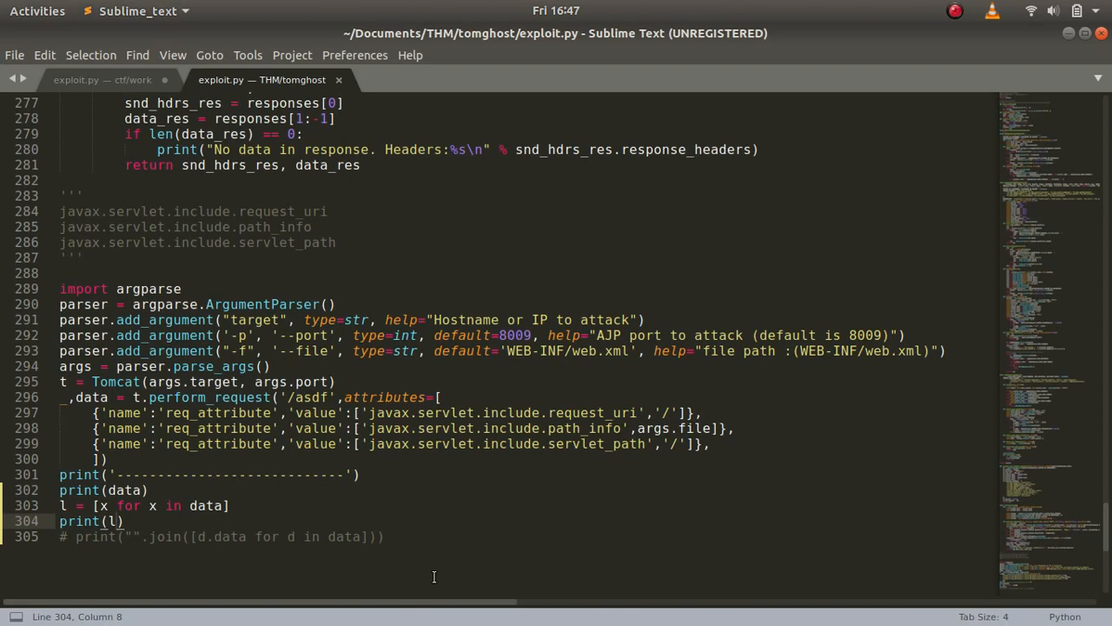
{"action": "mouse_move", "coordinate": [184, 560]}
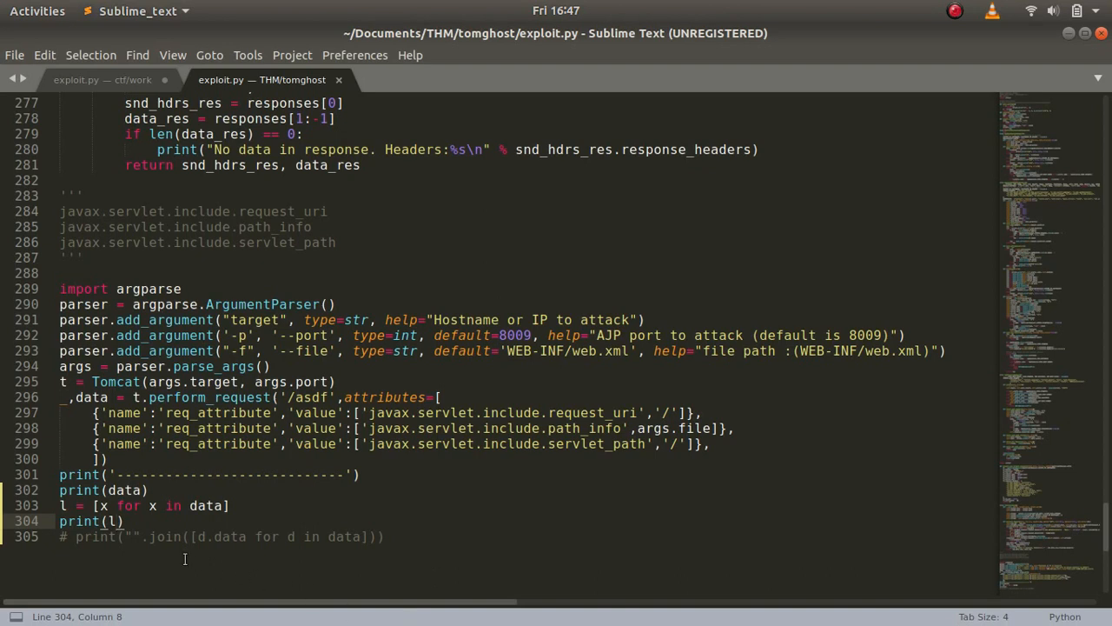
{"action": "type", "text": ".data"}
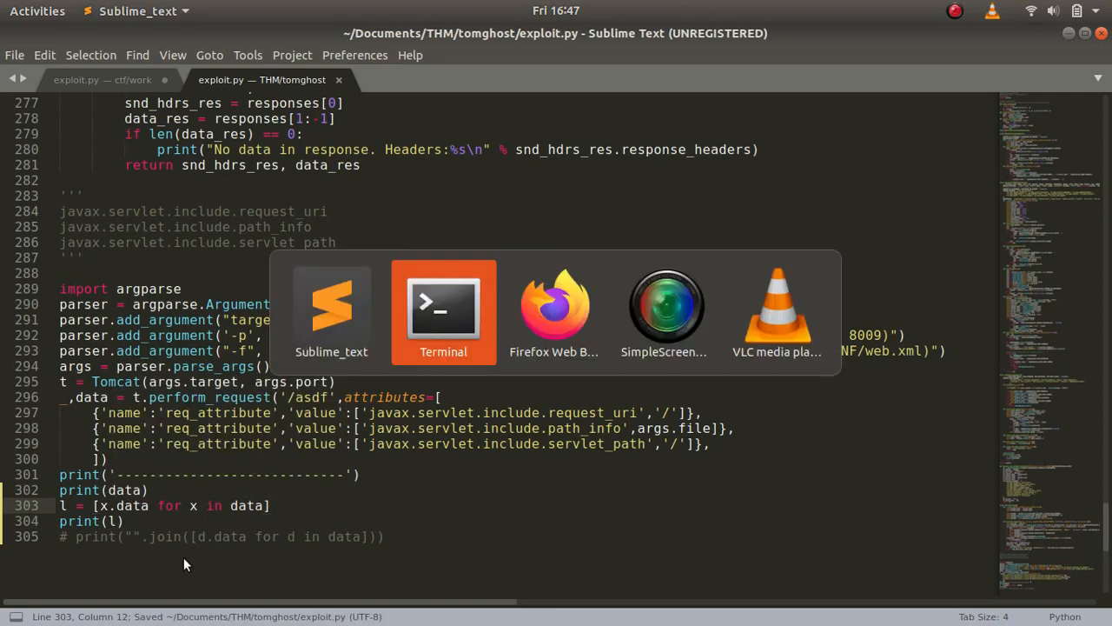
Step: Rerun the exploit to leak web.xml, save the revealed username:password in writeup.txt and cat it
{"action": "left_click", "coordinate": [443, 308]}
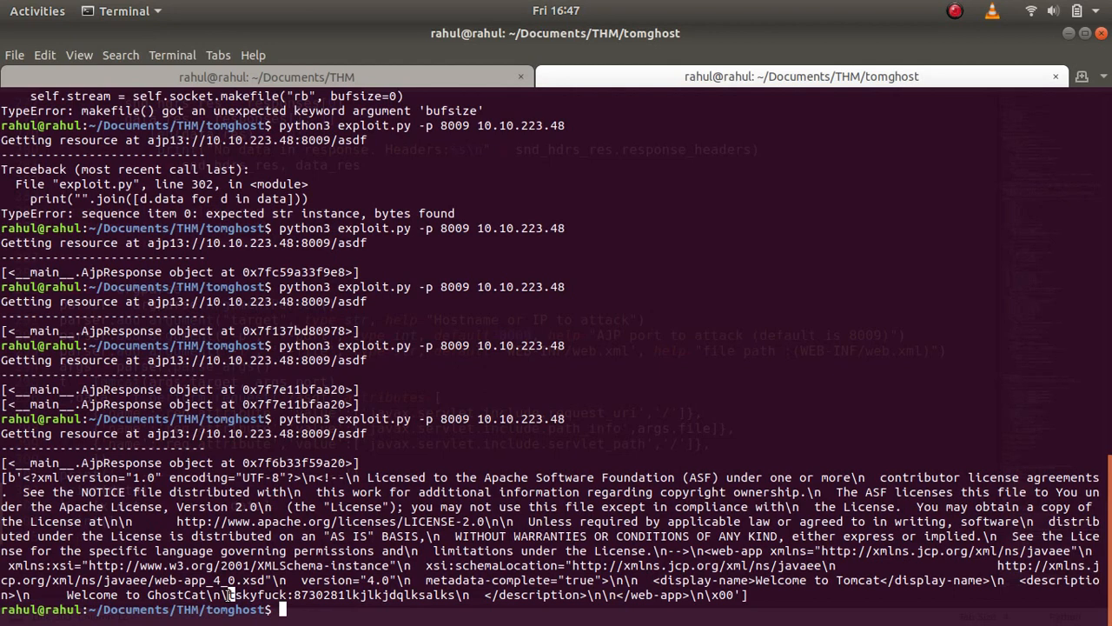
{"action": "mouse_move", "coordinate": [232, 597]}
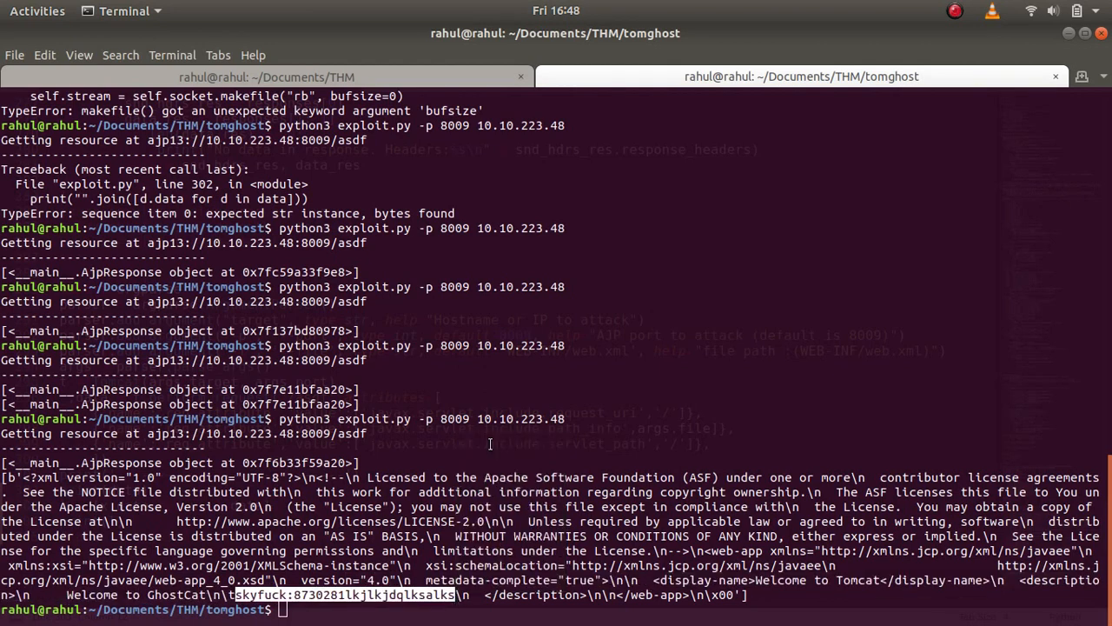
{"action": "type", "text": "nano"}
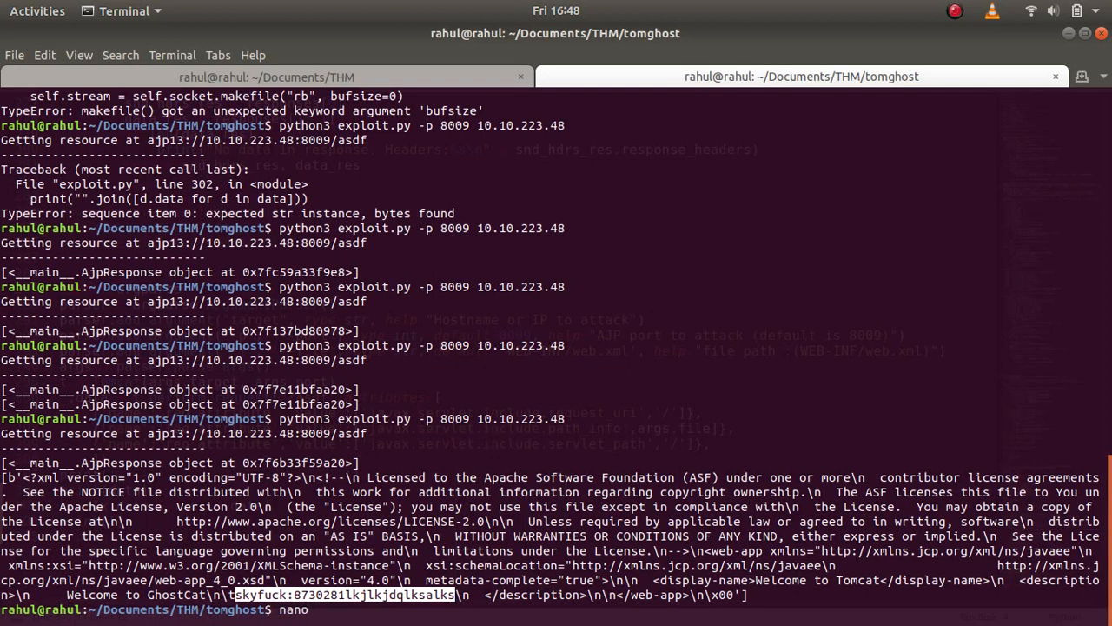
{"action": "type", "text": "writeup.txt"}
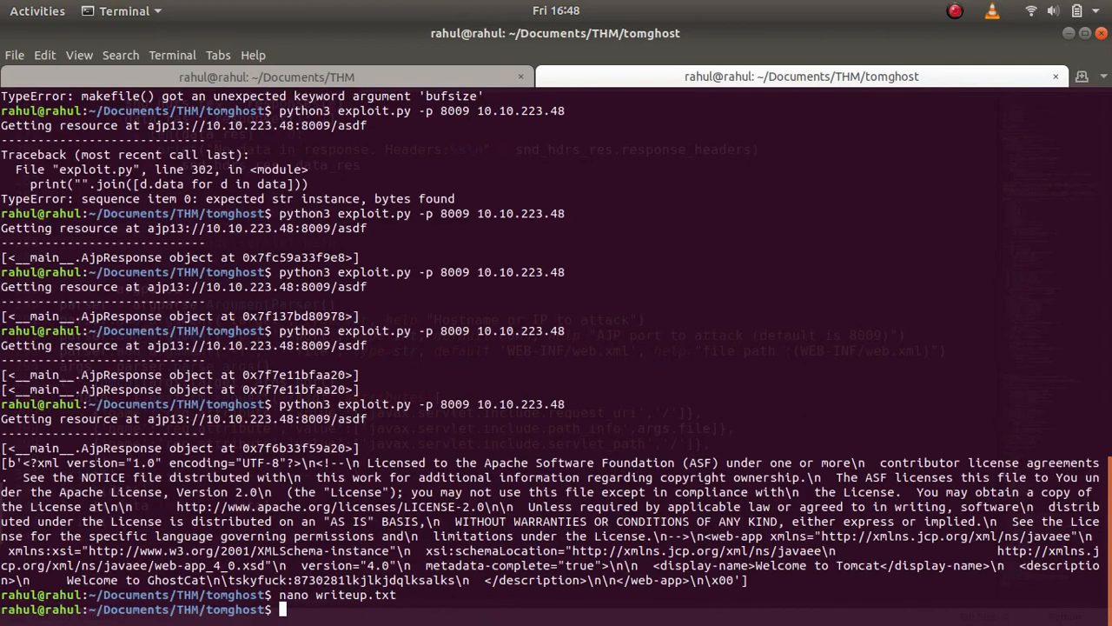
{"action": "type", "text": "cat writeup.txt"}
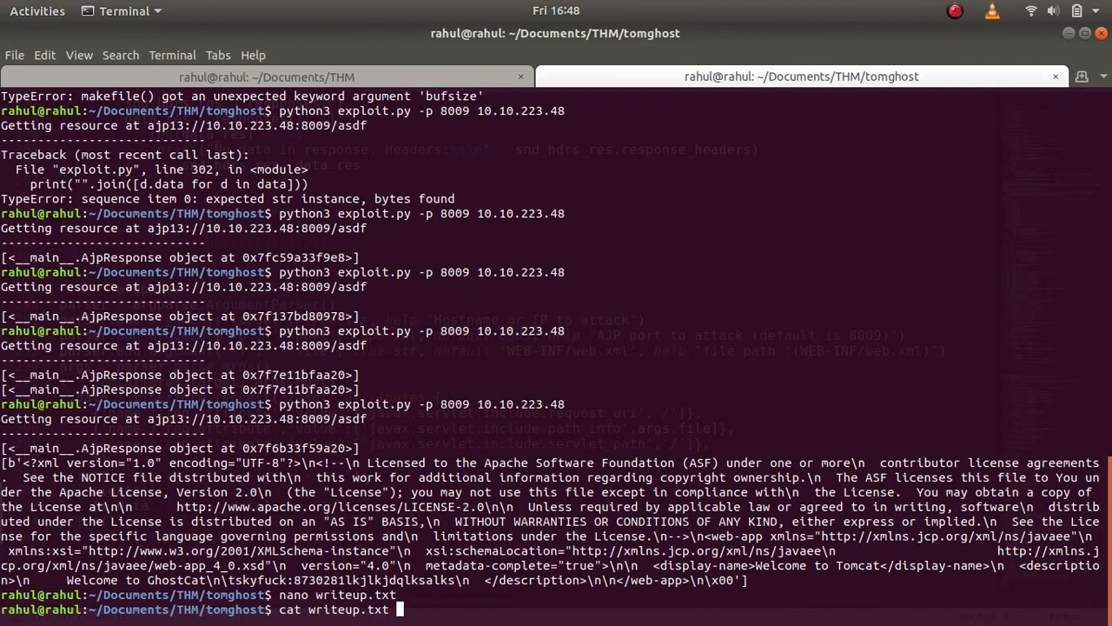
{"action": "key", "text": "Return"}
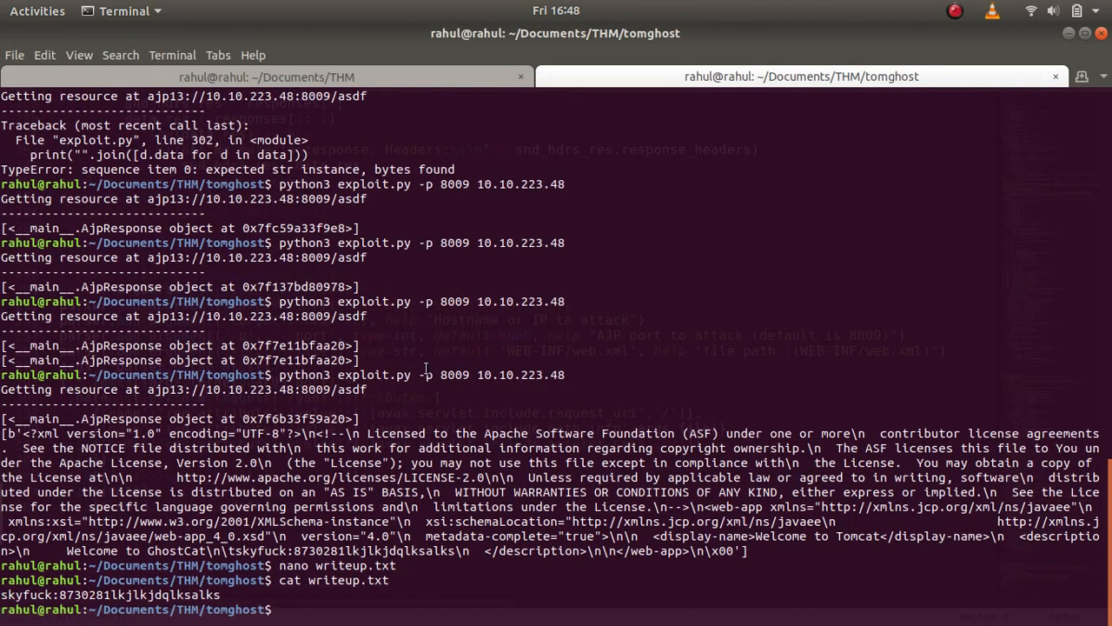
{"action": "double_click", "coordinate": [520, 374]}
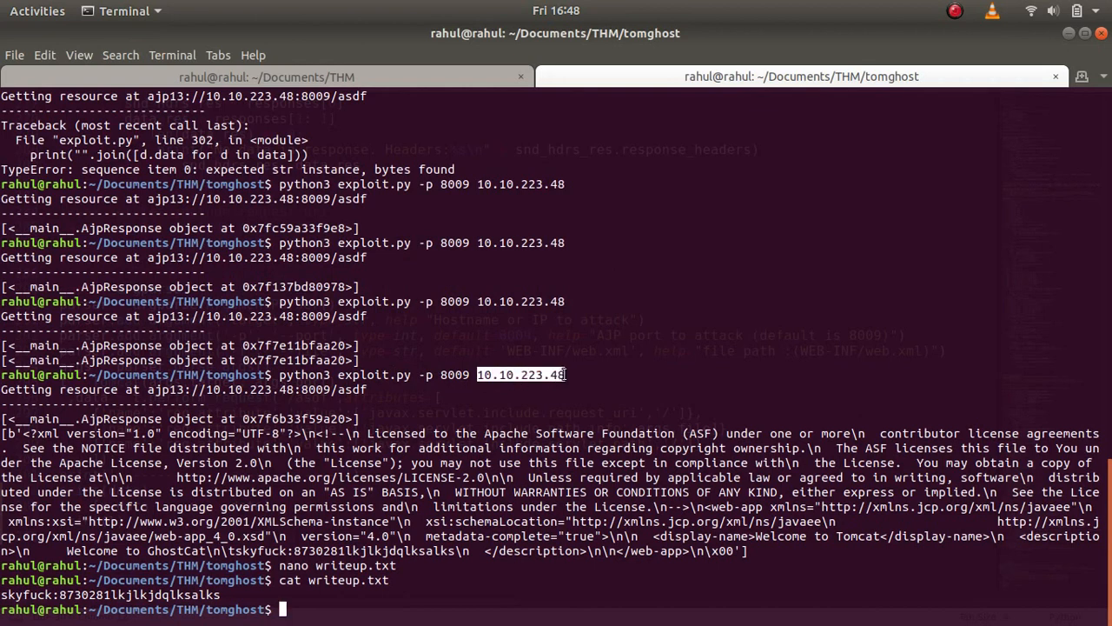
Step: SSH into 10.10.223.48 as skyfuck with the leaked password and run file on credential.pgp and tryhackme.asc
{"action": "type", "text": "ssh"}
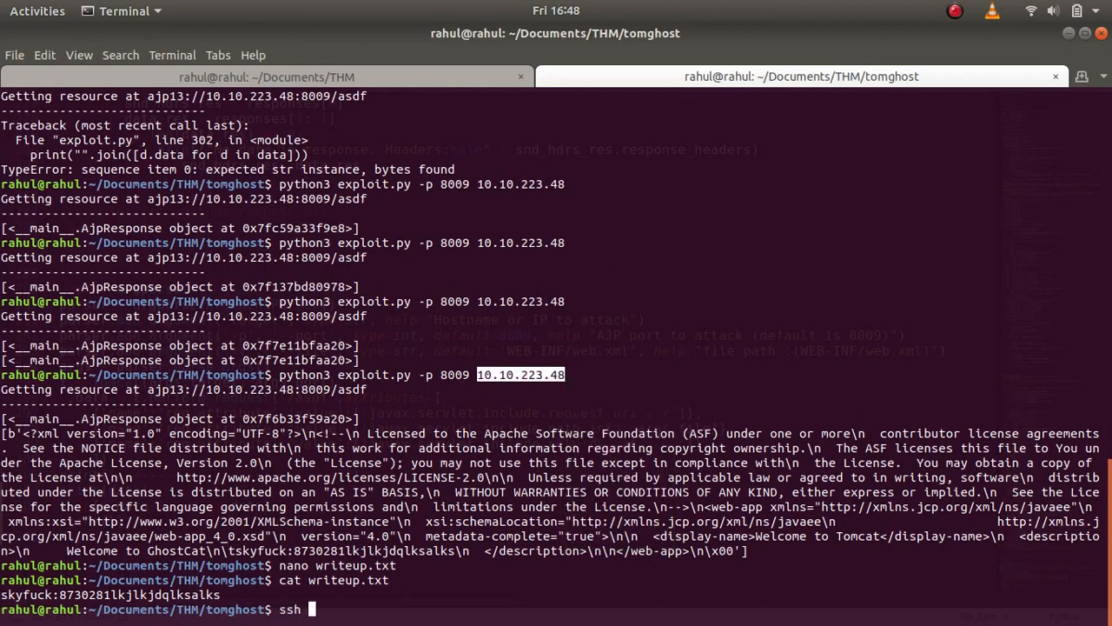
{"action": "type", "text": "sky"}
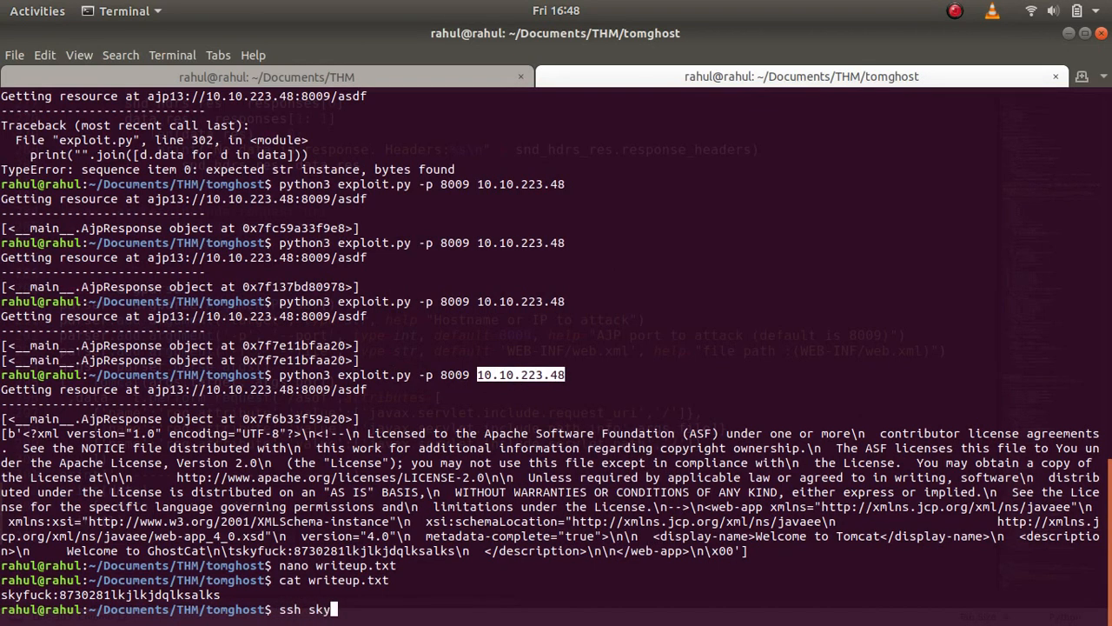
{"action": "type", "text": "fuck@10.10.223.48"}
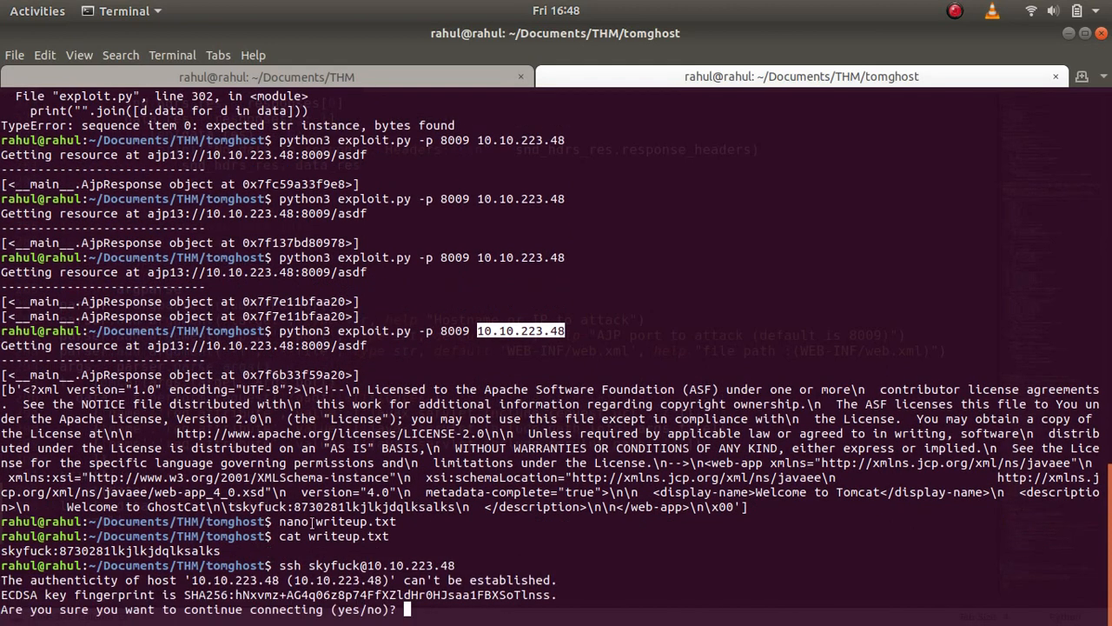
{"action": "type", "text": "yes"}
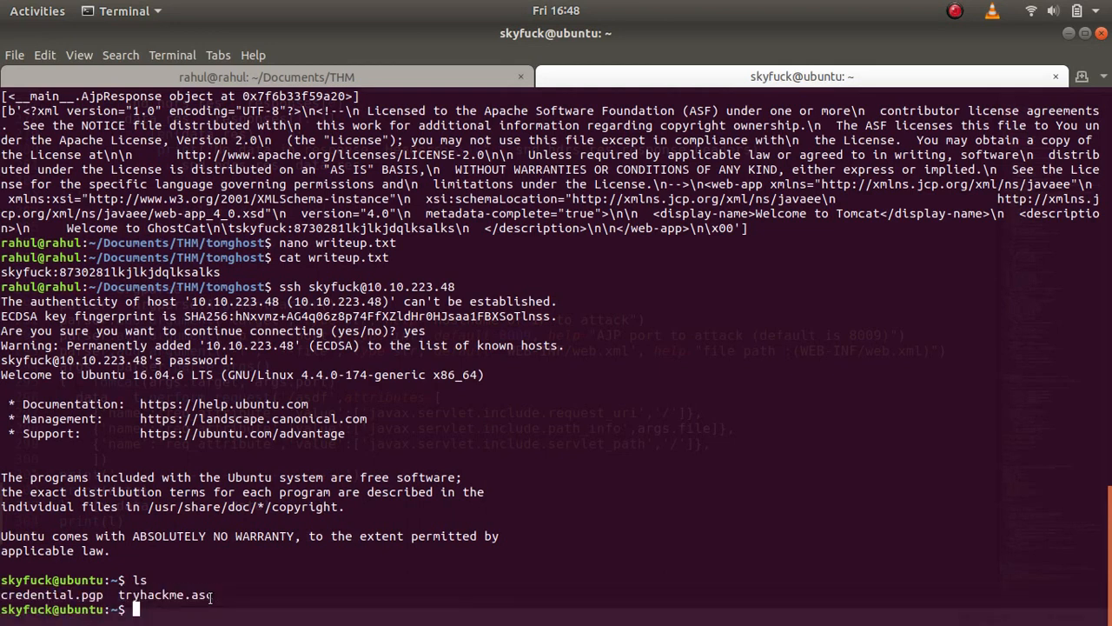
{"action": "type", "text": "file *"}
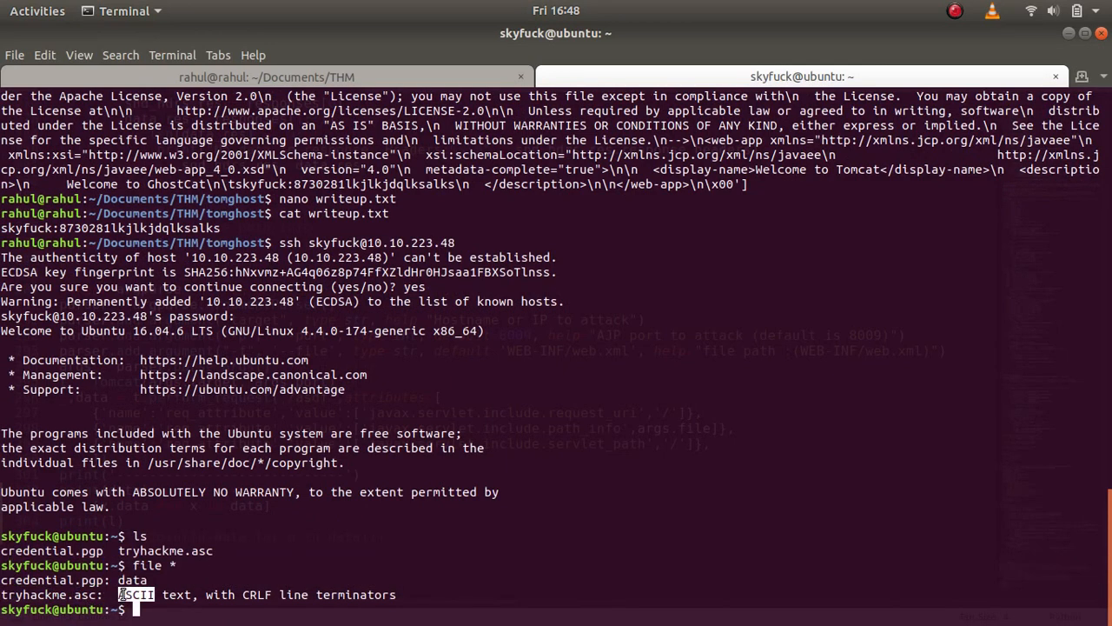
Step: Cat tryhackme.asc, gpg --import it, and start gpg --decrypt credential.pgp, which asks for a passphrase
{"action": "type", "text": "cat"}
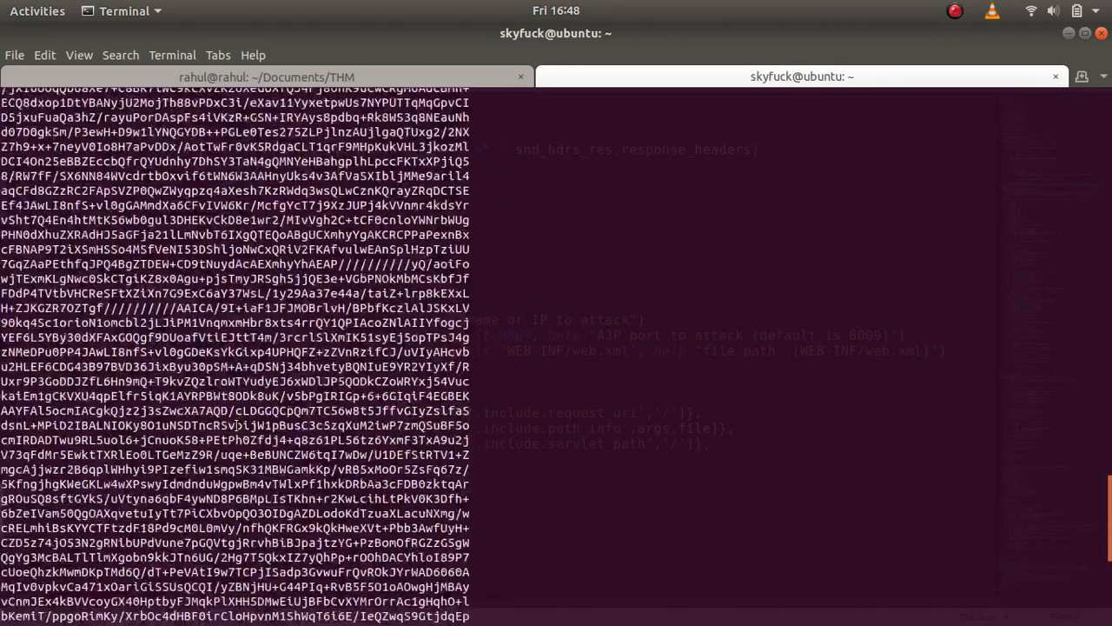
{"action": "scroll", "scroll_direction": "down", "scroll_amount": 3}
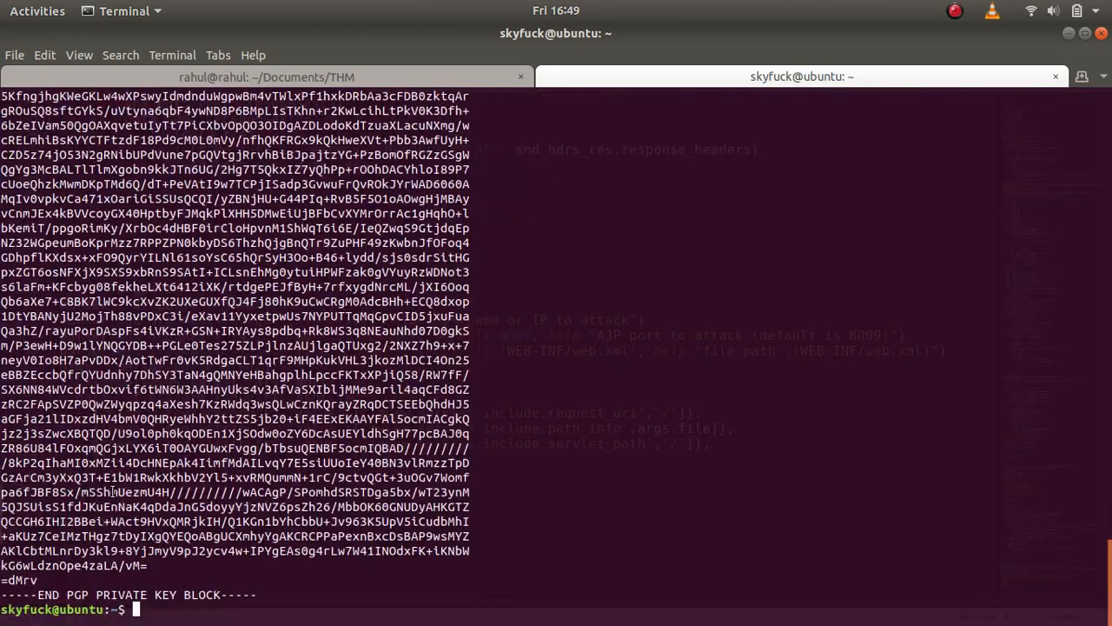
{"action": "type", "text": "gpg"}
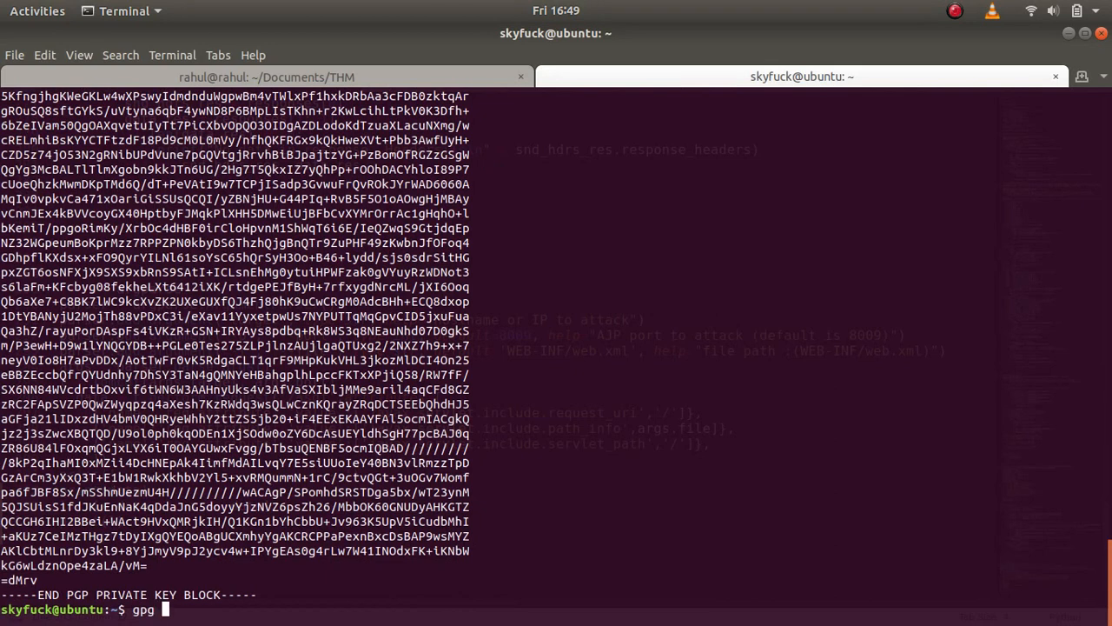
{"action": "type", "text": "--import"}
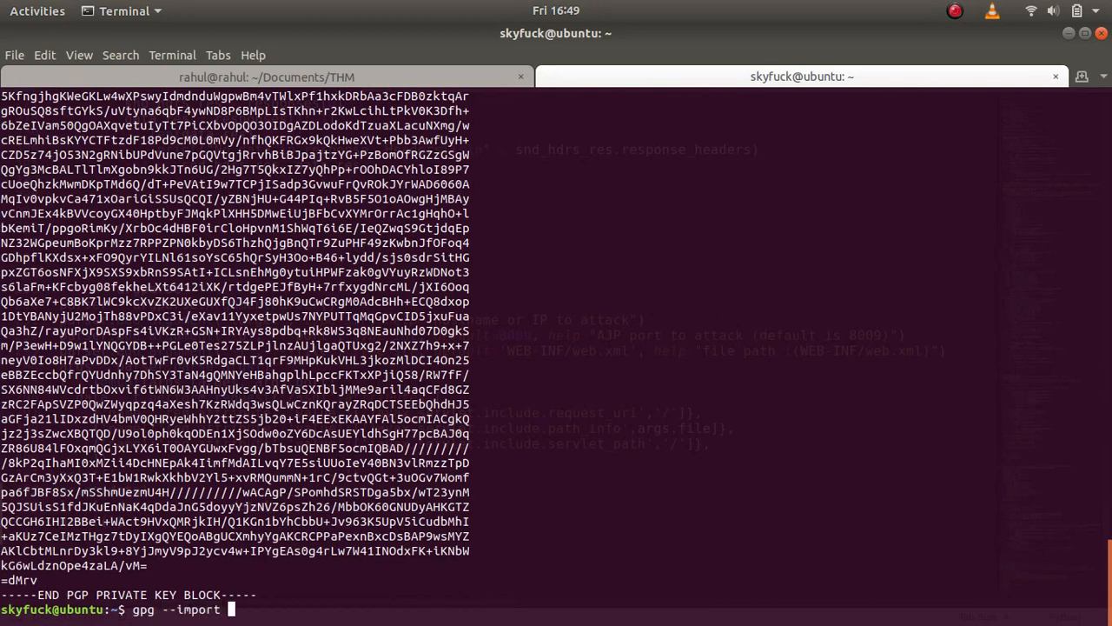
{"action": "type", "text": "tryhackme.asc"}
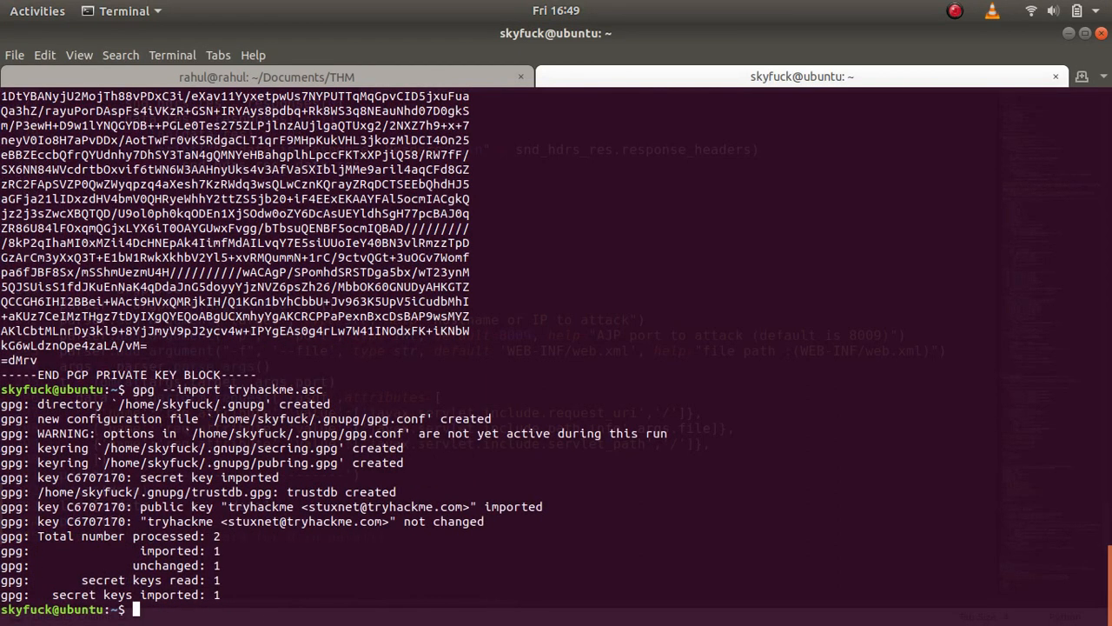
{"action": "type", "text": "gpg --decrypt credential.pgp"}
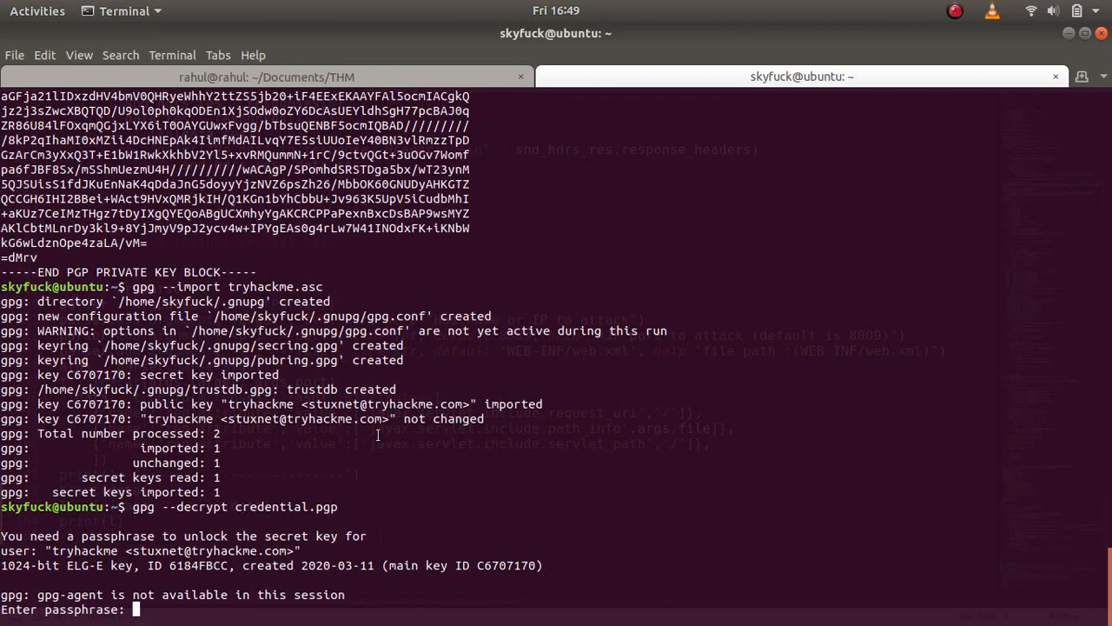
Step: Glance at the tomghost room page in Firefox, then return to the skyfuck session awaiting the passphrase
{"action": "left_click", "coordinate": [891, 77]}
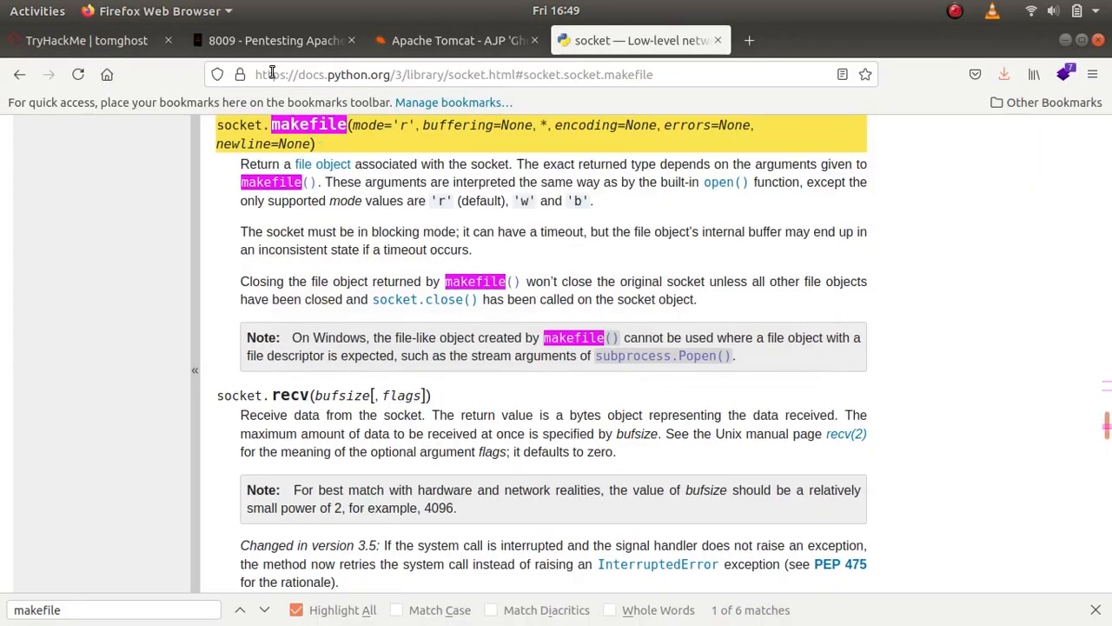
{"action": "left_click", "coordinate": [87, 40]}
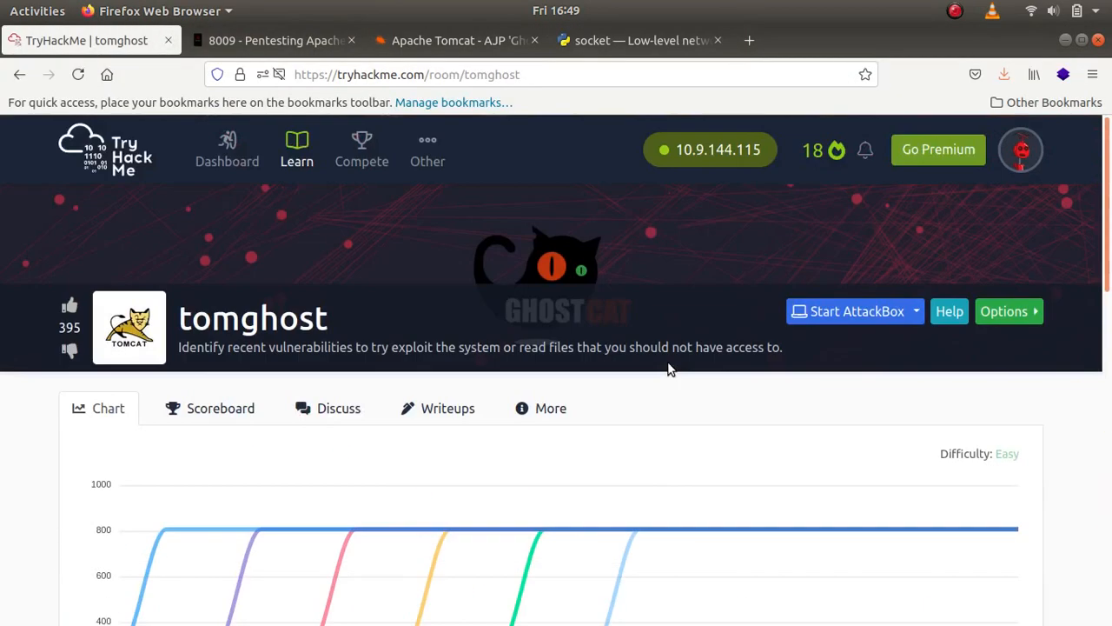
{"action": "mouse_move", "coordinate": [848, 447]}
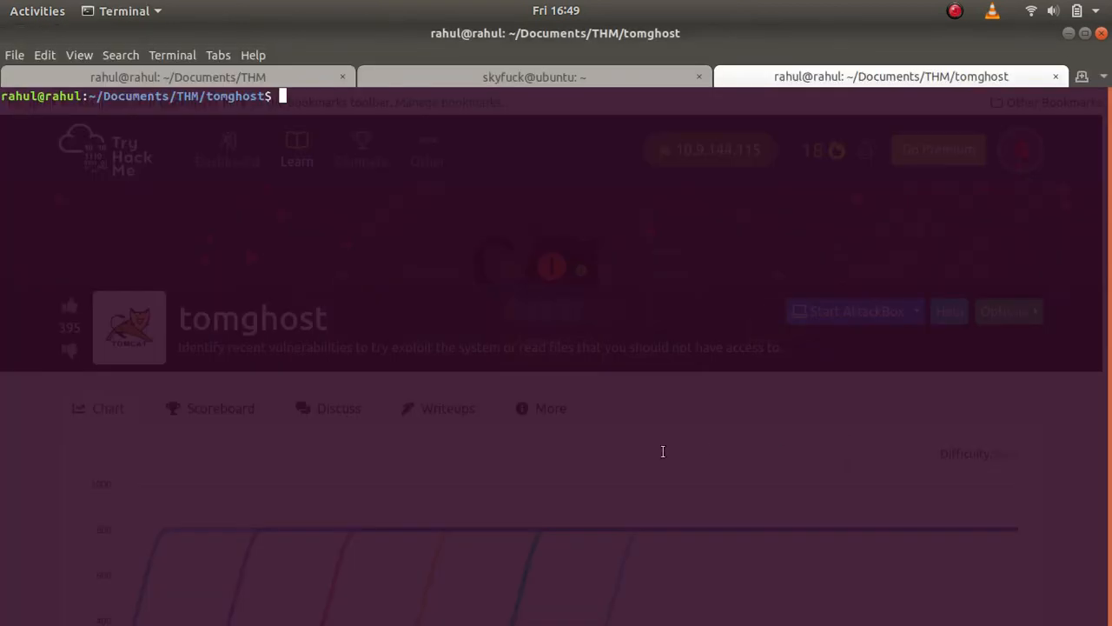
{"action": "left_click", "coordinate": [524, 76]}
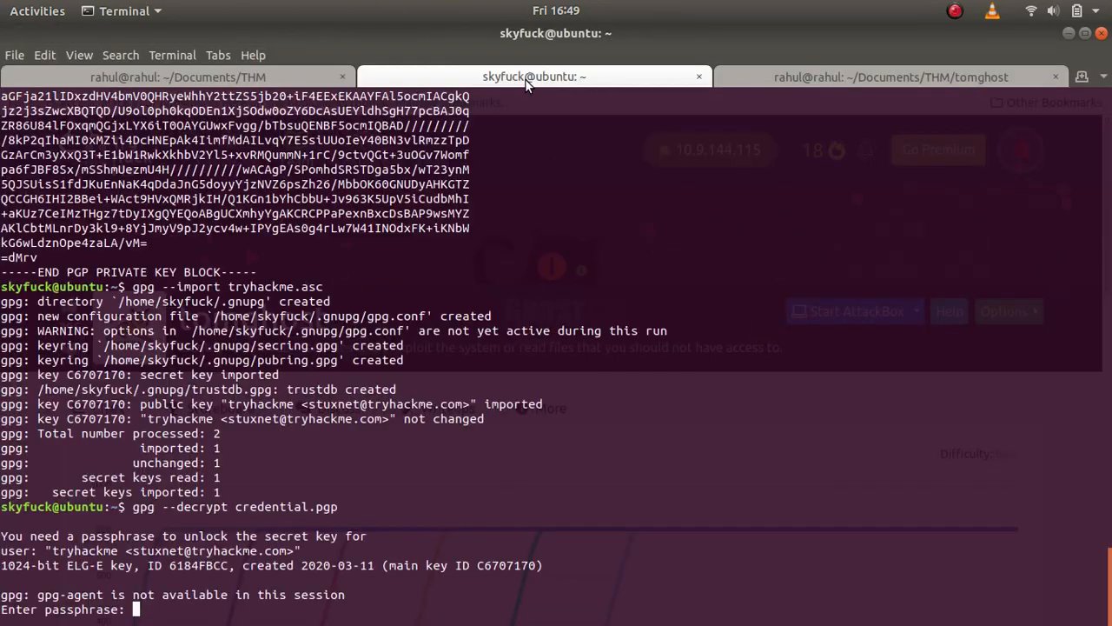
{"action": "mouse_move", "coordinate": [541, 280]}
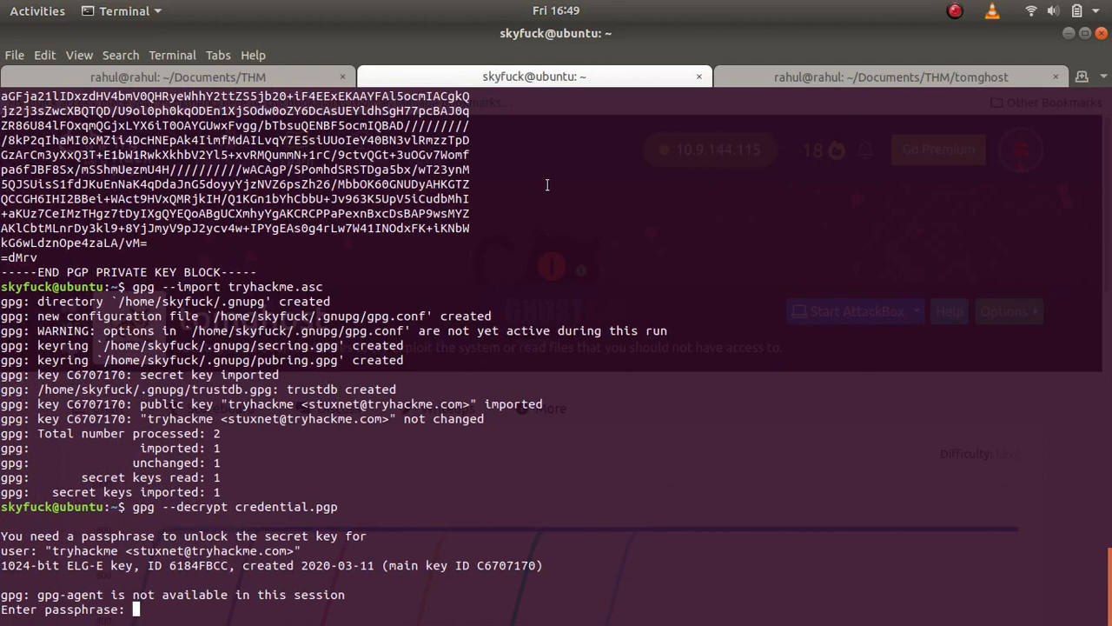
{"action": "mouse_move", "coordinate": [786, 82]}
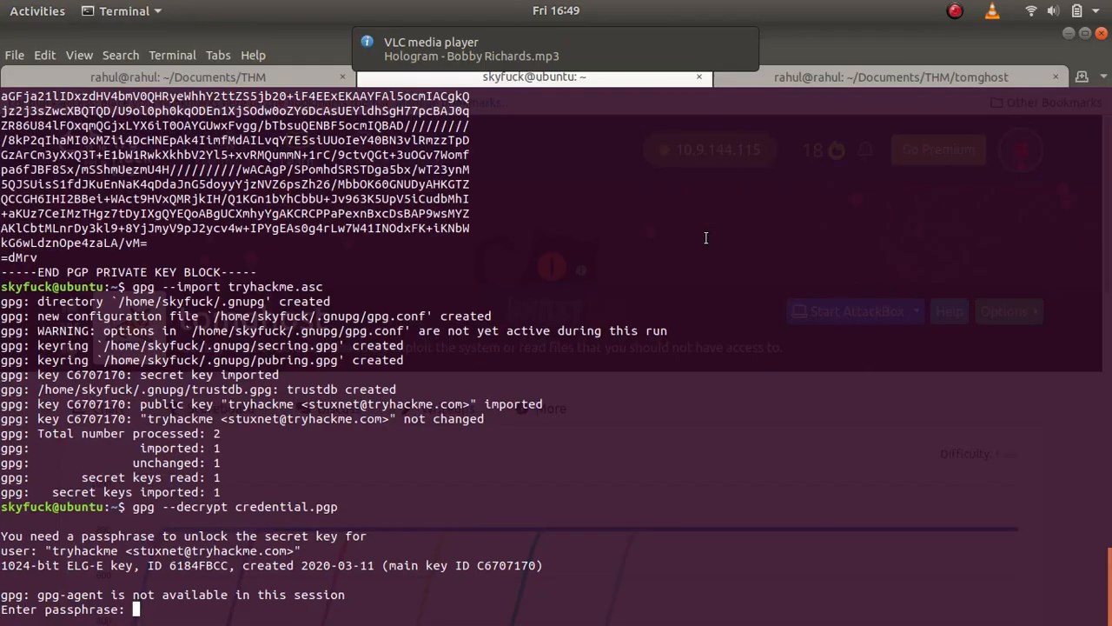
{"action": "left_click", "coordinate": [907, 76]}
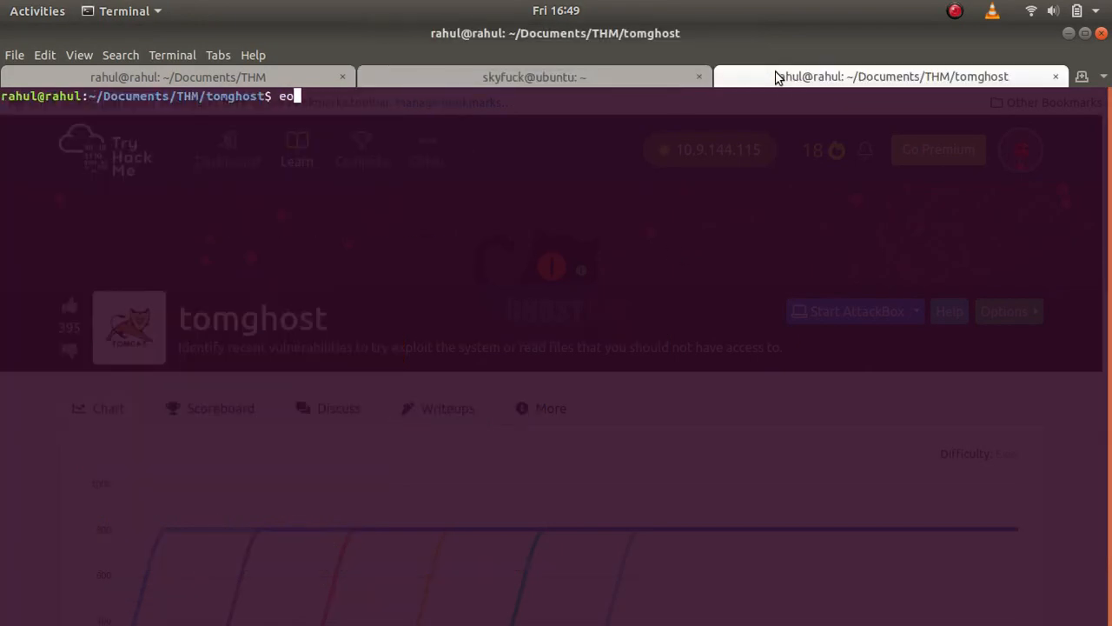
{"action": "type", "text": "g"}
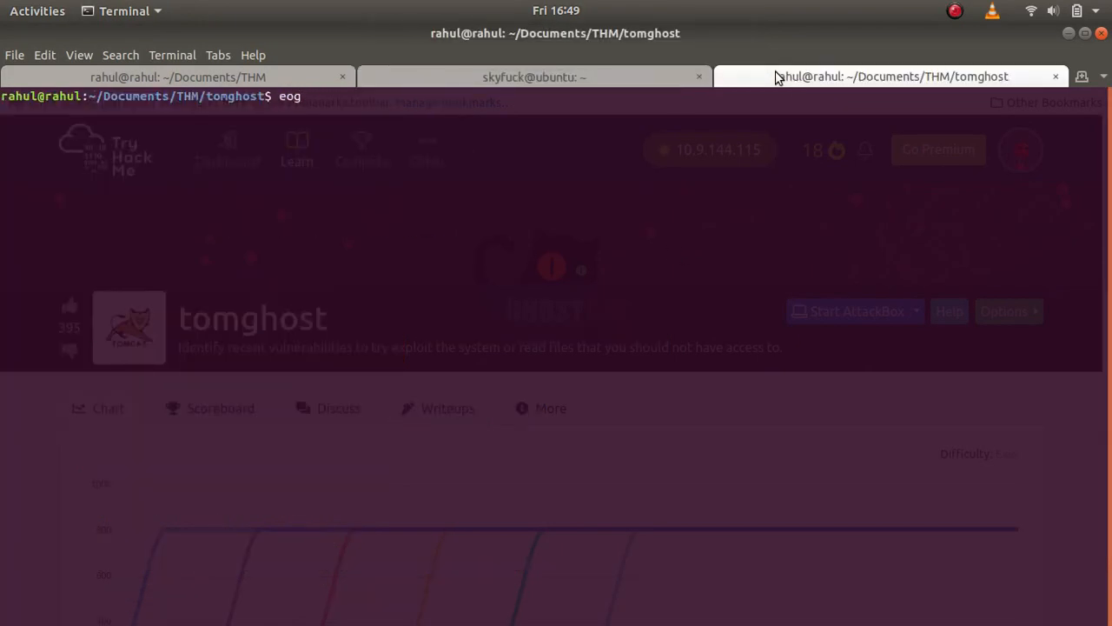
{"action": "type", "text": "Screenshot\\ from\\ 2021-06-04\\ 11-04-13.png Screenshot\\ from\\ 2021-06-"}
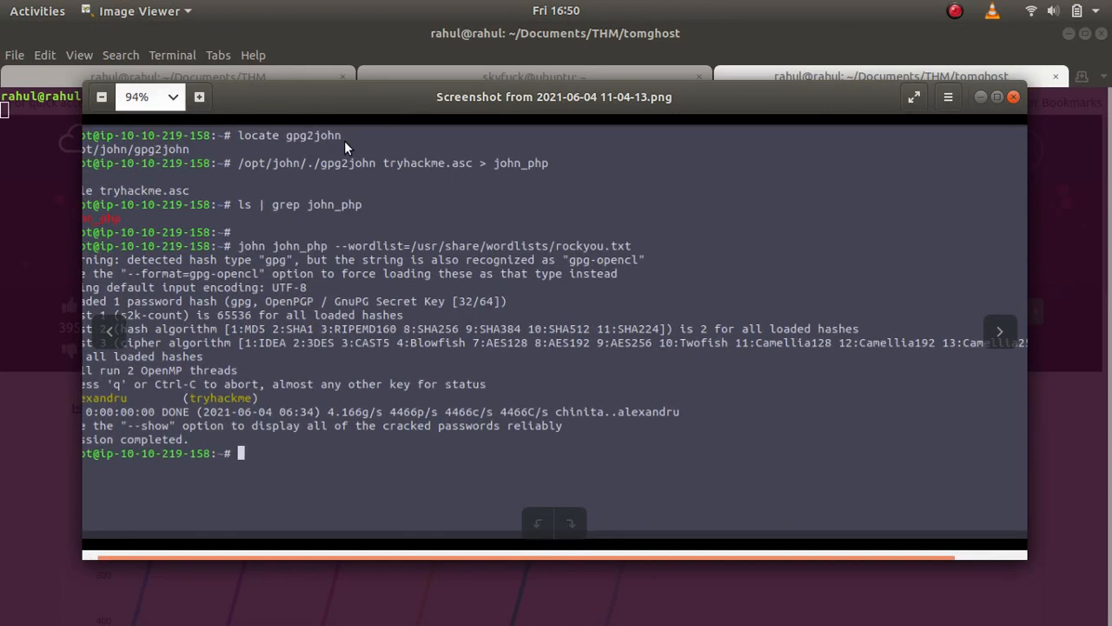
{"action": "mouse_move", "coordinate": [492, 202]}
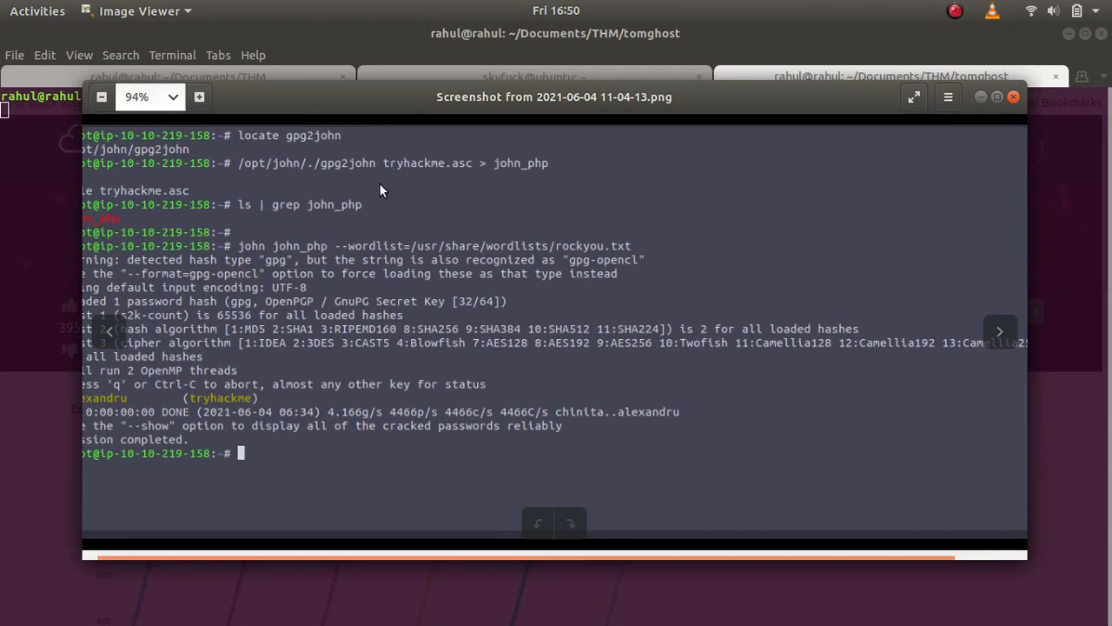
{"action": "mouse_move", "coordinate": [438, 208]}
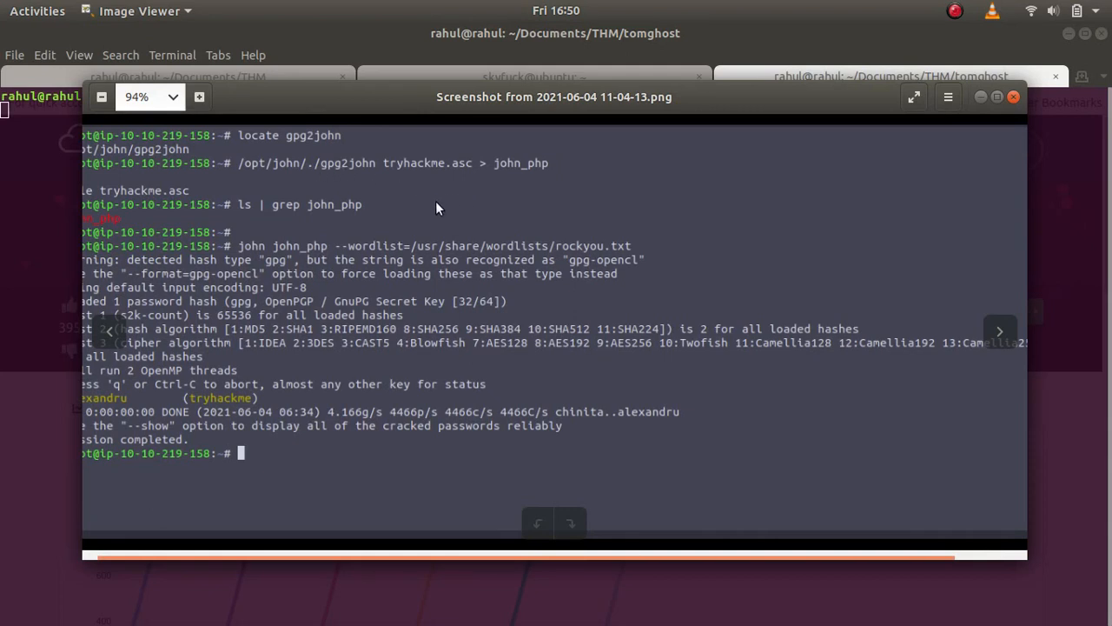
{"action": "mouse_move", "coordinate": [317, 145]}
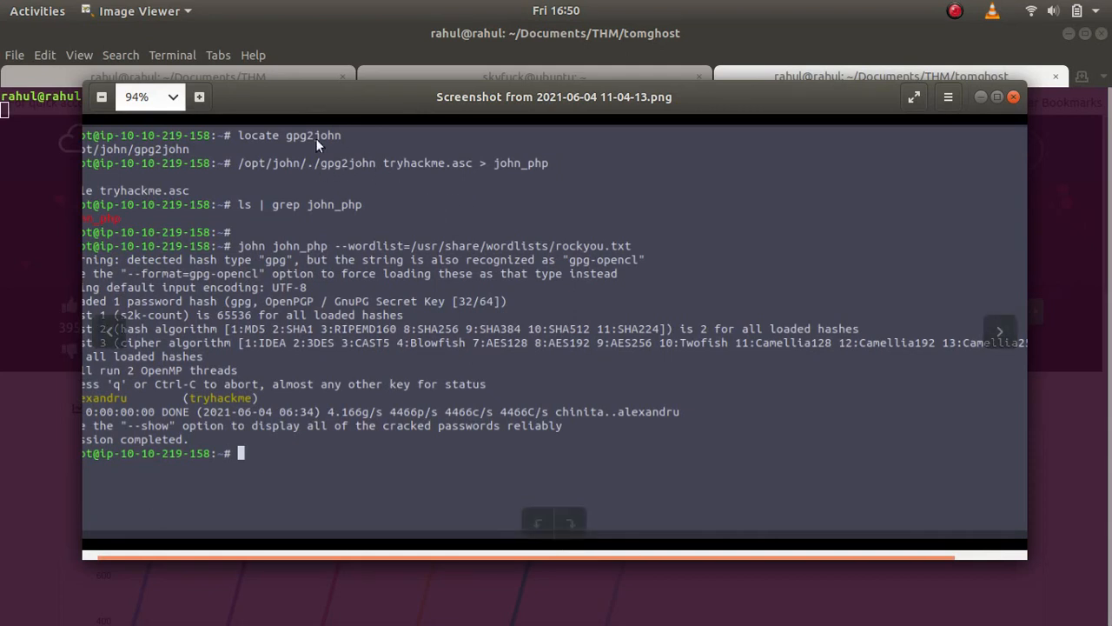
{"action": "mouse_move", "coordinate": [292, 144]}
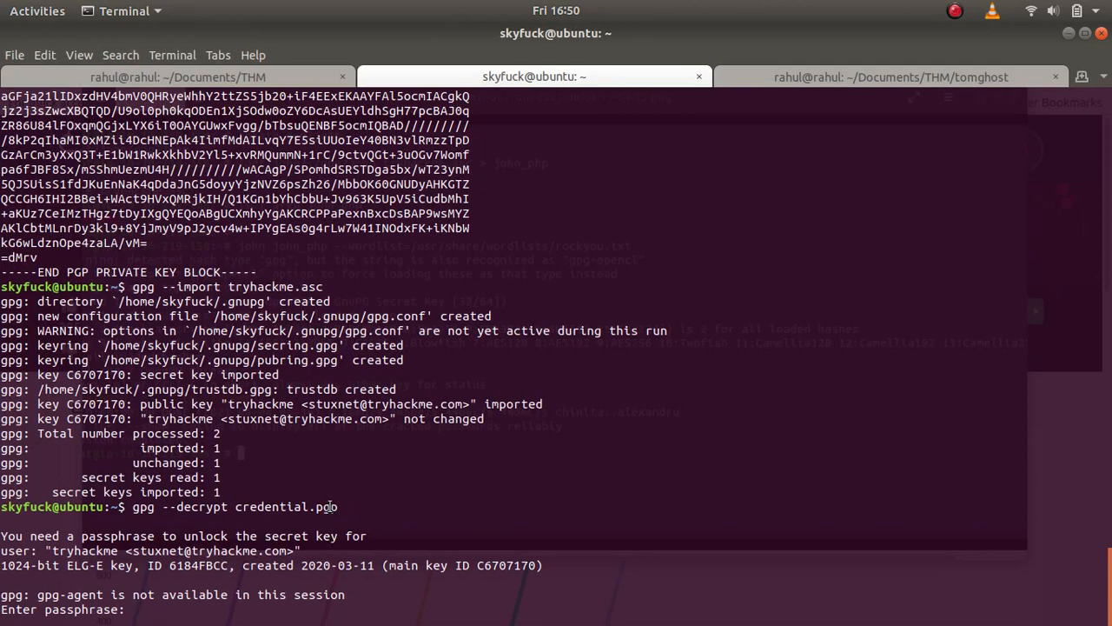
{"action": "key", "text": "alt+Tab"}
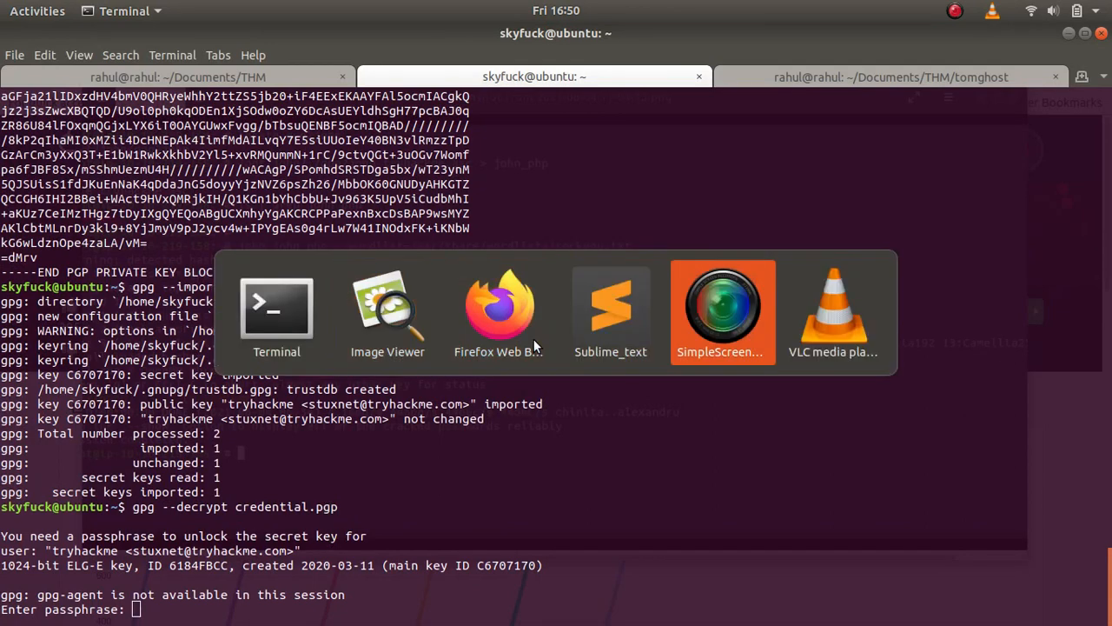
{"action": "left_click", "coordinate": [388, 309]}
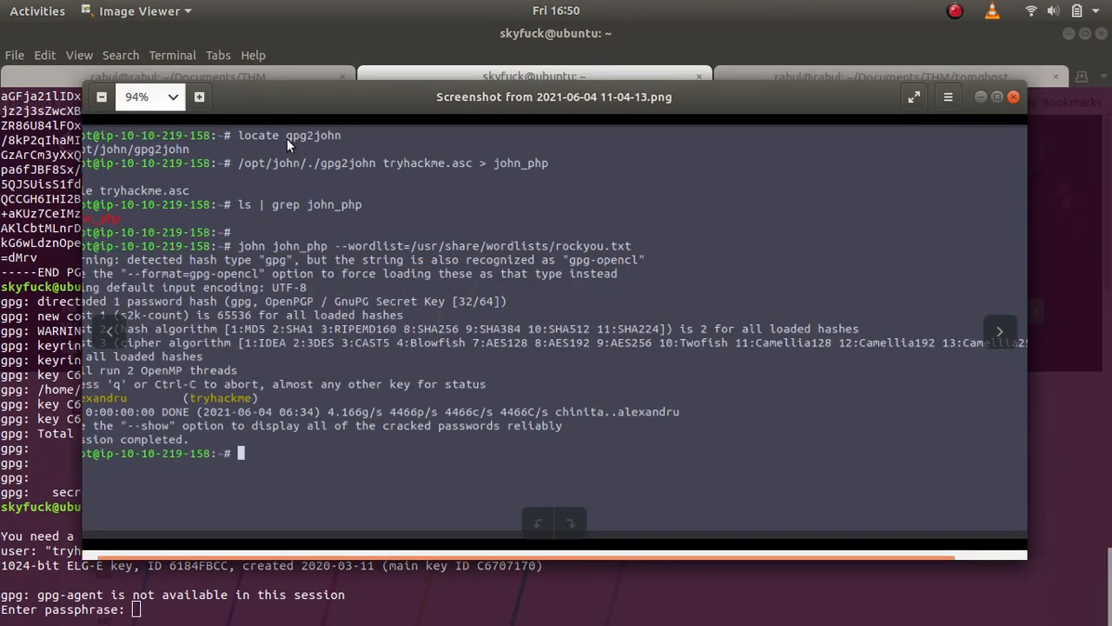
{"action": "mouse_move", "coordinate": [352, 143]}
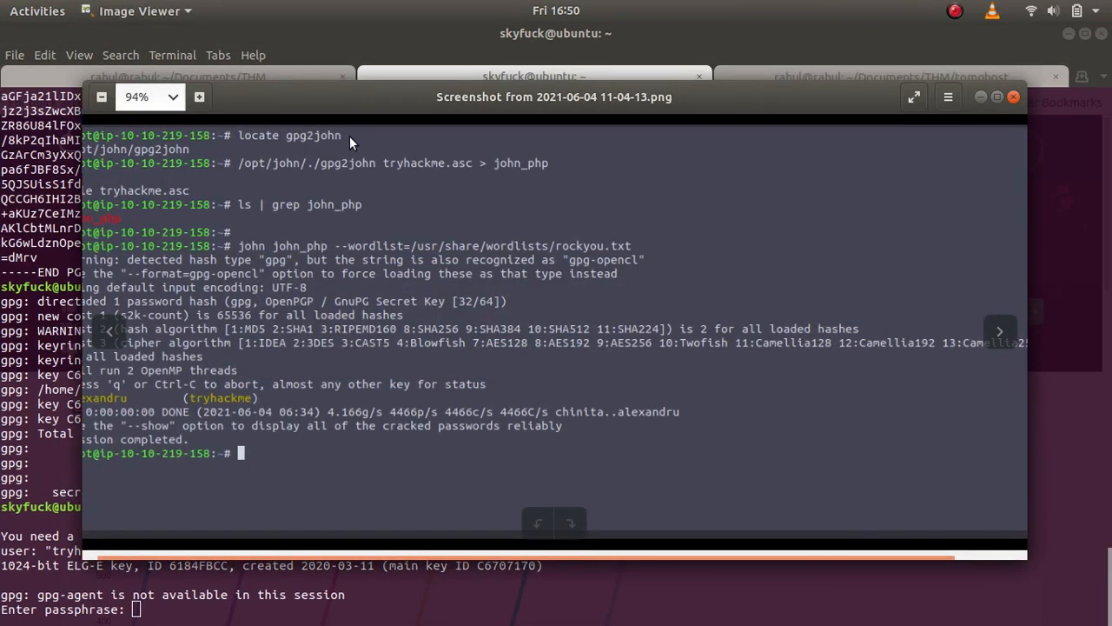
{"action": "mouse_move", "coordinate": [292, 137]}
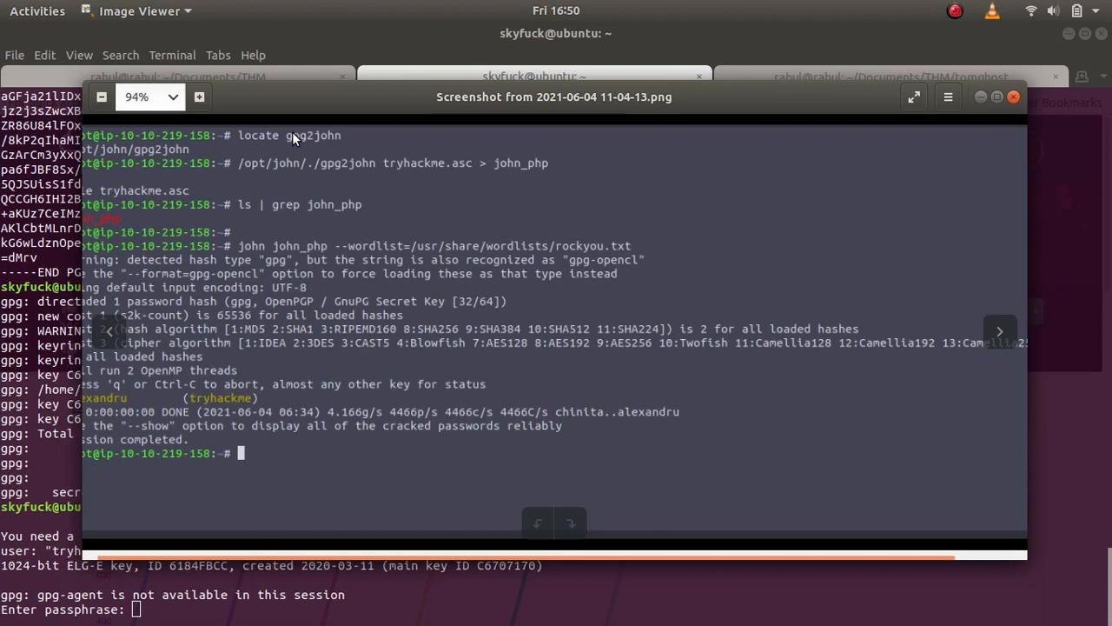
{"action": "mouse_move", "coordinate": [265, 157]}
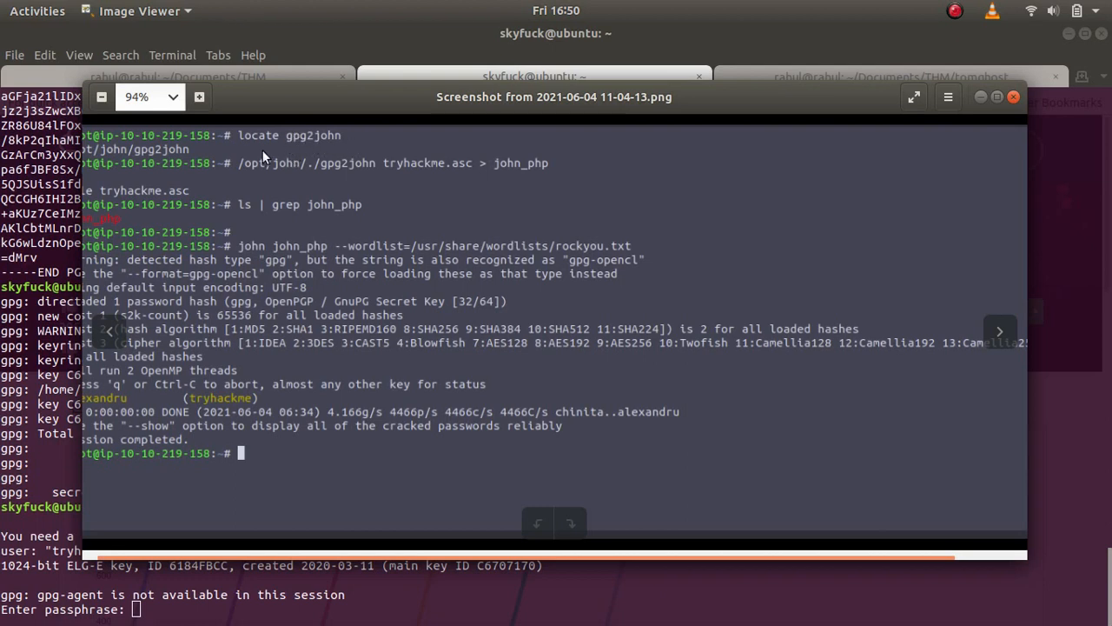
{"action": "mouse_move", "coordinate": [333, 169]}
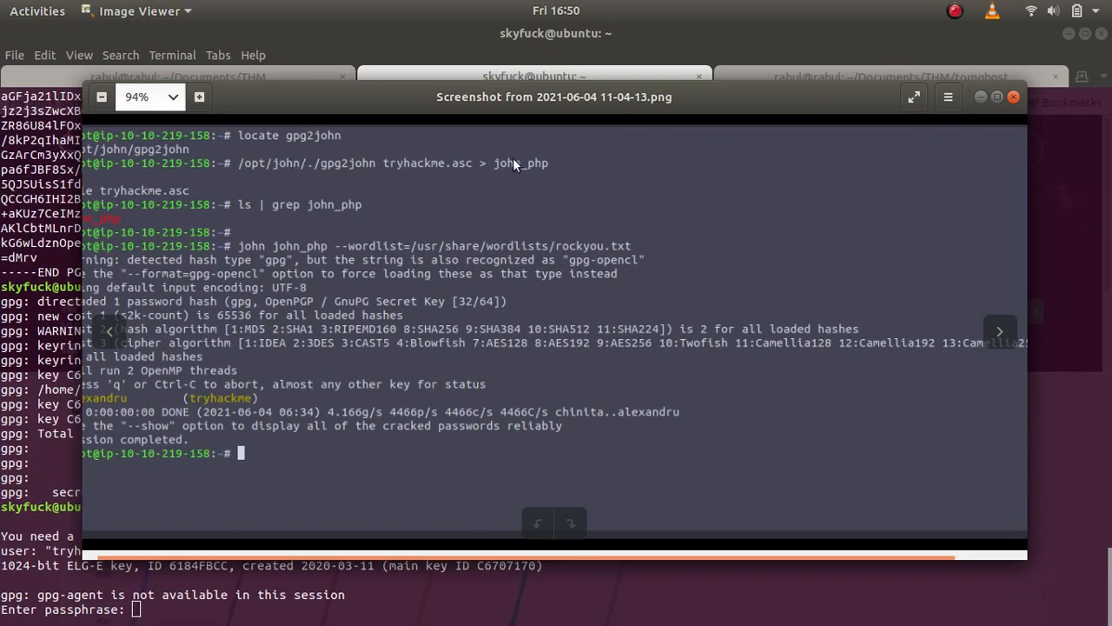
{"action": "mouse_move", "coordinate": [413, 169]}
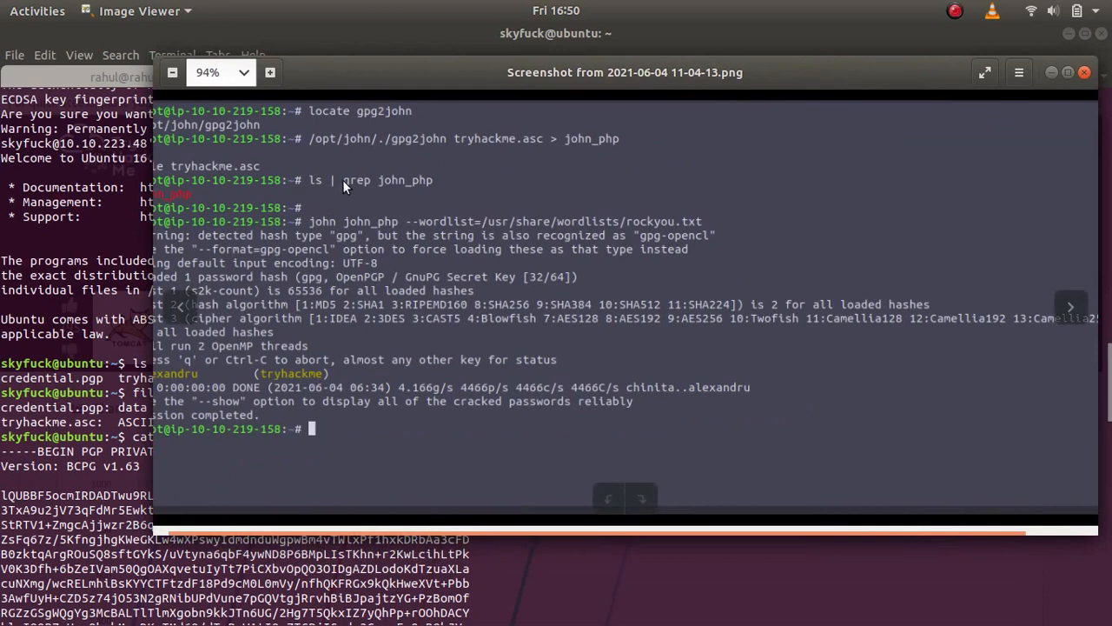
{"action": "mouse_move", "coordinate": [371, 198]}
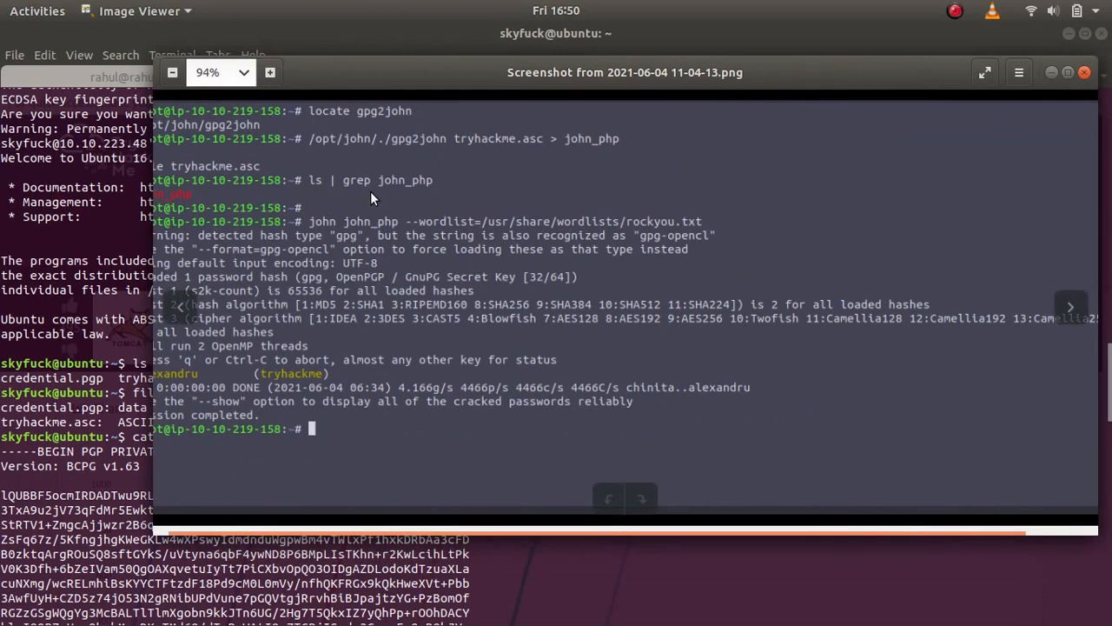
{"action": "mouse_move", "coordinate": [429, 189]}
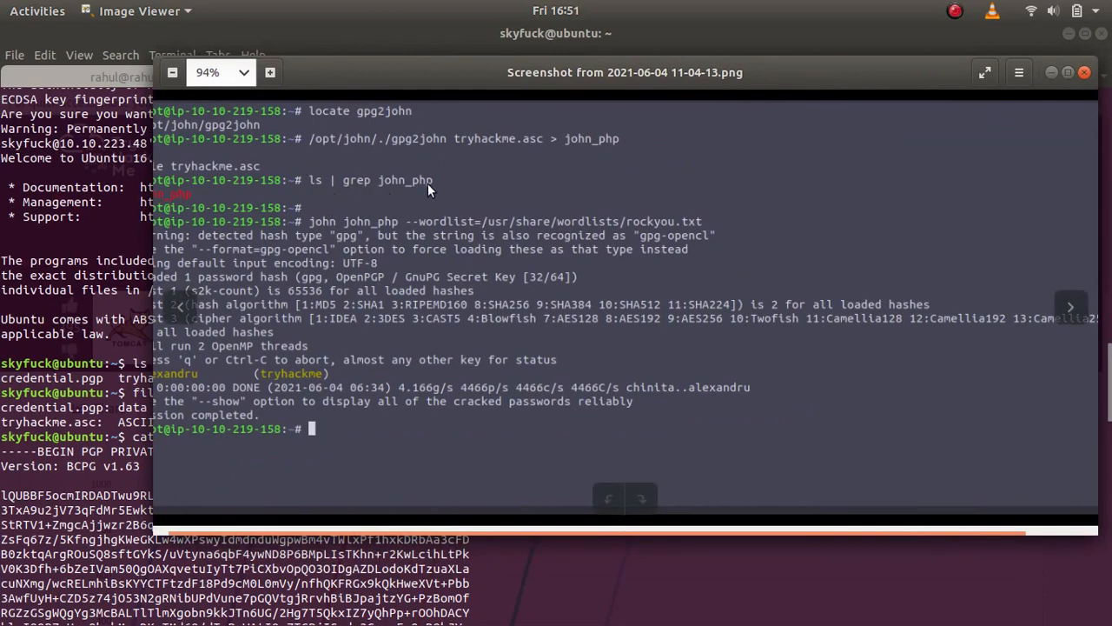
{"action": "mouse_move", "coordinate": [190, 219]}
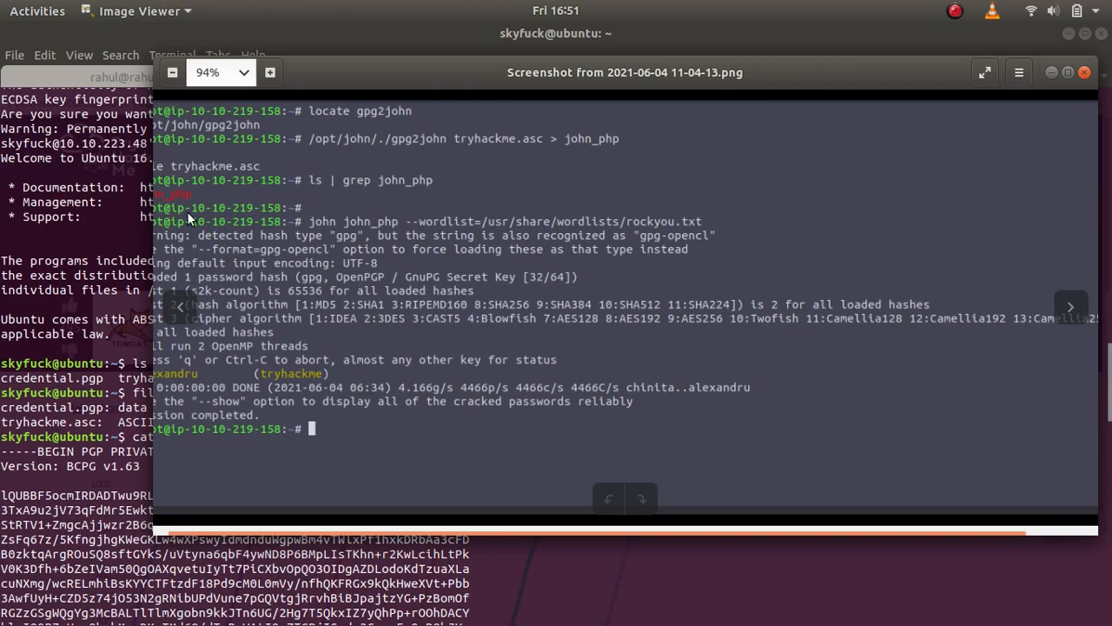
{"action": "mouse_move", "coordinate": [317, 234]}
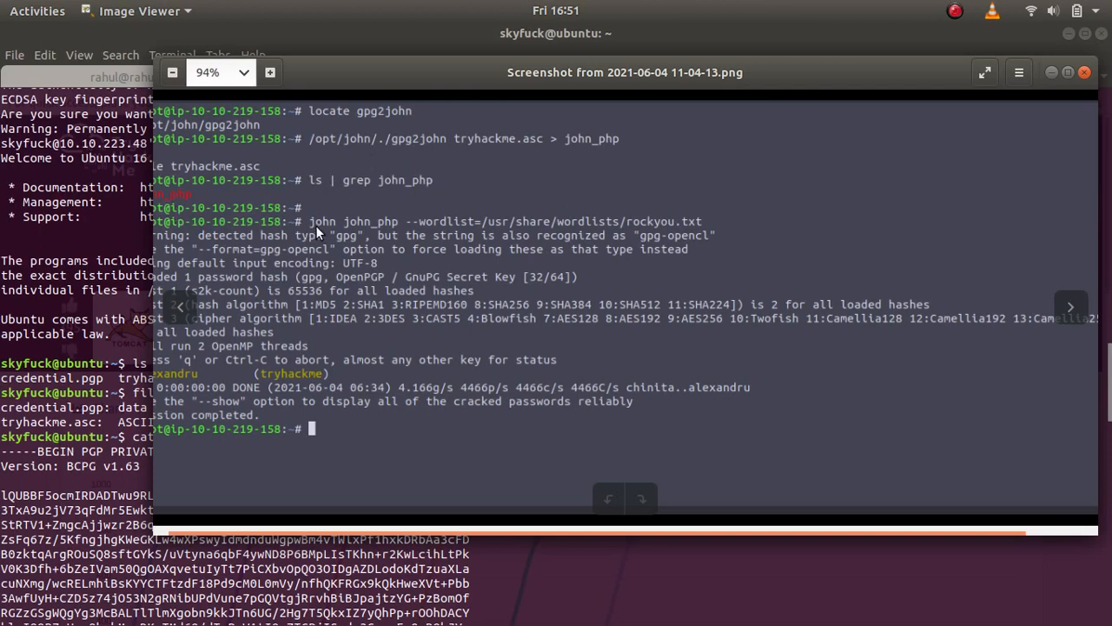
{"action": "mouse_move", "coordinate": [385, 213]}
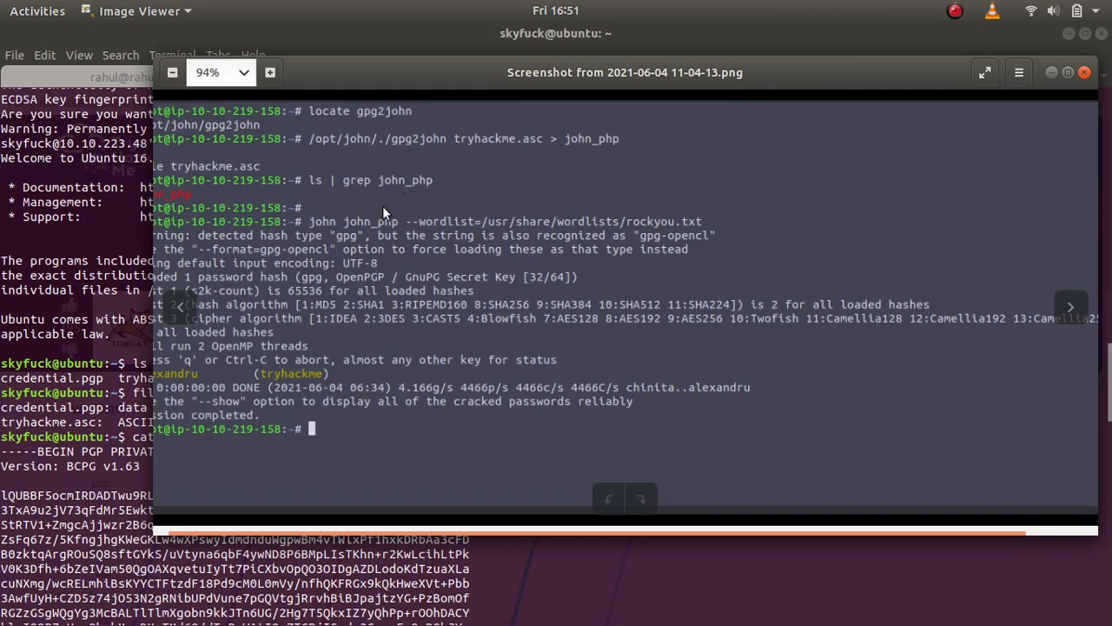
{"action": "mouse_move", "coordinate": [405, 193]}
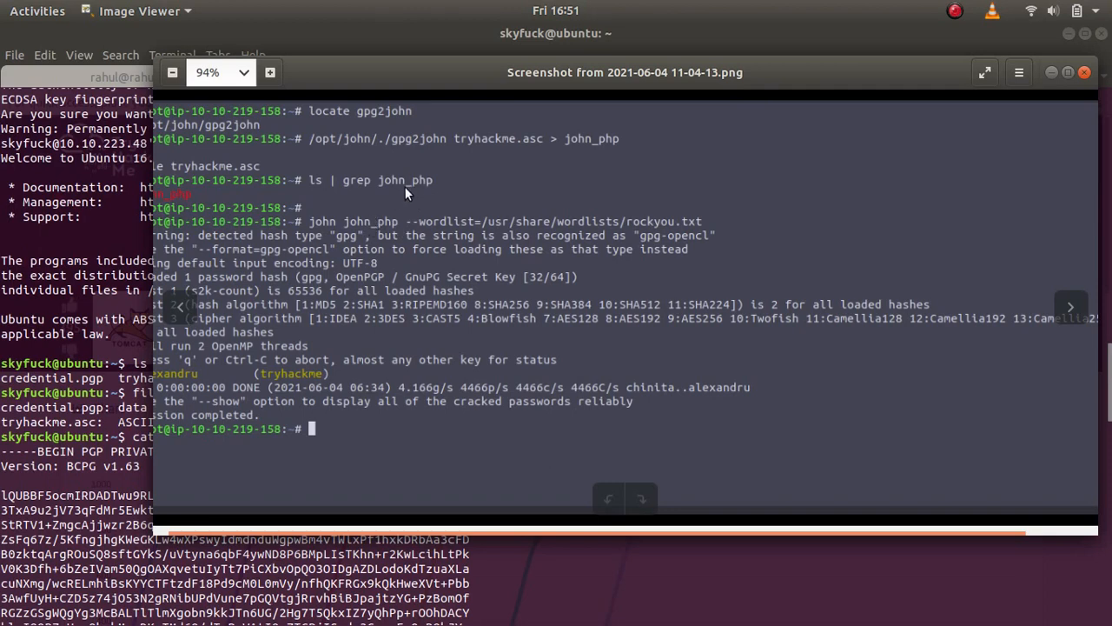
{"action": "mouse_move", "coordinate": [462, 220]}
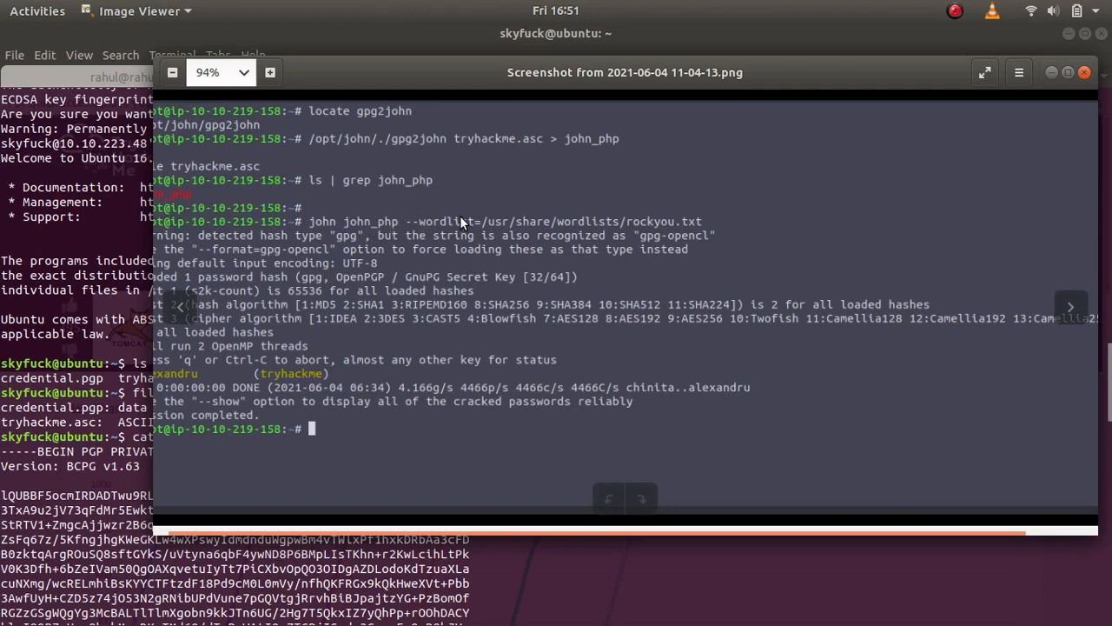
{"action": "mouse_move", "coordinate": [657, 236]}
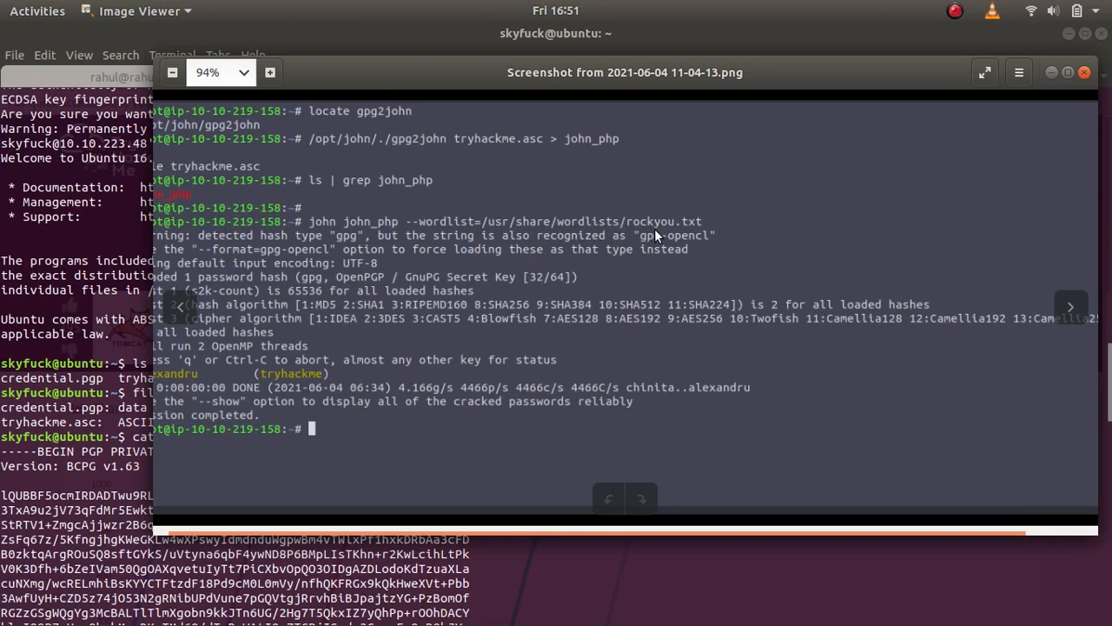
{"action": "mouse_move", "coordinate": [202, 347]}
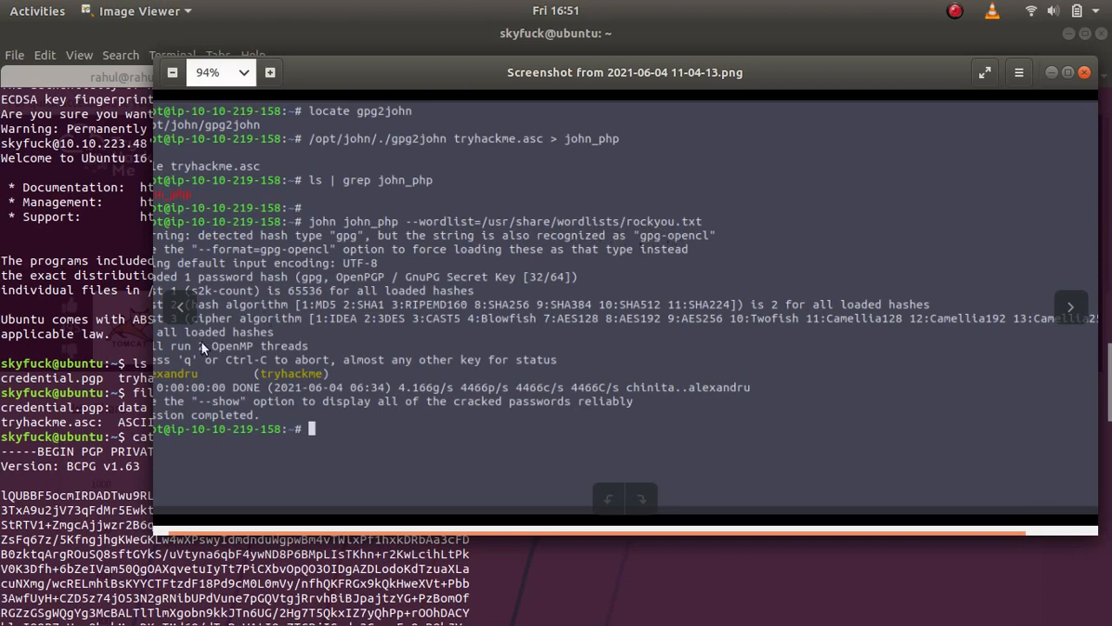
{"action": "mouse_move", "coordinate": [258, 378]}
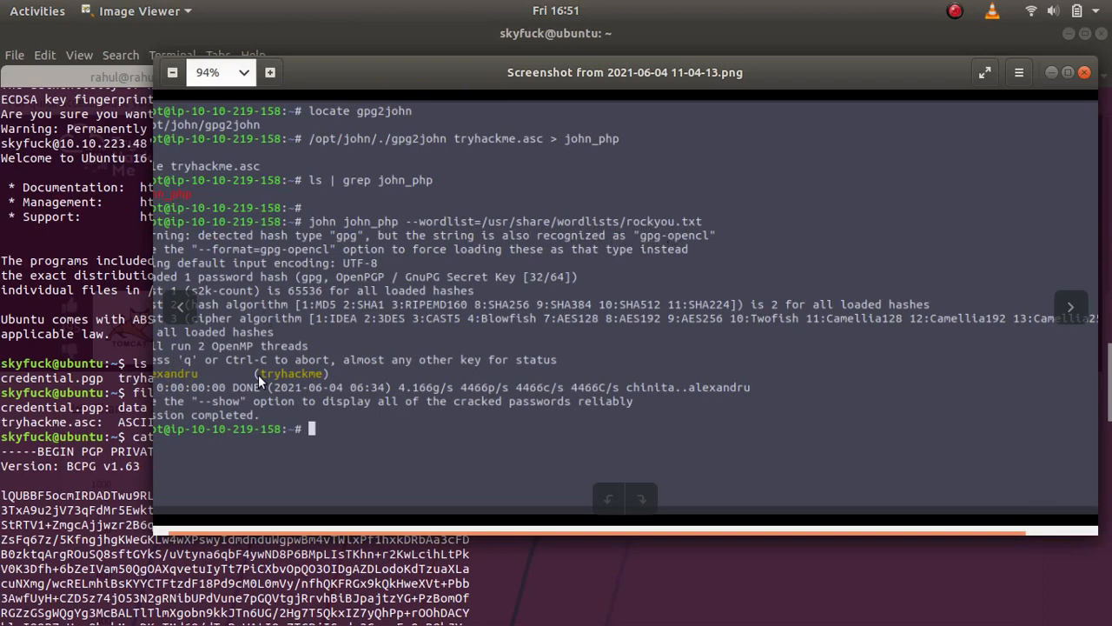
{"action": "mouse_move", "coordinate": [295, 359]}
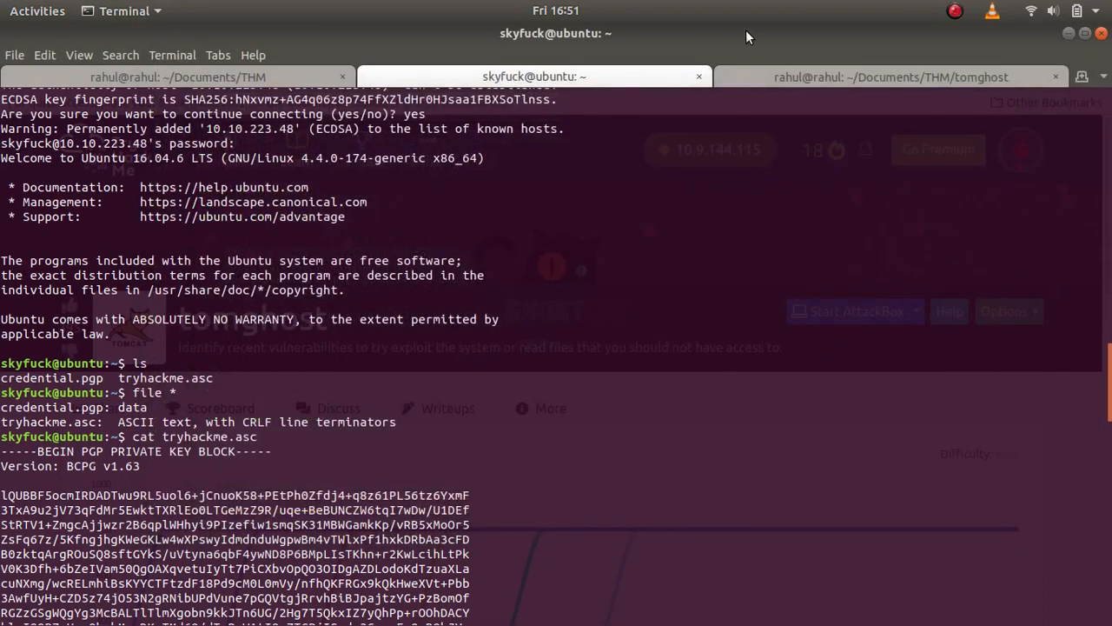
{"action": "left_click", "coordinate": [882, 77]}
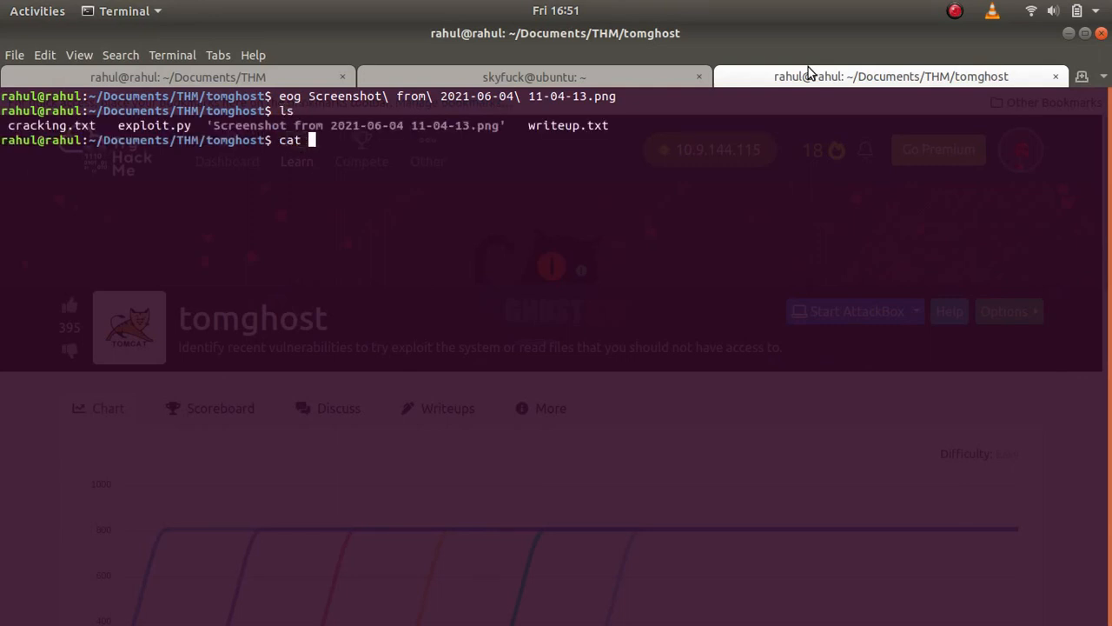
{"action": "type", "text": "cracking.txt"}
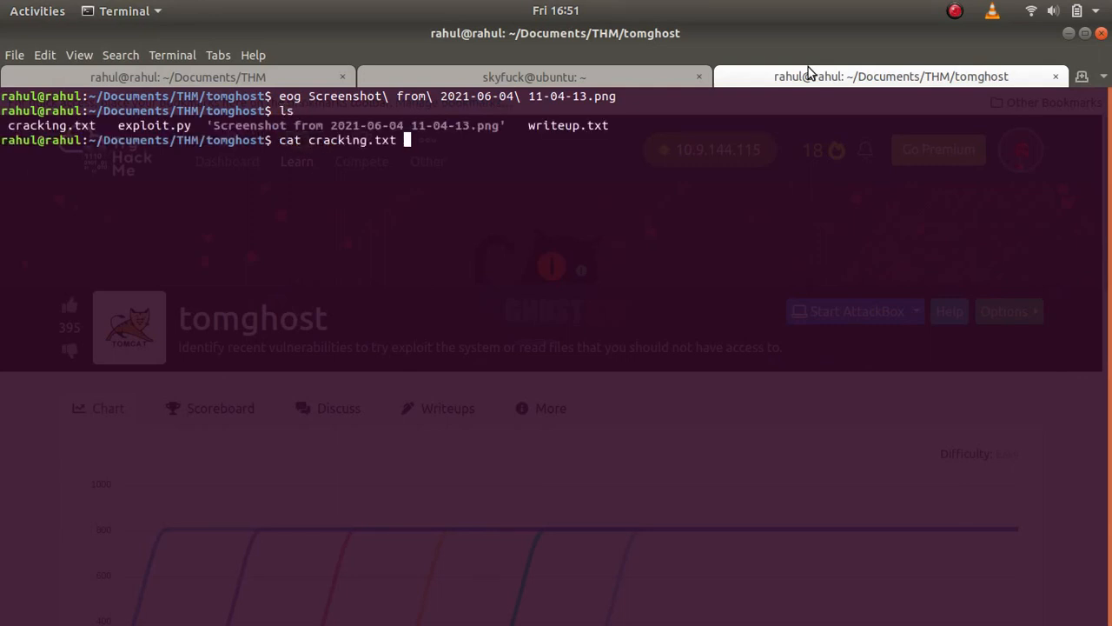
{"action": "key", "text": "Return"}
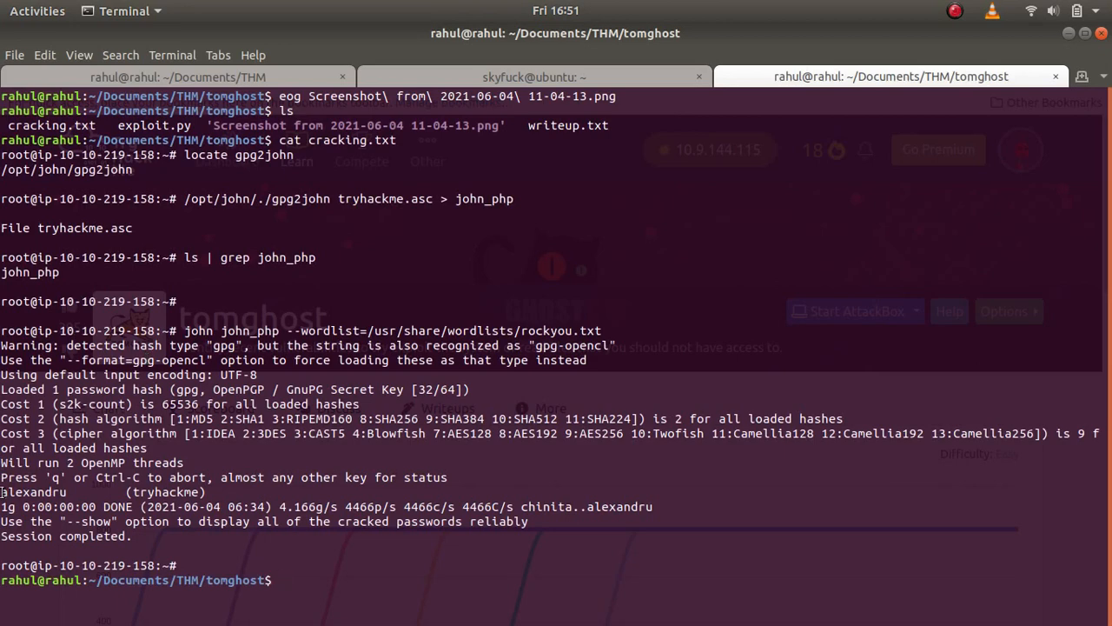
{"action": "right_click", "coordinate": [87, 335]}
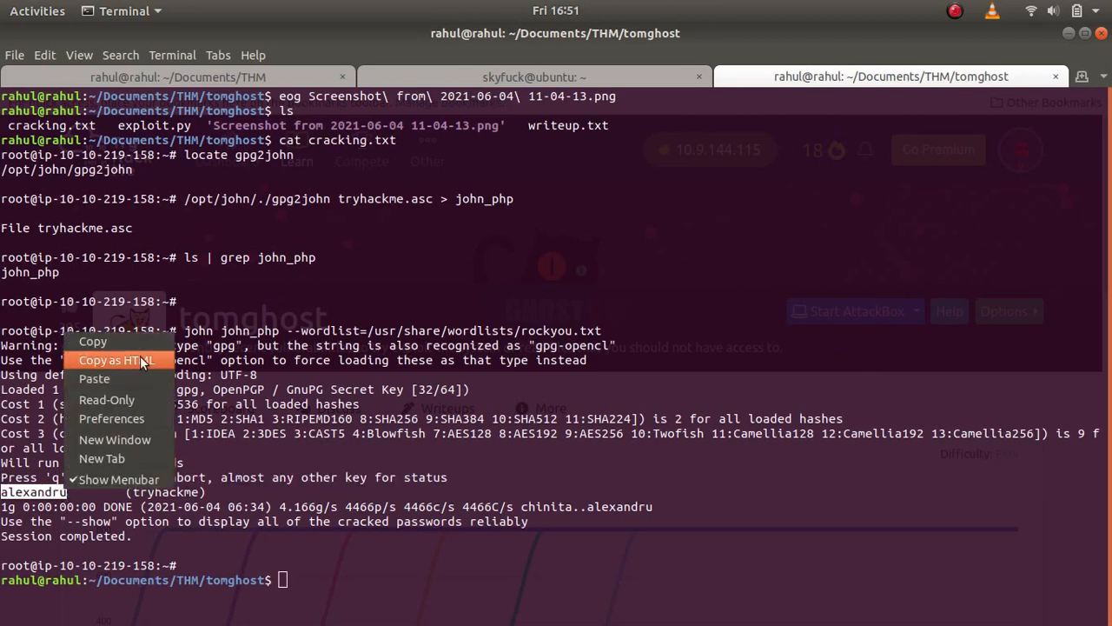
{"action": "left_click", "coordinate": [515, 76]}
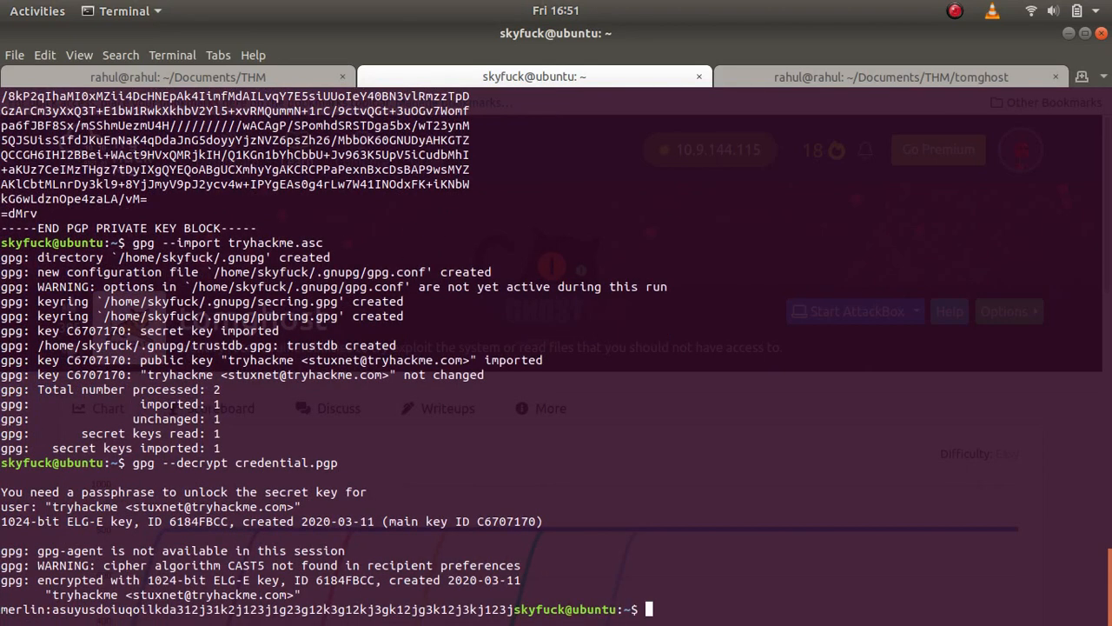
Step: su merlin with the decrypted password, cd /home/merlin and cat user.txt to read THM{GhostCat_1s_so_cr4sy}
{"action": "type", "text": "s"}
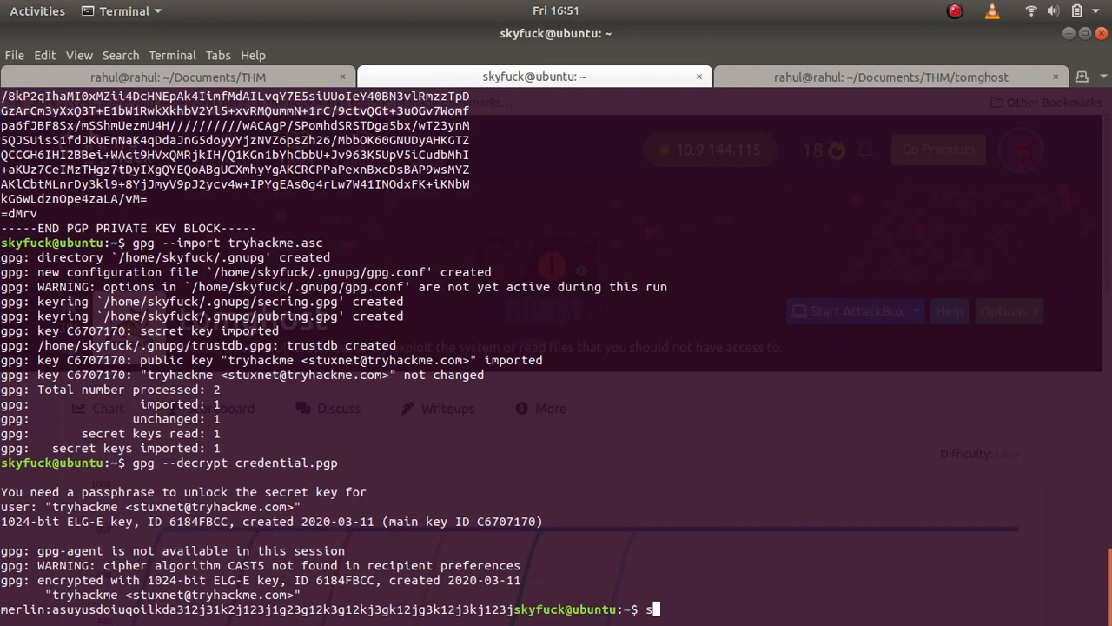
{"action": "type", "text": "u merlin"}
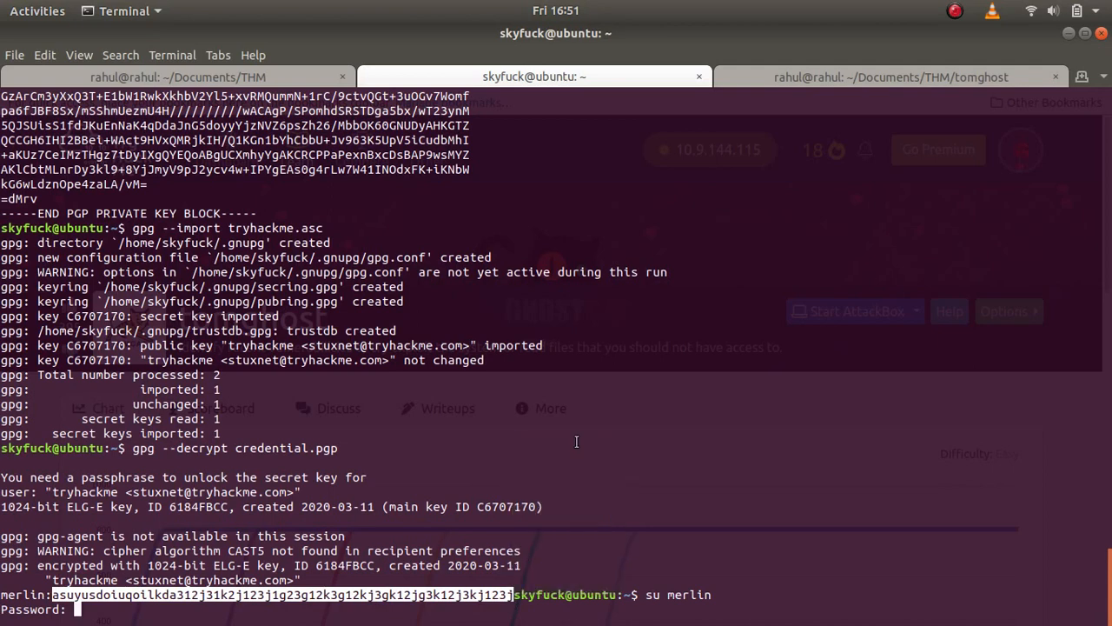
{"action": "key", "text": "Return"}
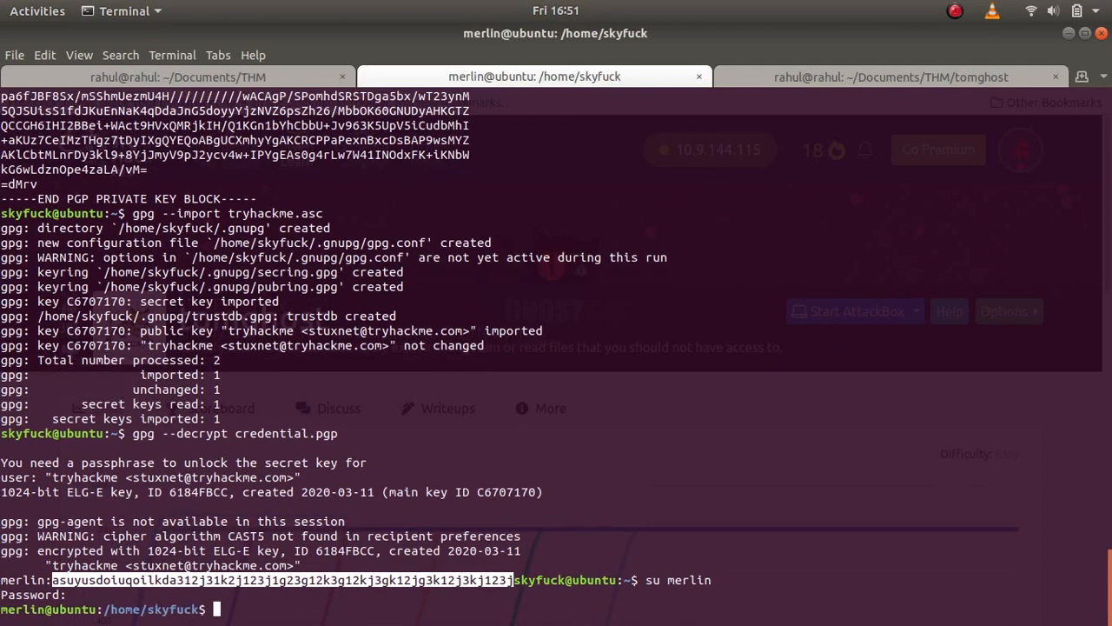
{"action": "type", "text": "cd /home/merlin/"}
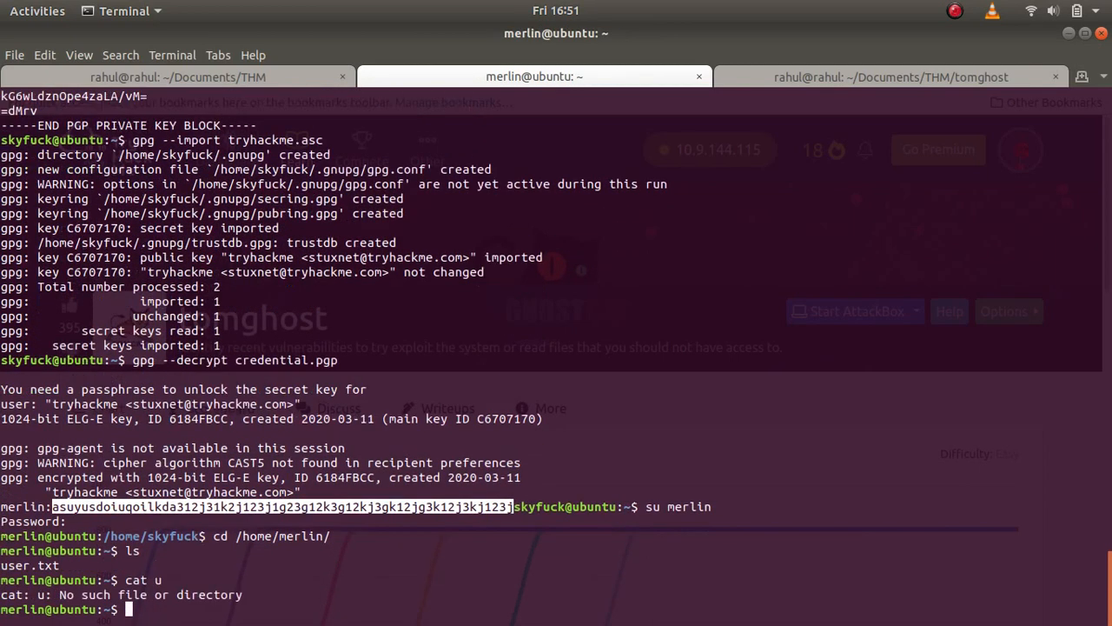
{"action": "type", "text": "cat user.txt"}
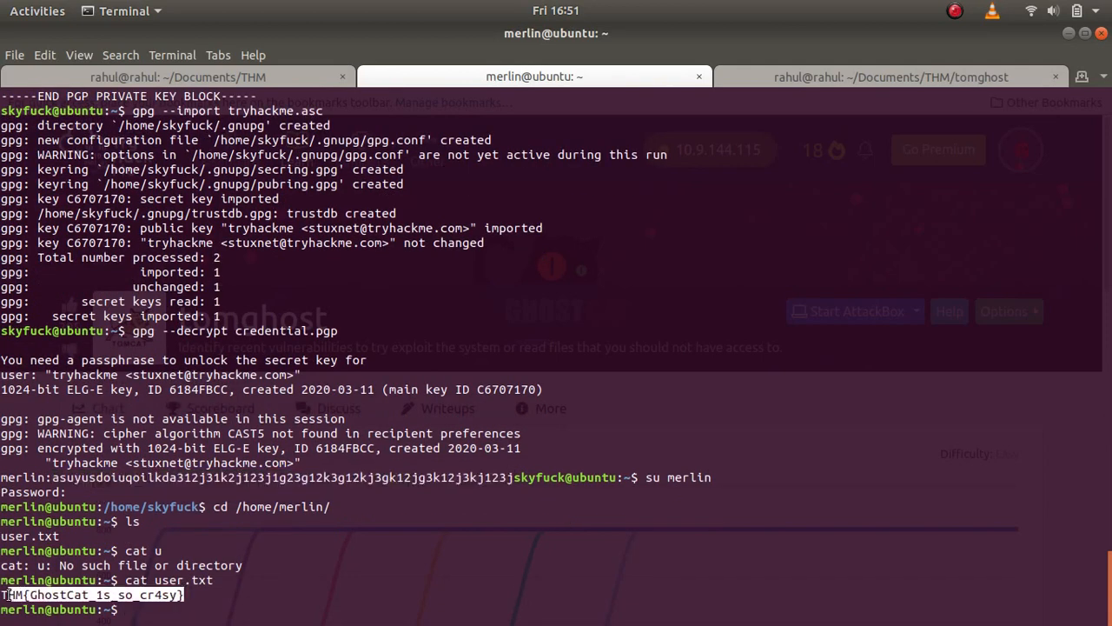
Step: Submit the user flag on the TryHackMe room page and return to the merlin shell
{"action": "key", "text": "Alt+Tab"}
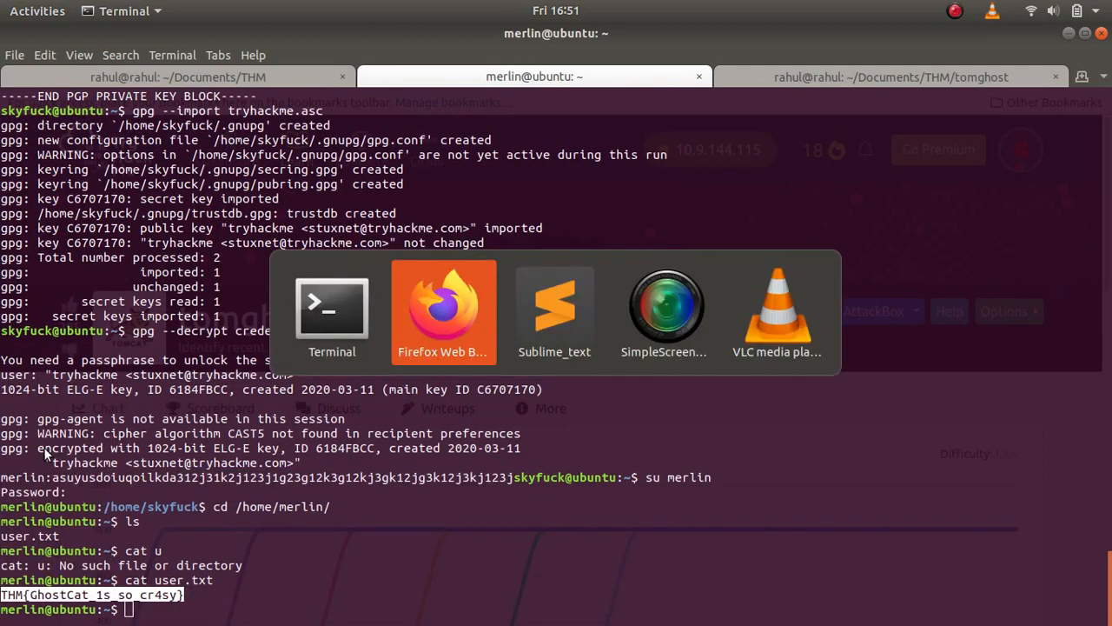
{"action": "left_click", "coordinate": [443, 308]}
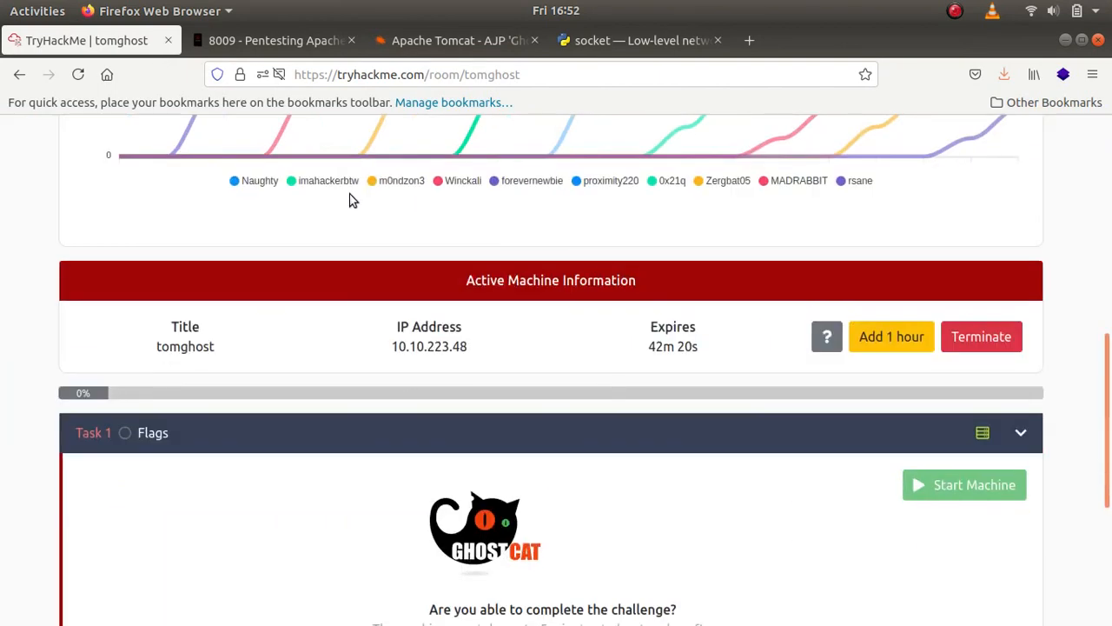
{"action": "scroll", "scroll_direction": "down", "scroll_amount": 3}
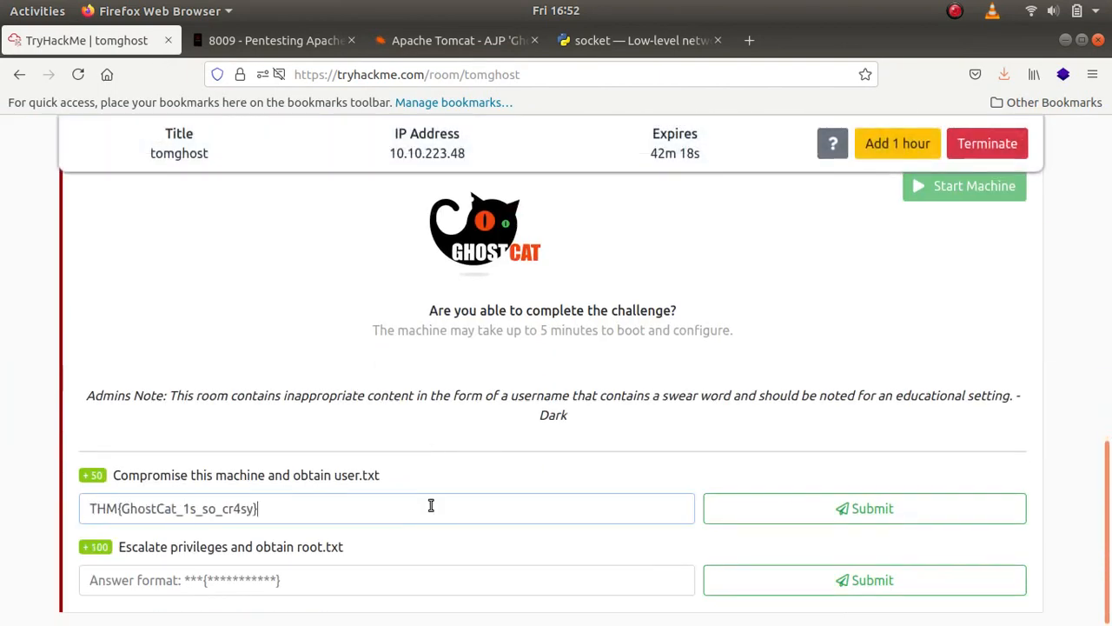
{"action": "left_click", "coordinate": [865, 508]}
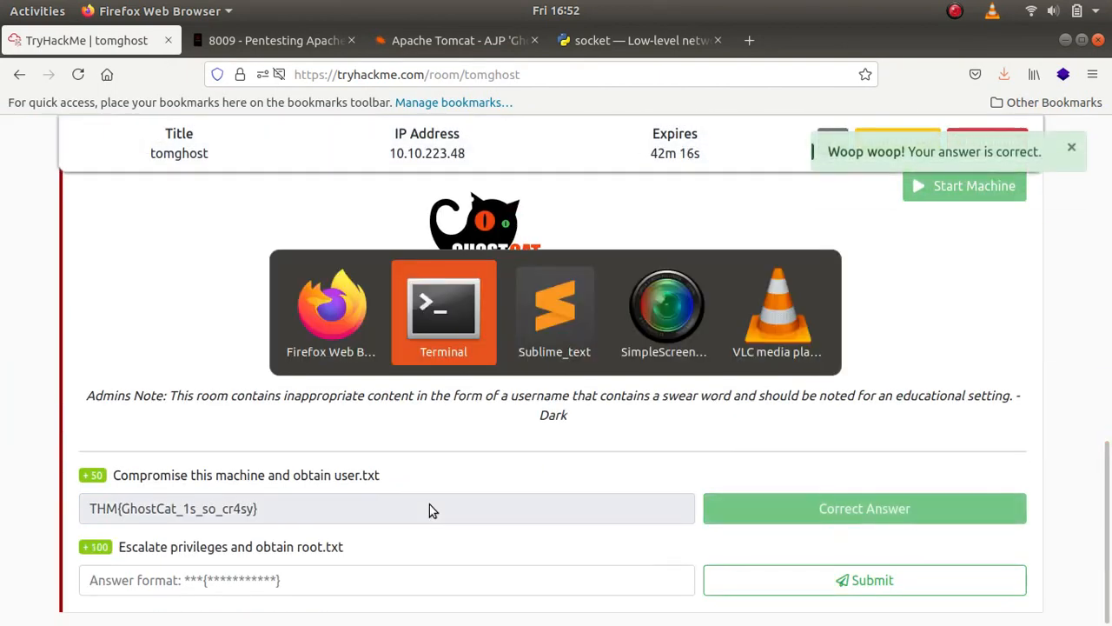
{"action": "left_click", "coordinate": [443, 308]}
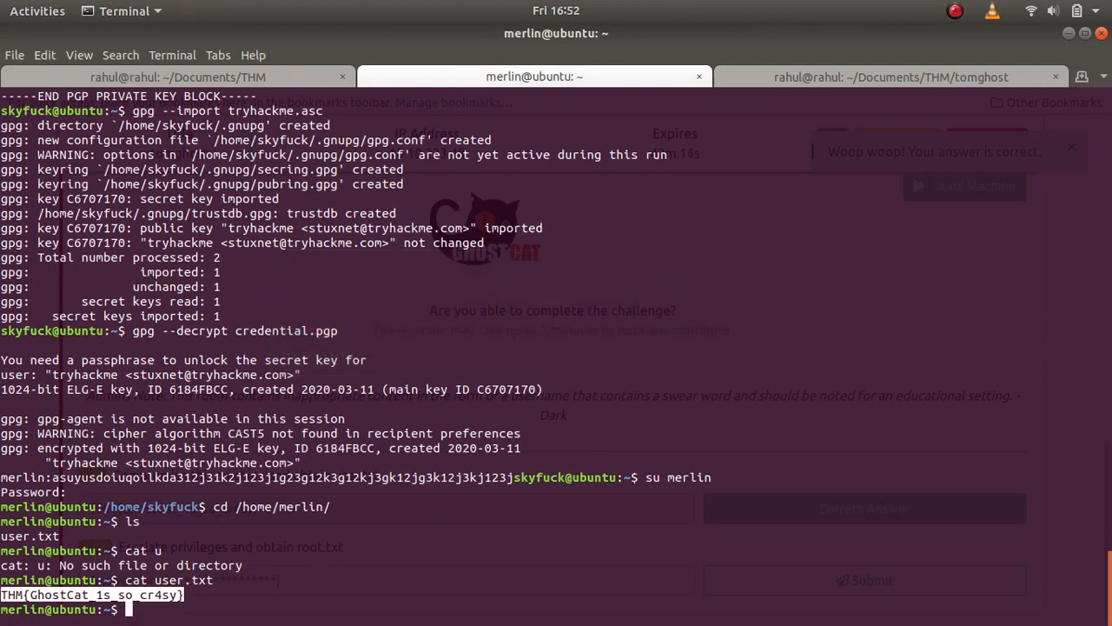
Step: Run sudo -l as merlin, revealing /usr/bin/zip runs as root without a password, and head to the browser
{"action": "type", "text": "sudo -l"}
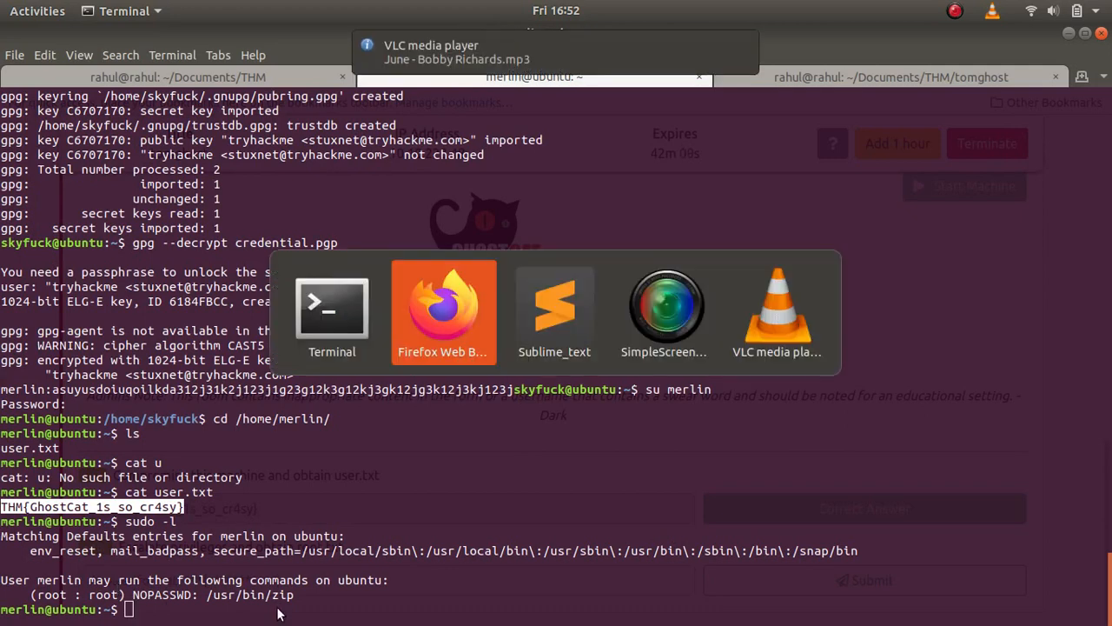
{"action": "left_click", "coordinate": [443, 309]}
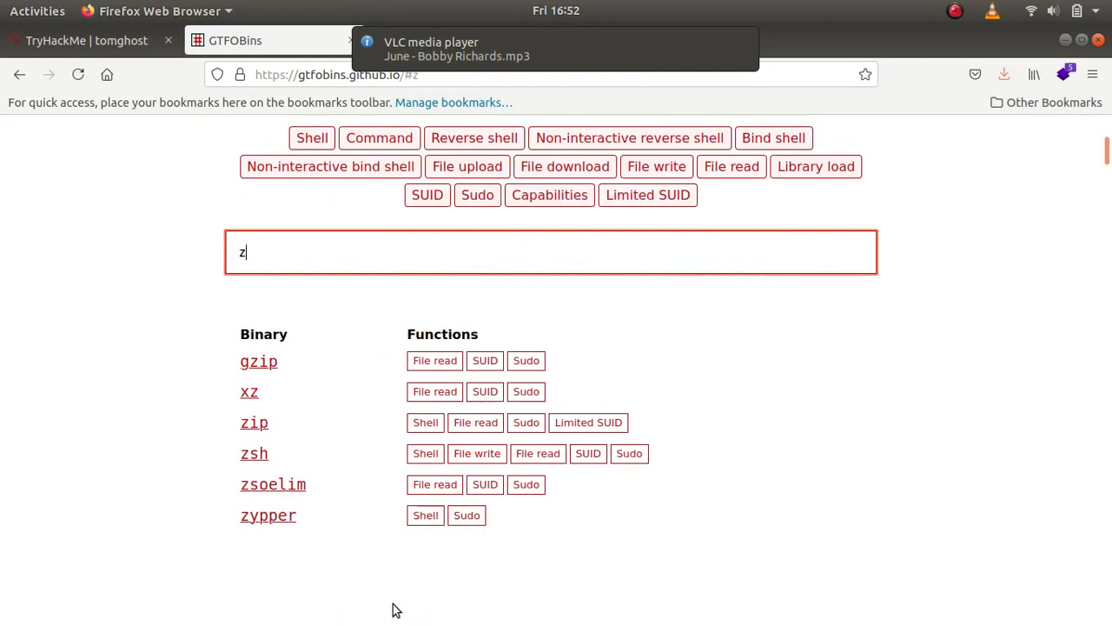
Step: View the GTFOBins zip entry and read its shell-escape and sudo techniques
{"action": "left_click", "coordinate": [254, 422]}
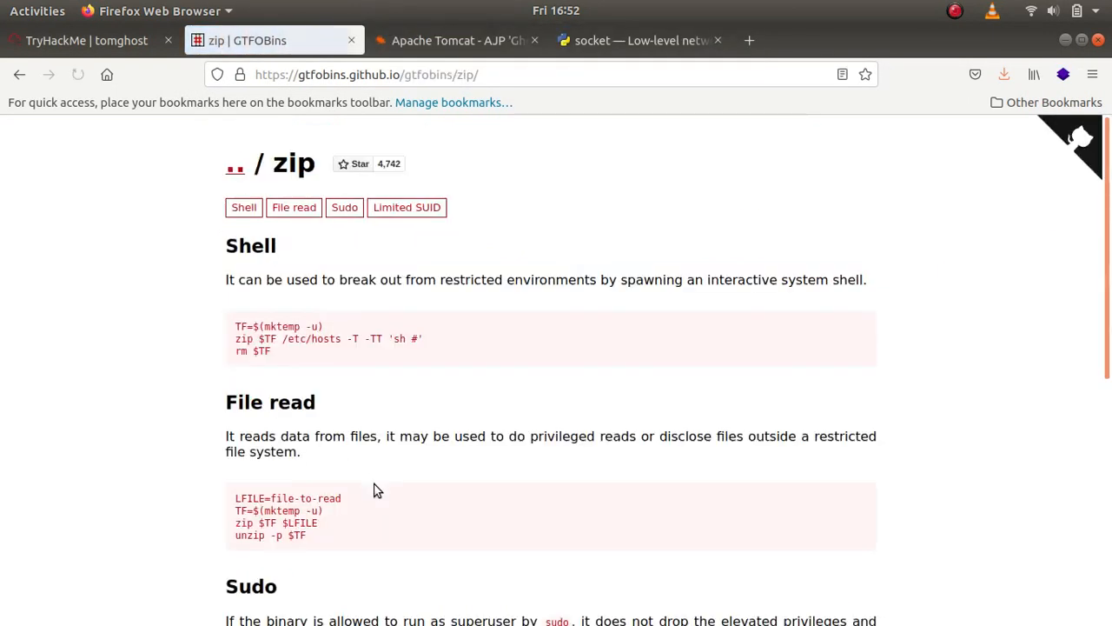
{"action": "scroll", "scroll_direction": "down", "scroll_amount": 3}
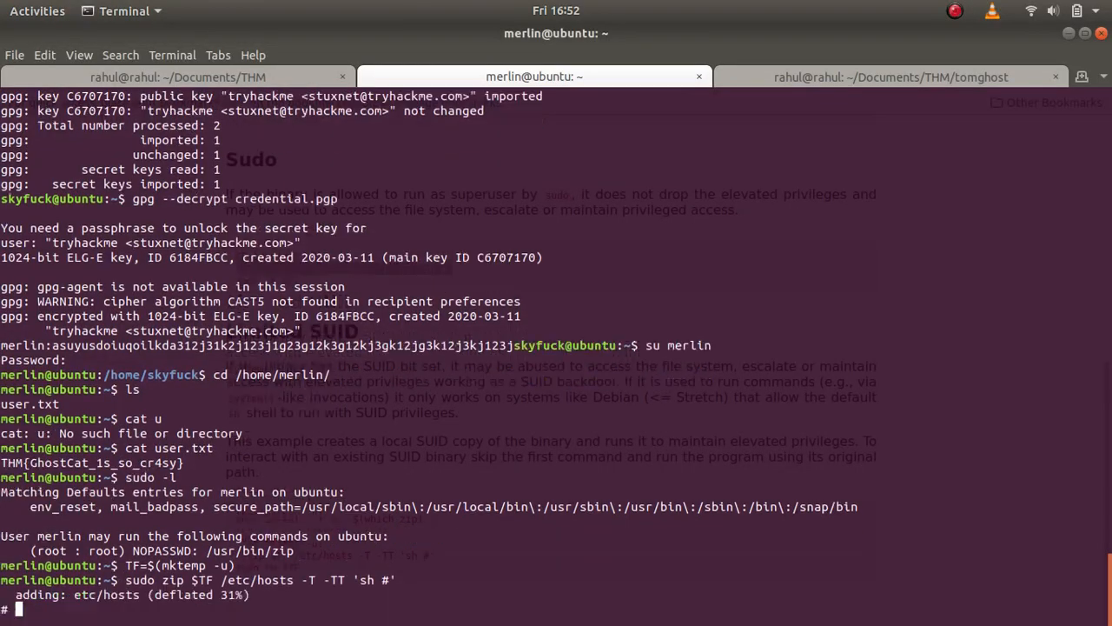
Step: Confirm root with whoami, read /root/root.txt and submit the root flag on TryHackMe
{"action": "type", "text": "whoami"}
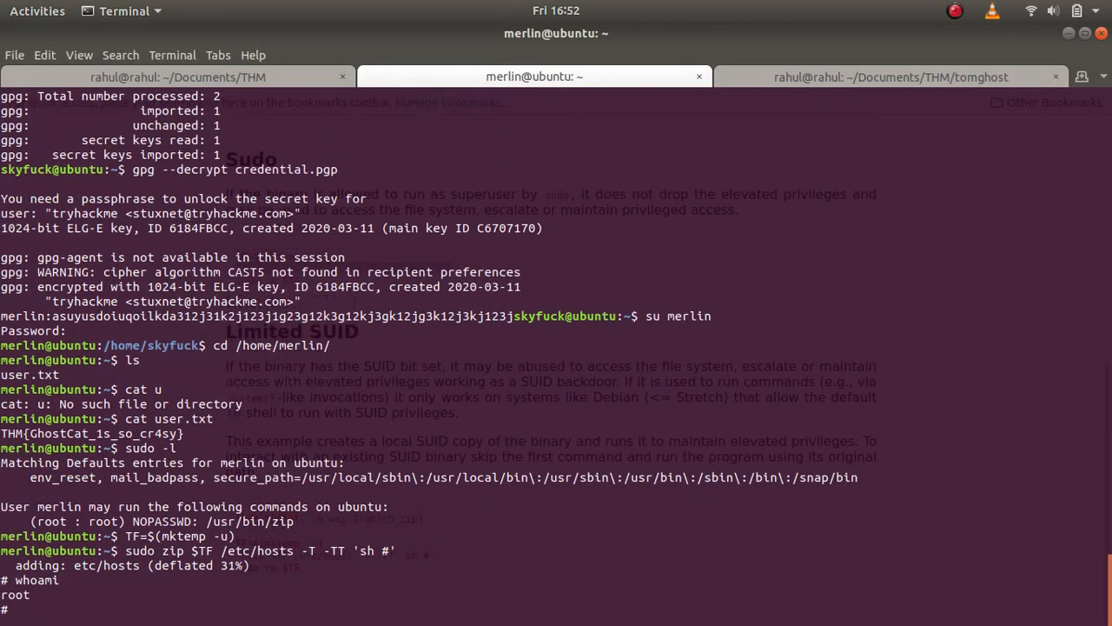
{"action": "type", "text": "cd /root/"}
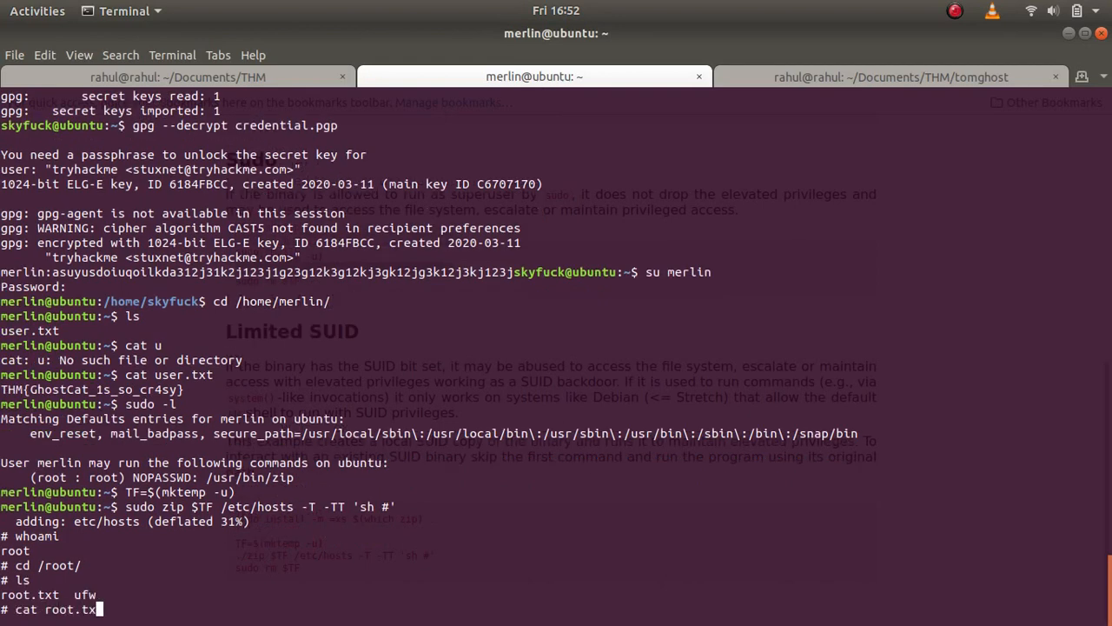
{"action": "key", "text": "Return"}
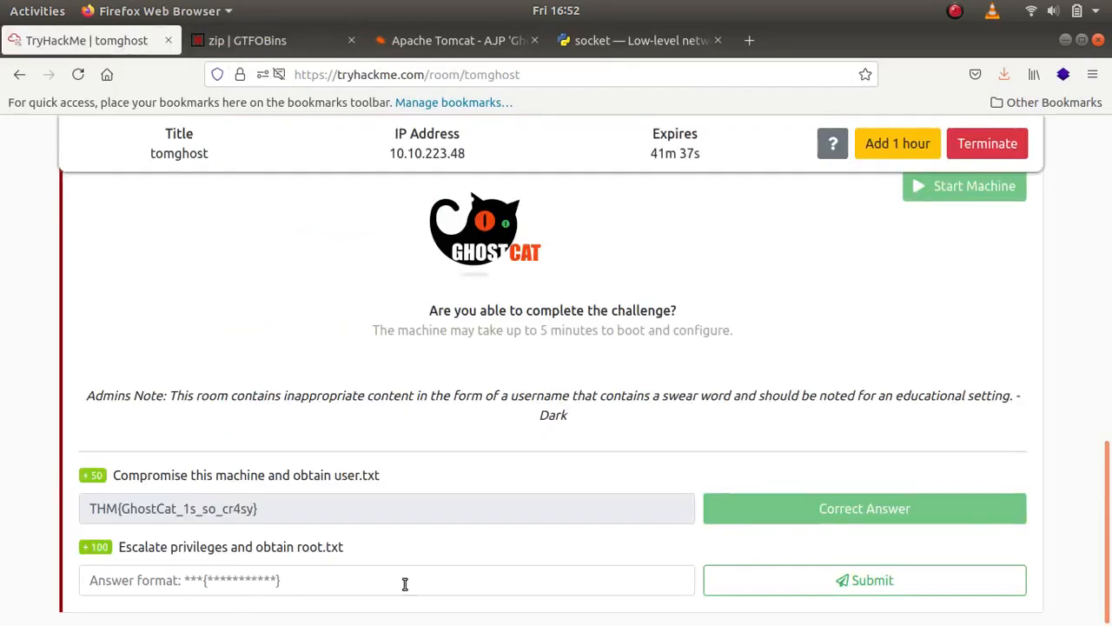
{"action": "left_click", "coordinate": [865, 580]}
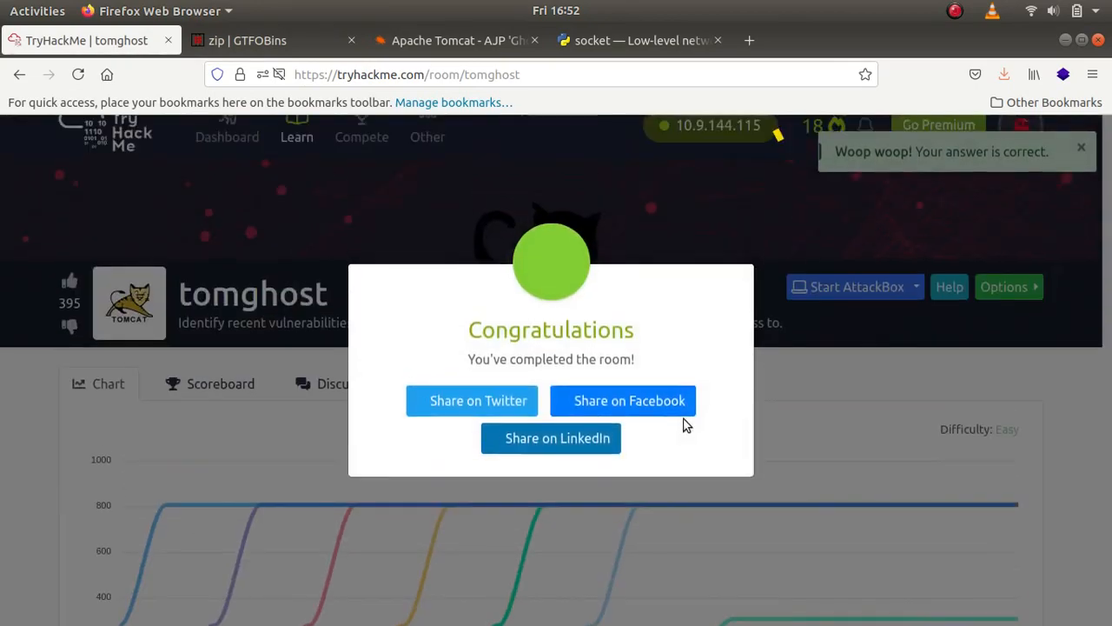